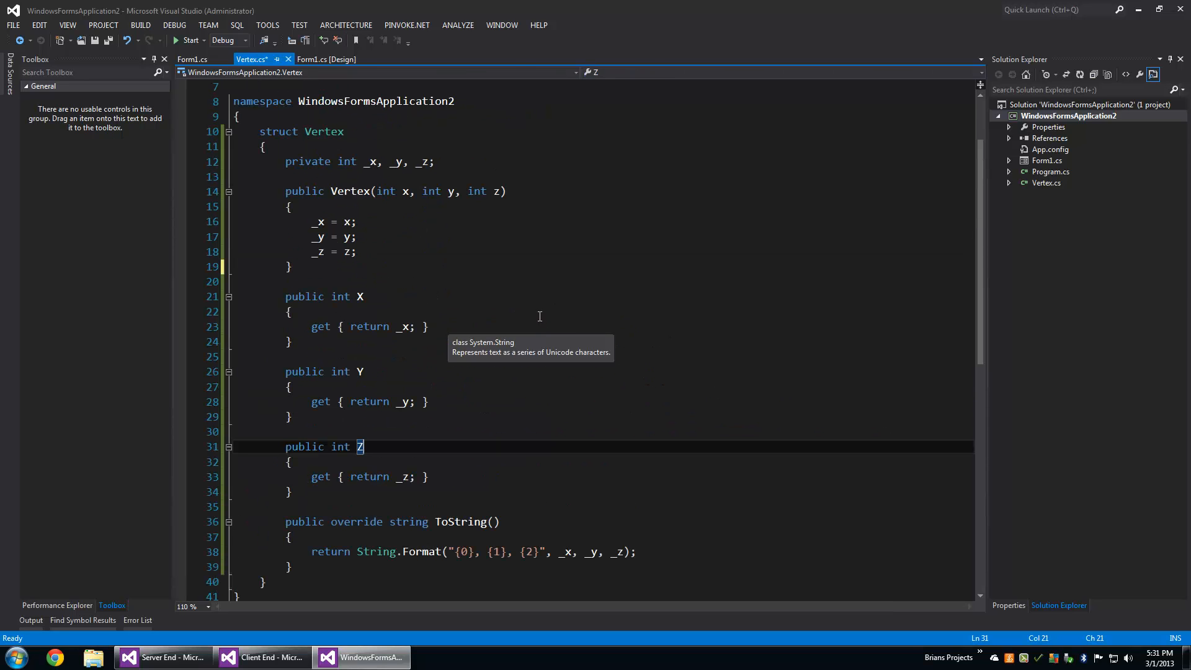
mouse_move(597, 267)
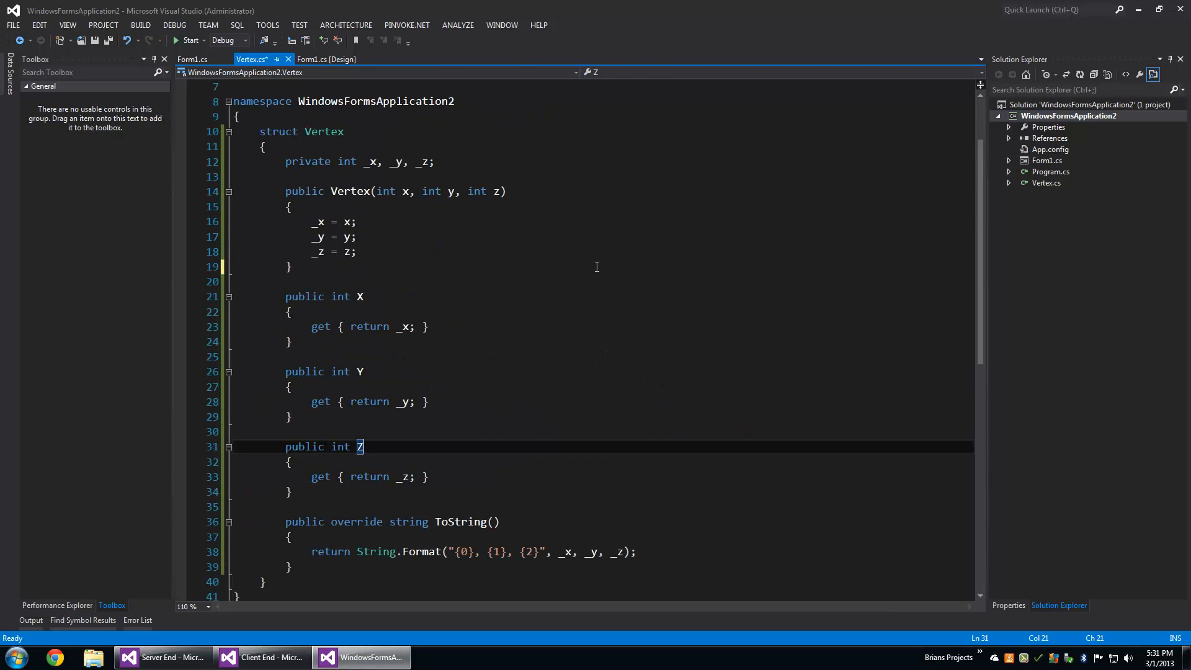
mouse_move(607, 251)
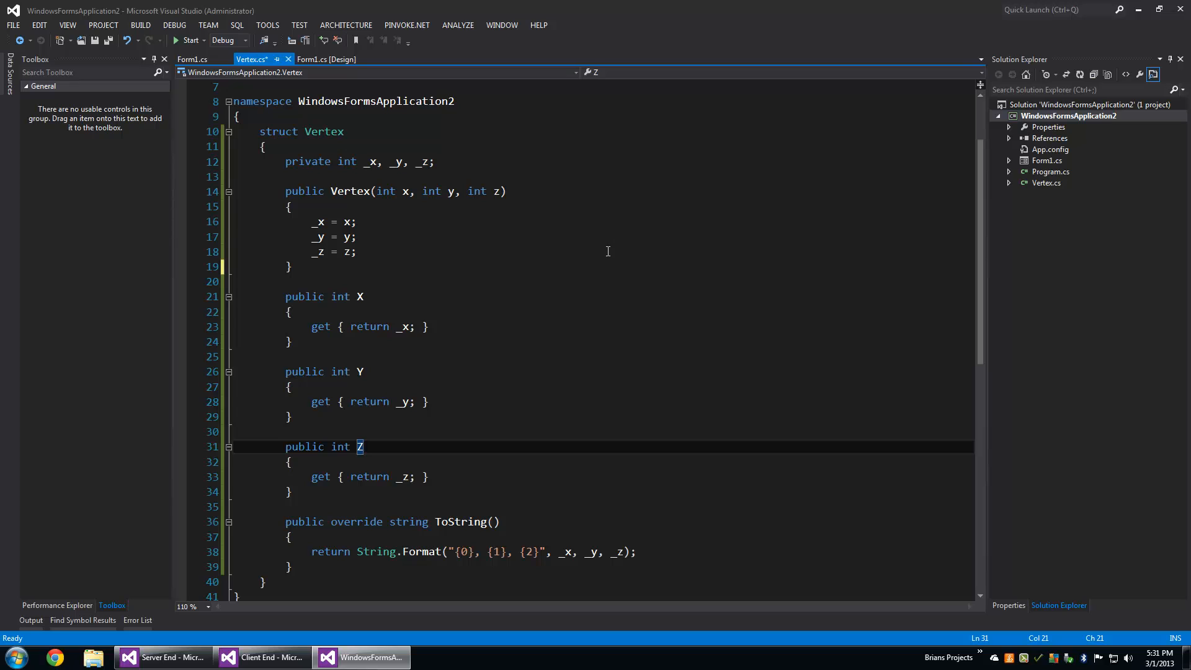
mouse_move(578, 274)
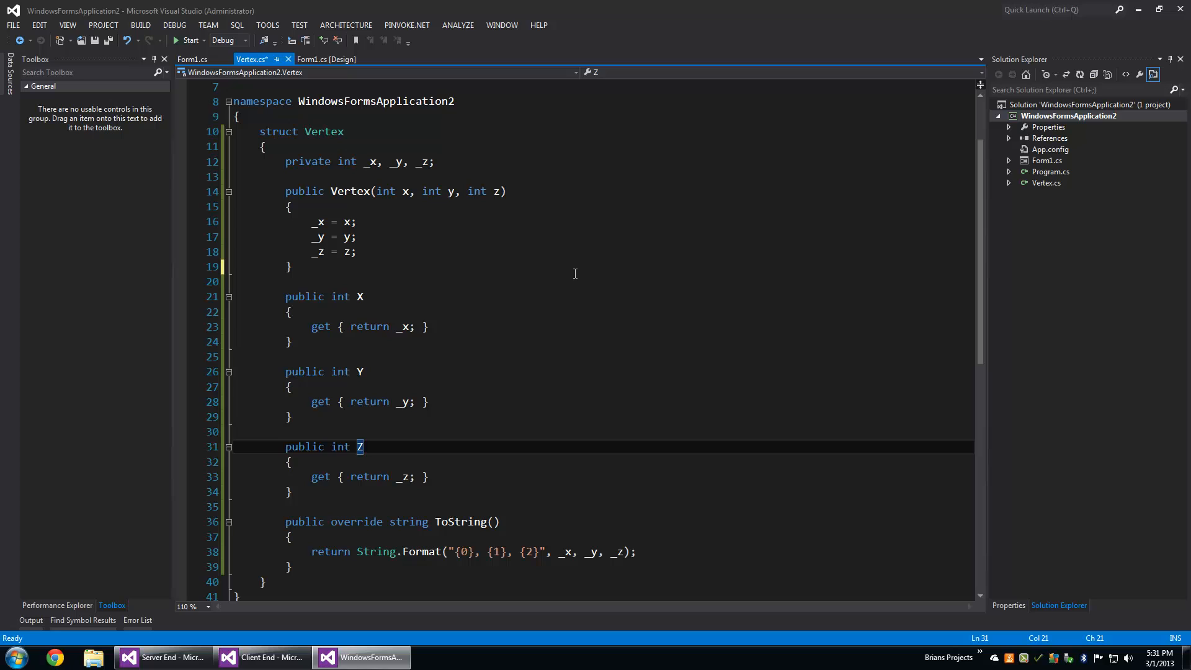
mouse_move(532, 446)
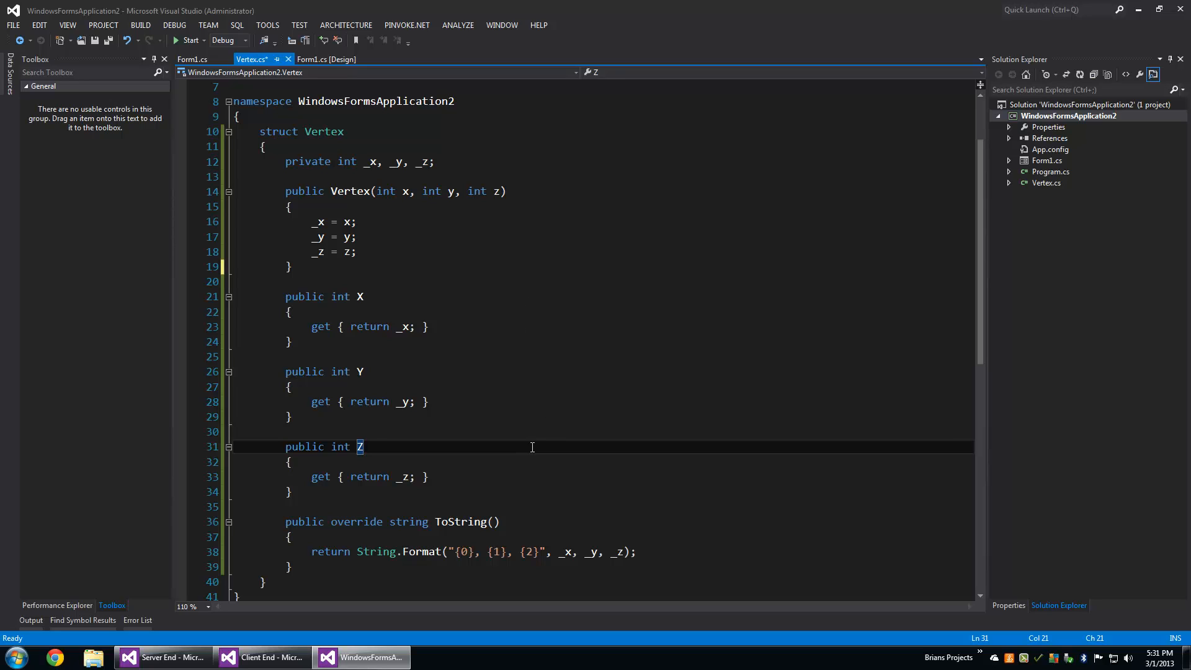
Step: Start a public static bool Parse method below ToString in the Vertex struct
left_click(290, 491)
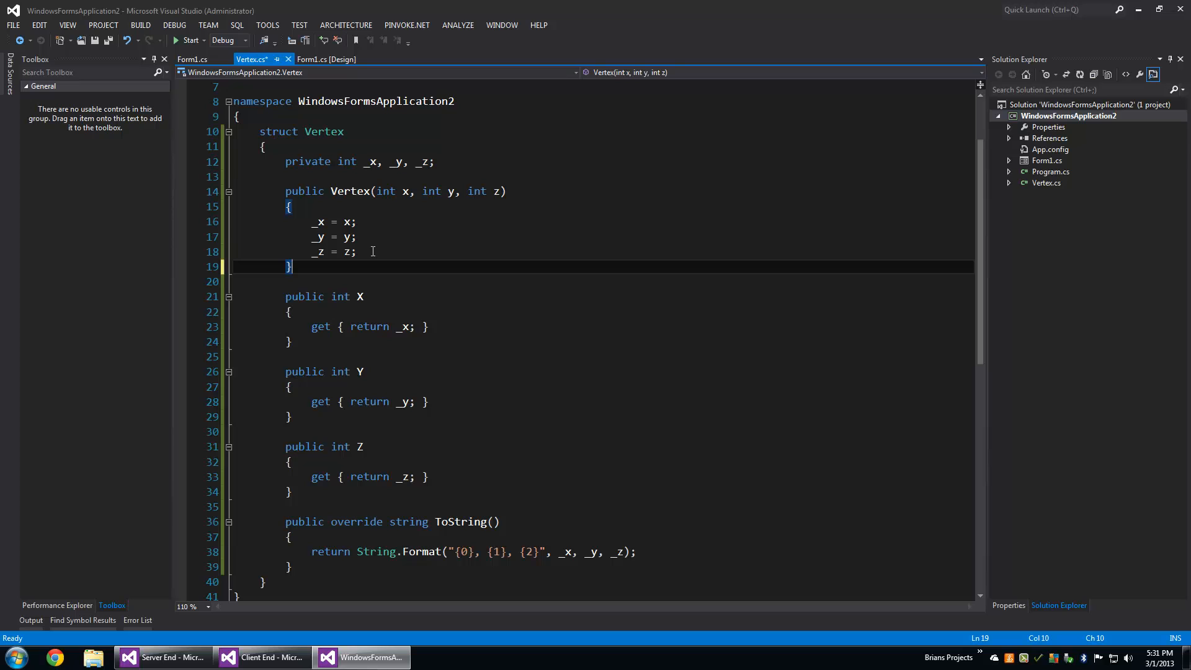
mouse_move(401, 470)
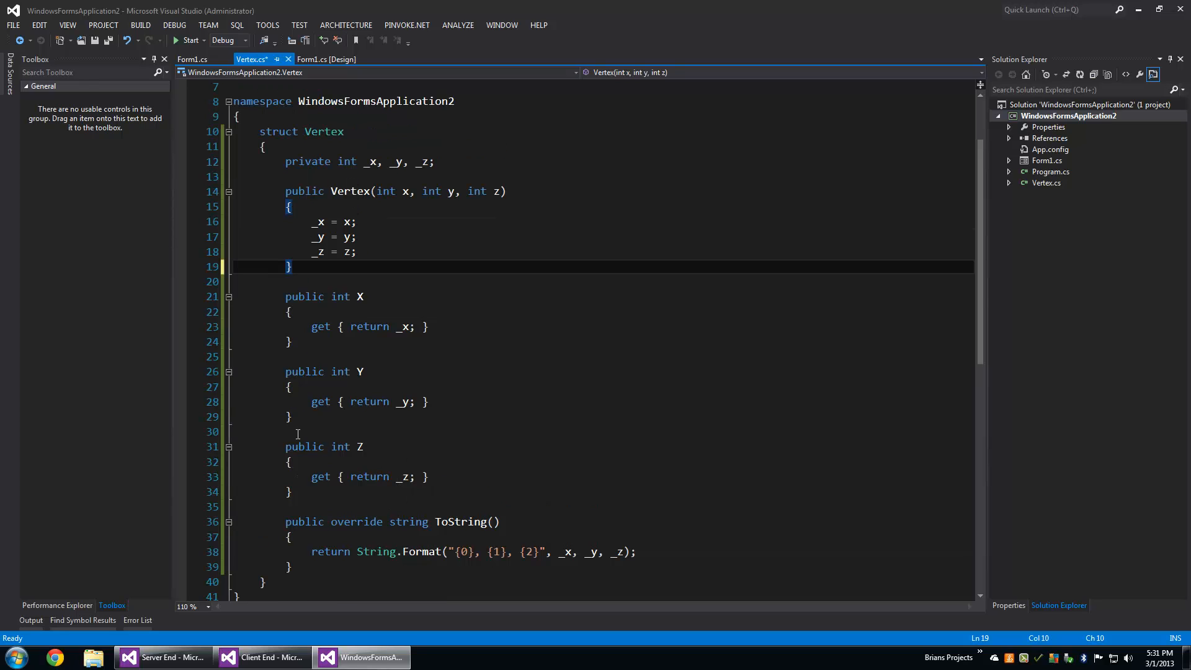
mouse_move(288, 192)
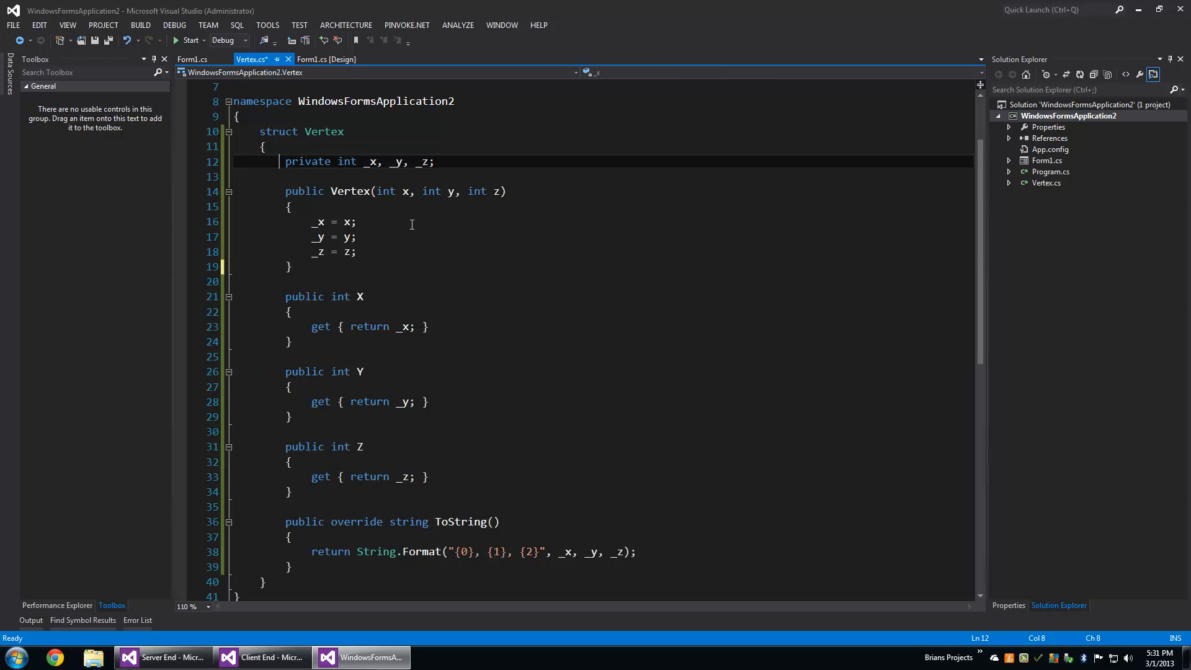
left_click(435, 162)
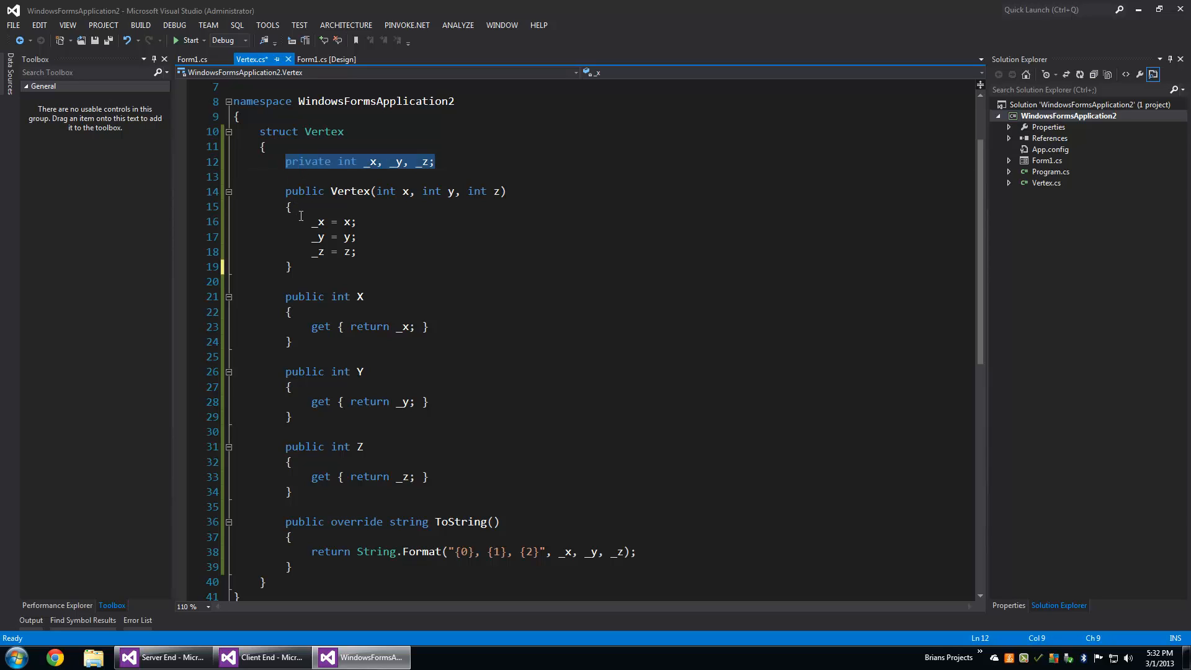
mouse_move(349, 265)
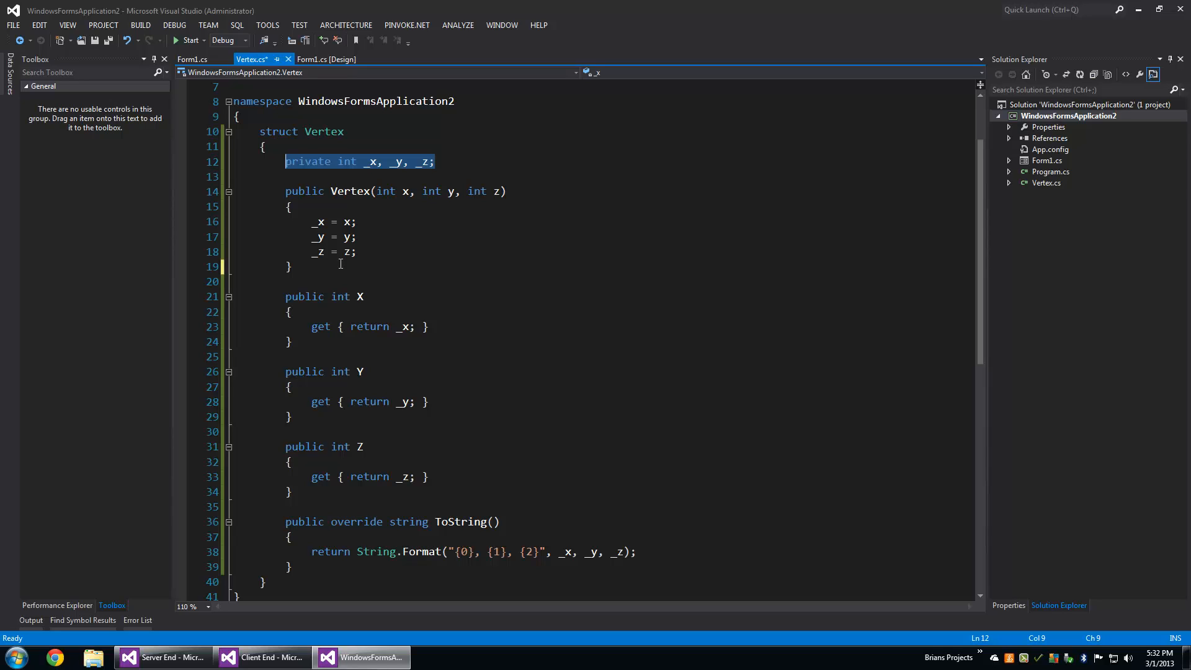
mouse_move(406, 138)
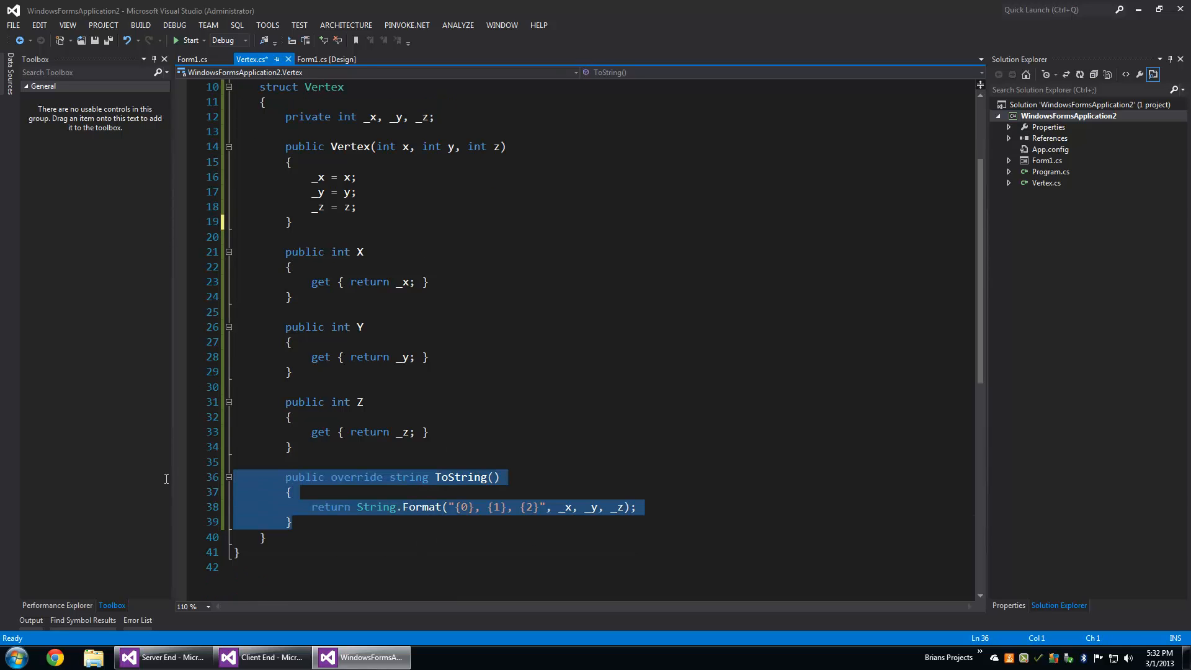
mouse_move(622, 450)
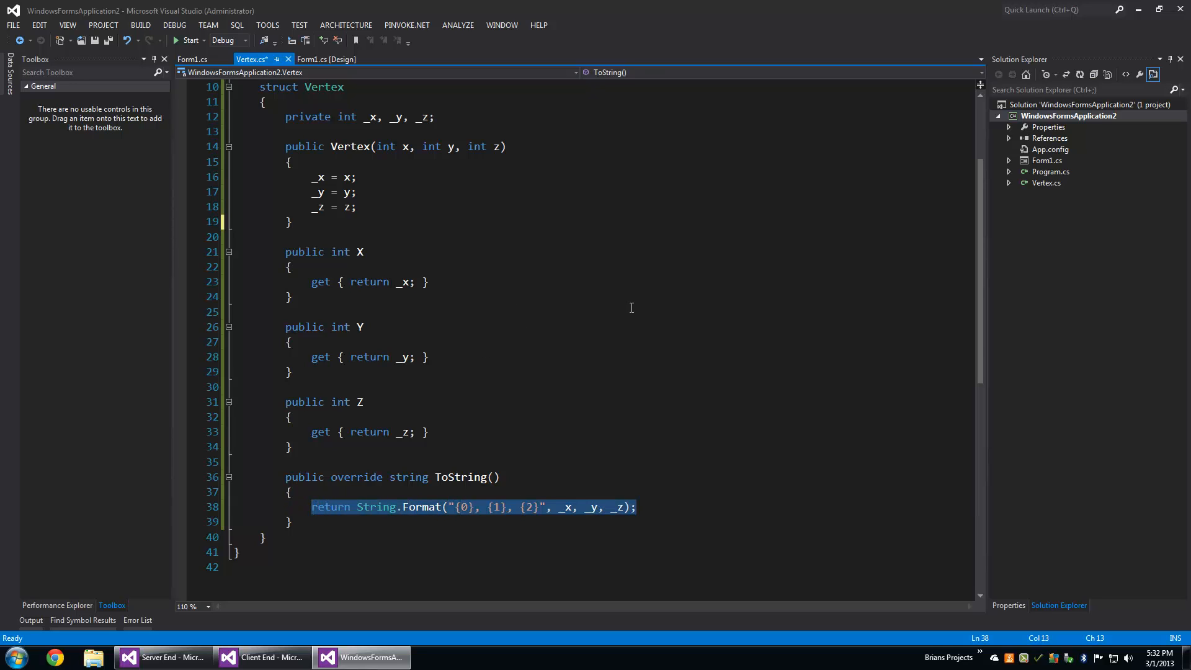
left_click(290, 221)
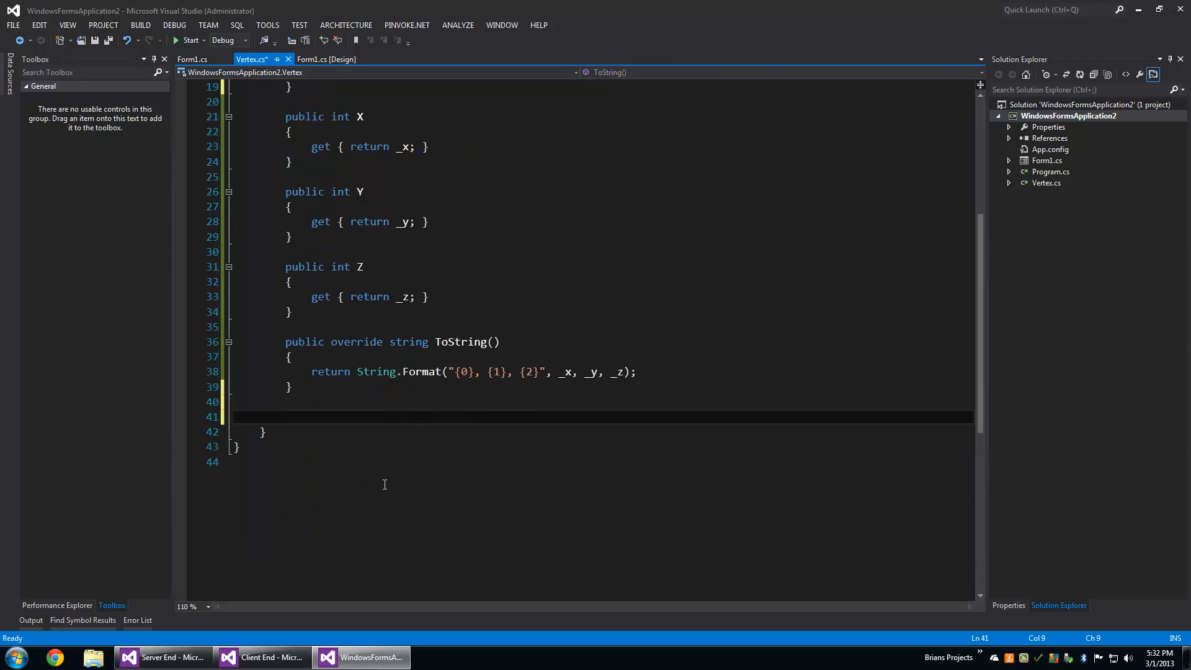
type("pui")
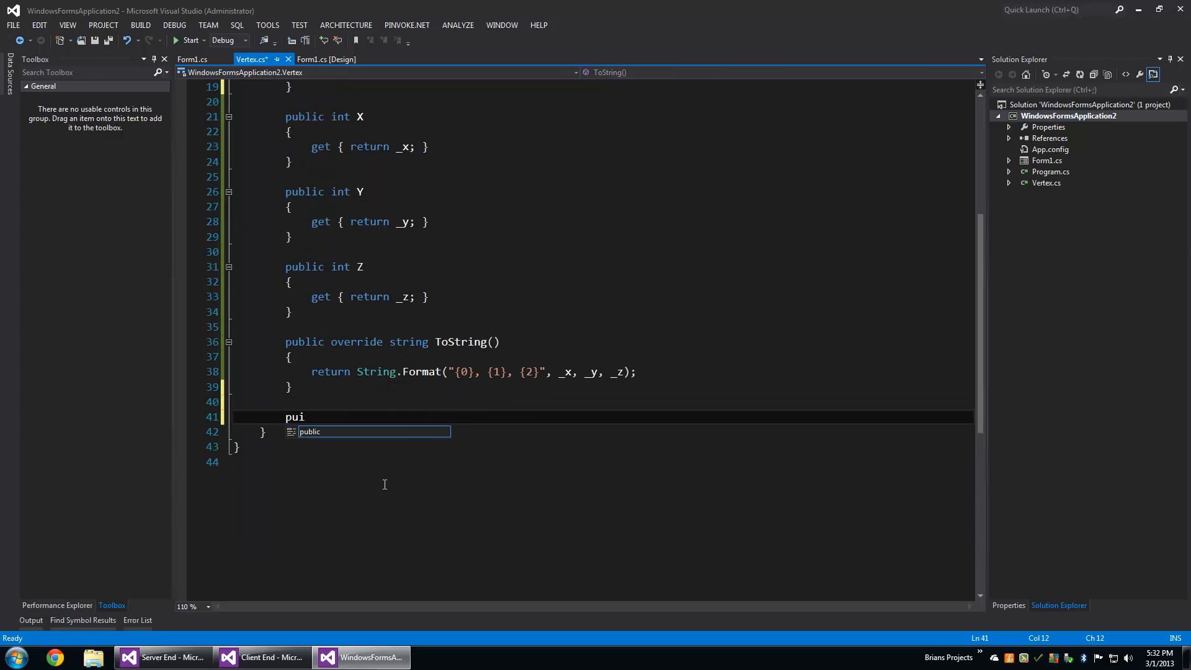
type("lic")
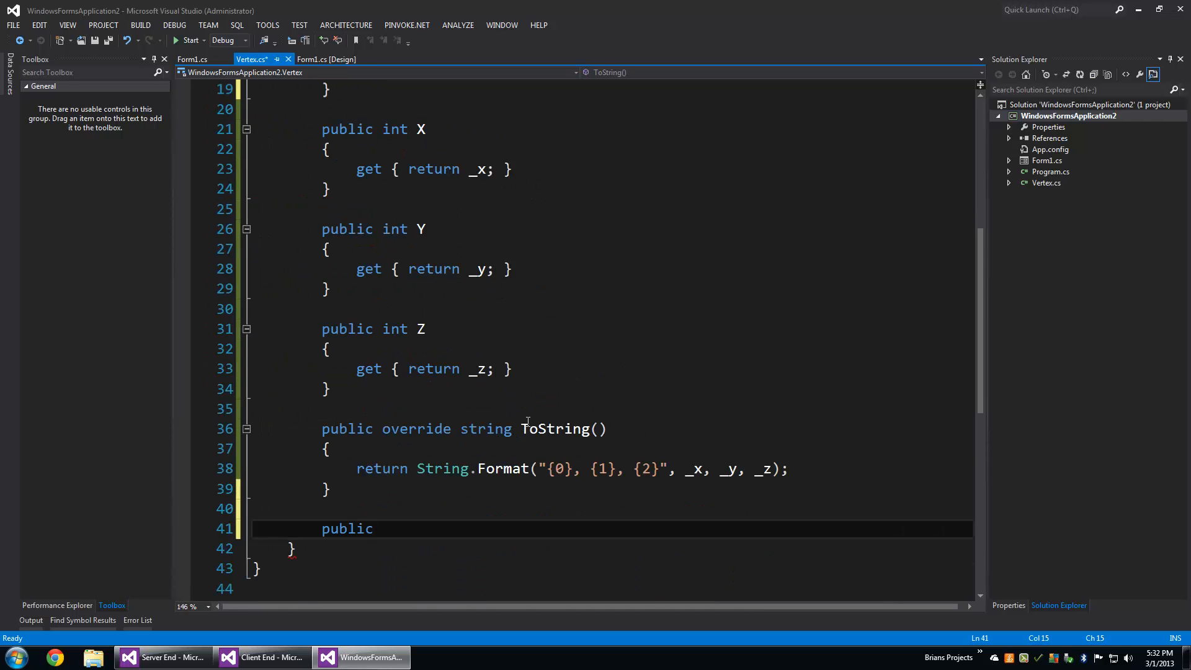
type("static")
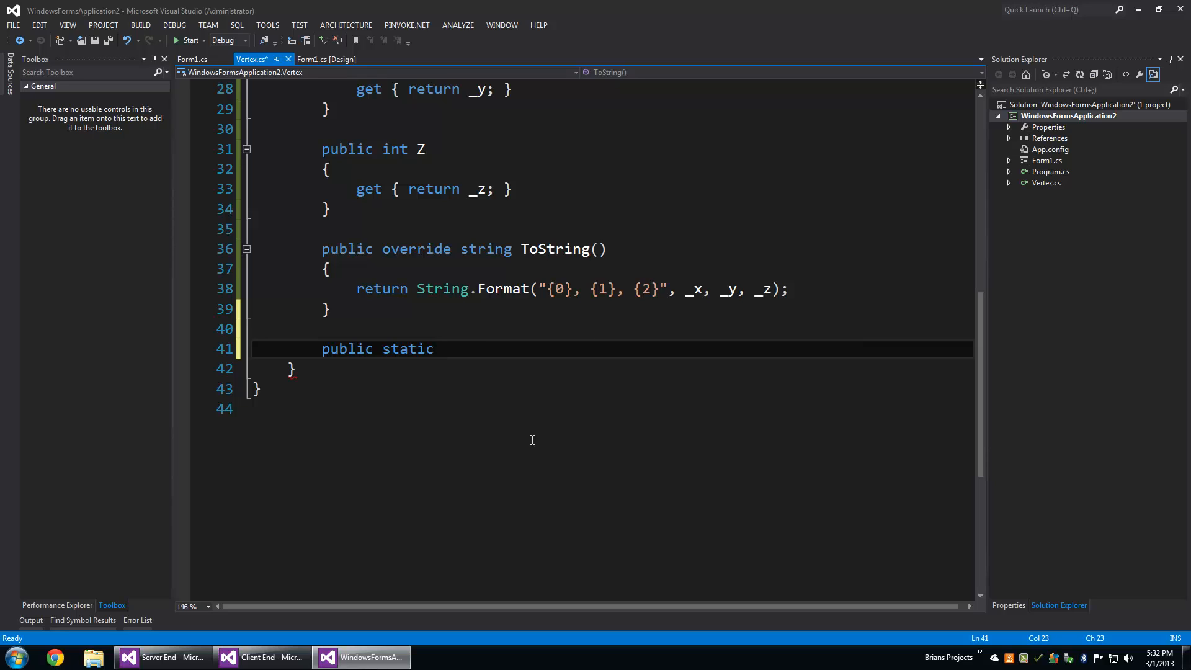
type("bool")
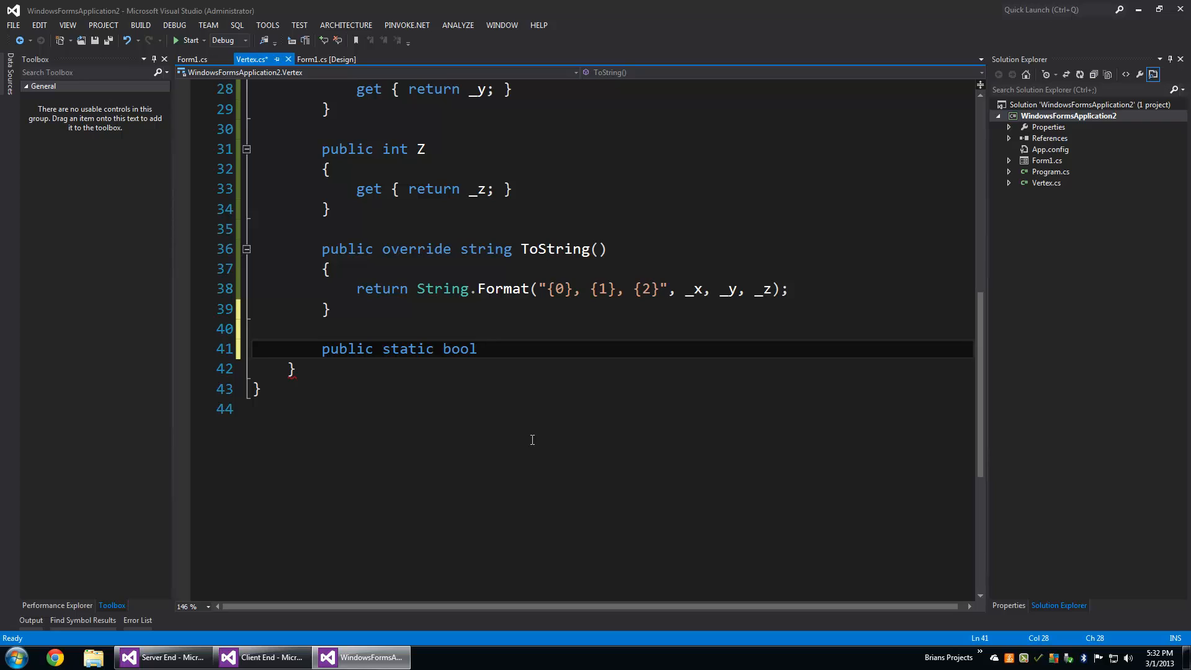
type("Parser")
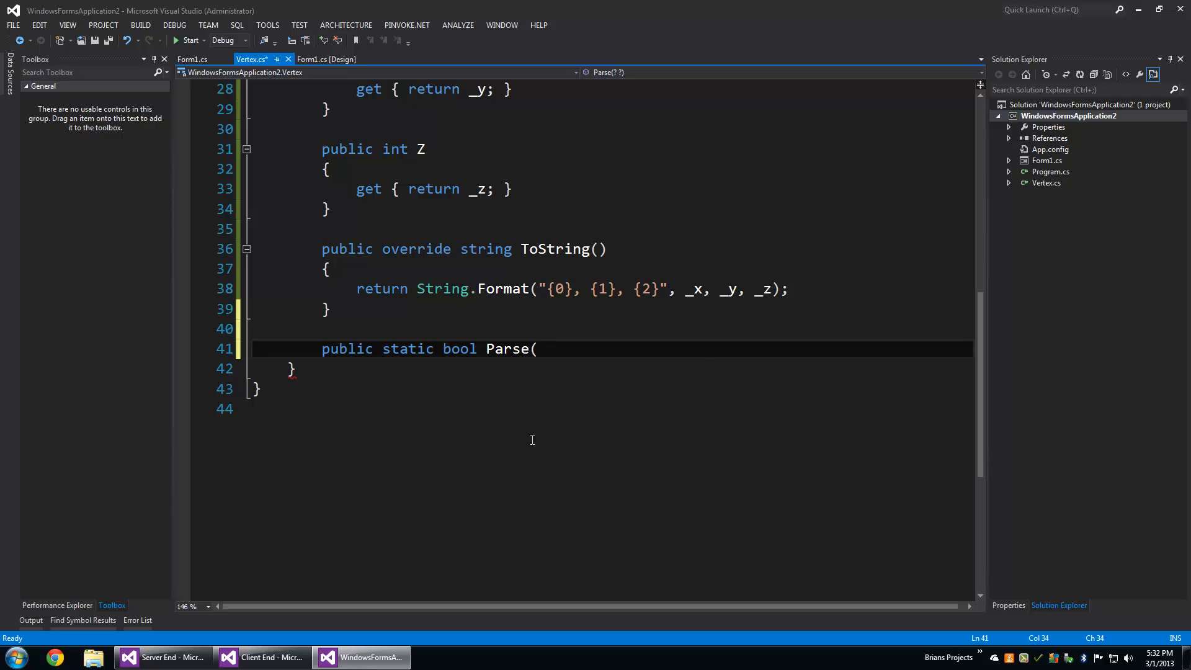
Step: Give Parse the parameters string text and out Vertex vertex, with an empty body
type("string")
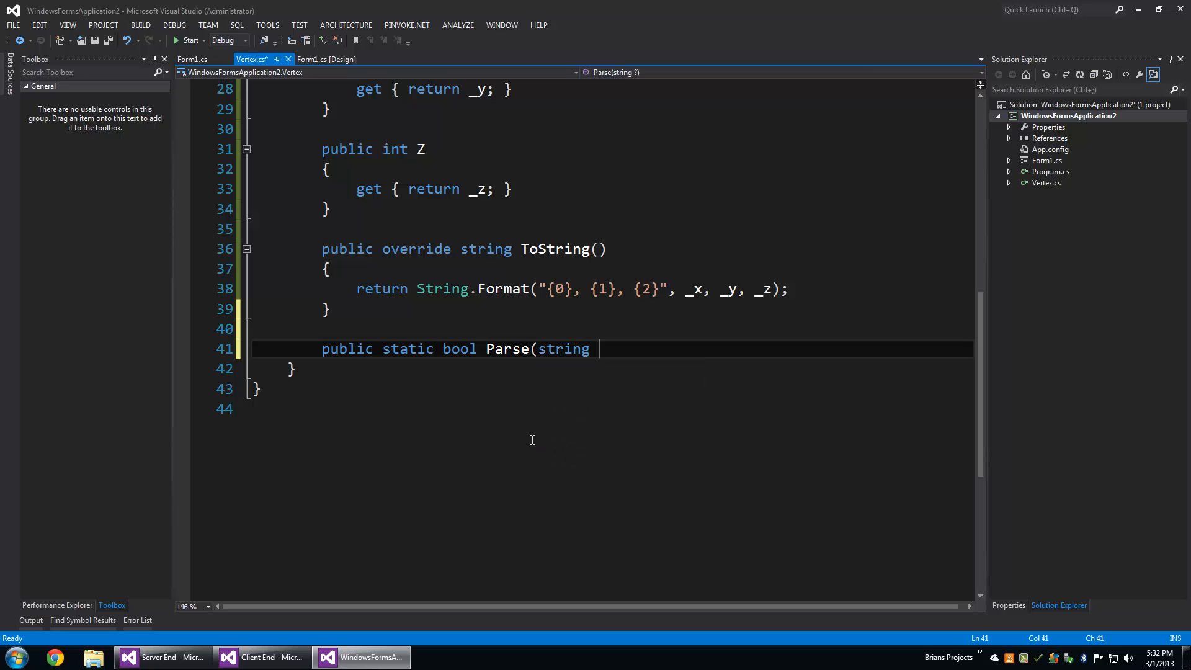
type("text,")
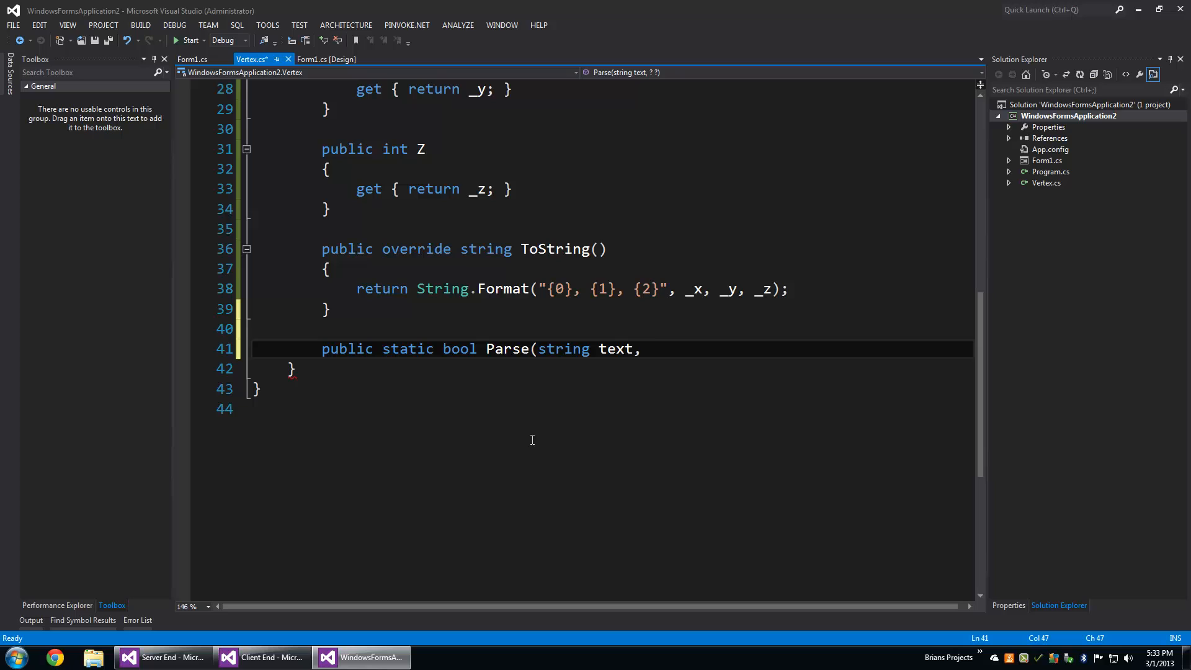
type("out")
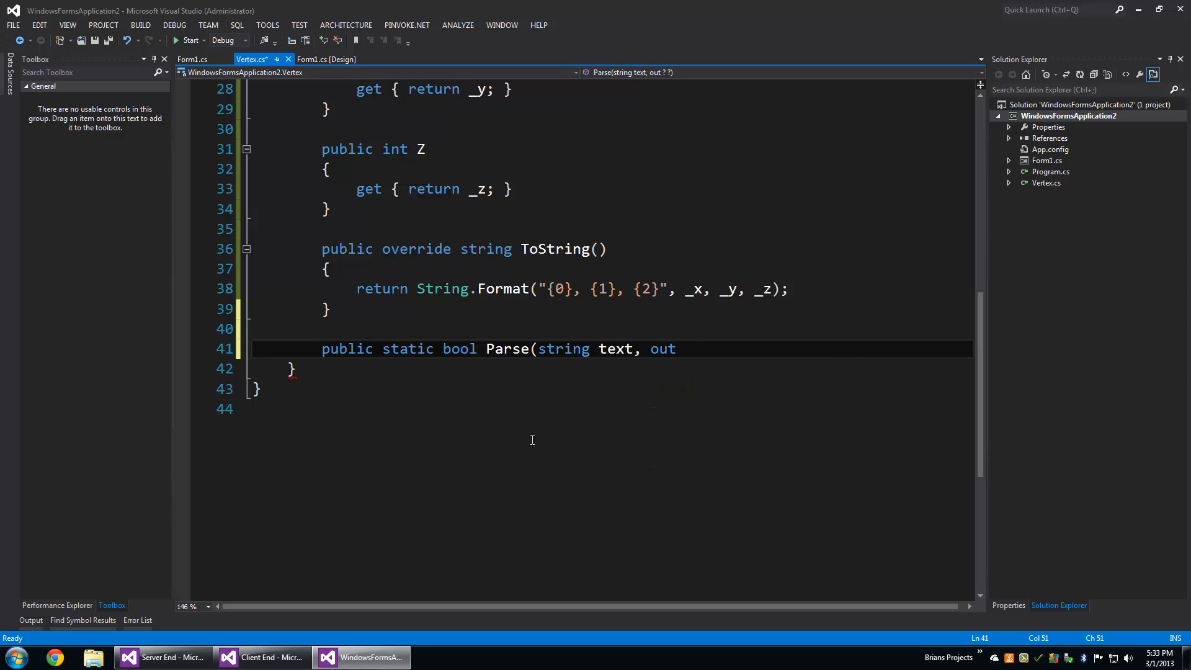
type("Vertex v")
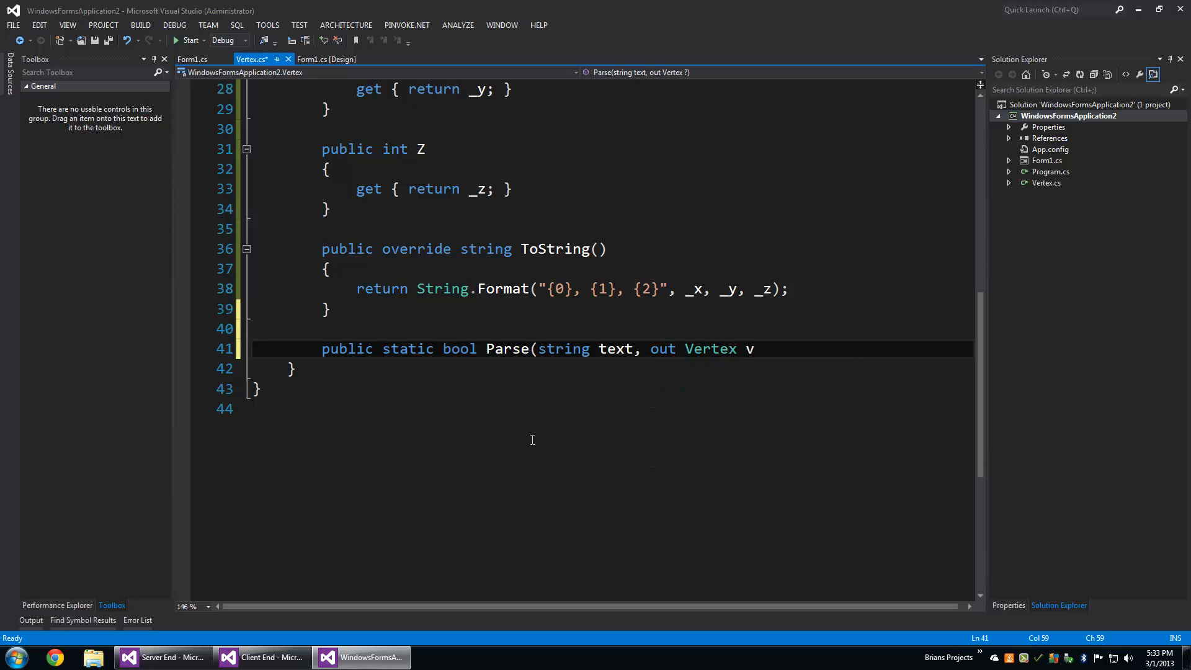
type("ertex)")
type("{")
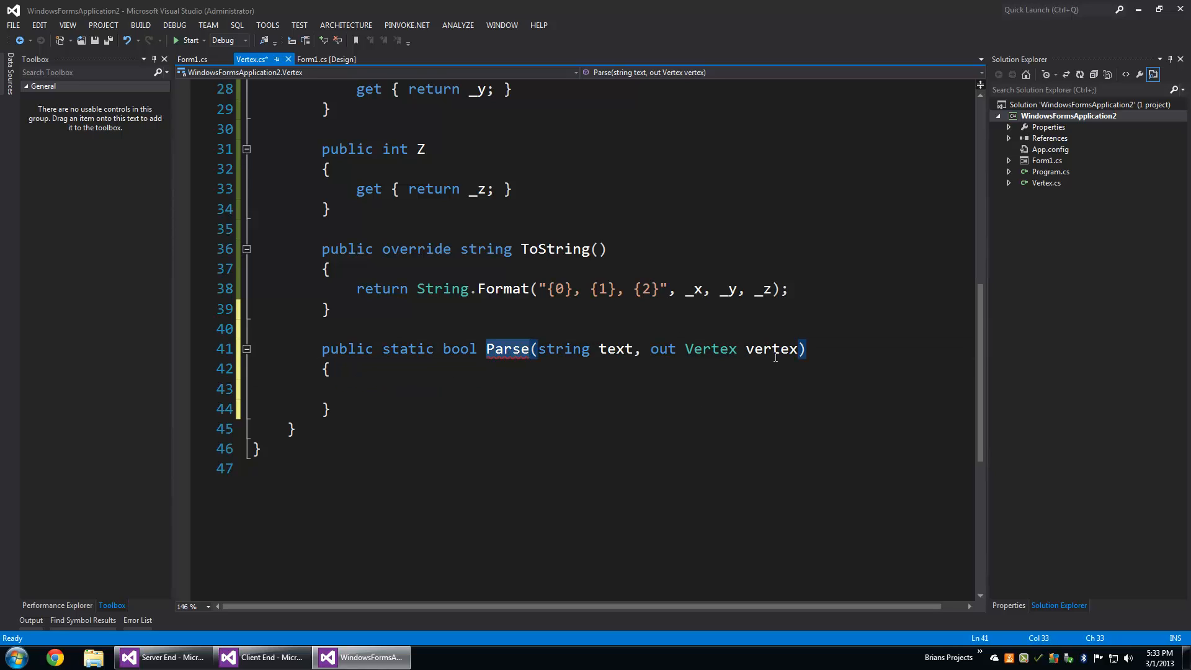
Step: Begin Parse's body with Regex/Match text and a const string PATTERN declaration
double_click(772, 348)
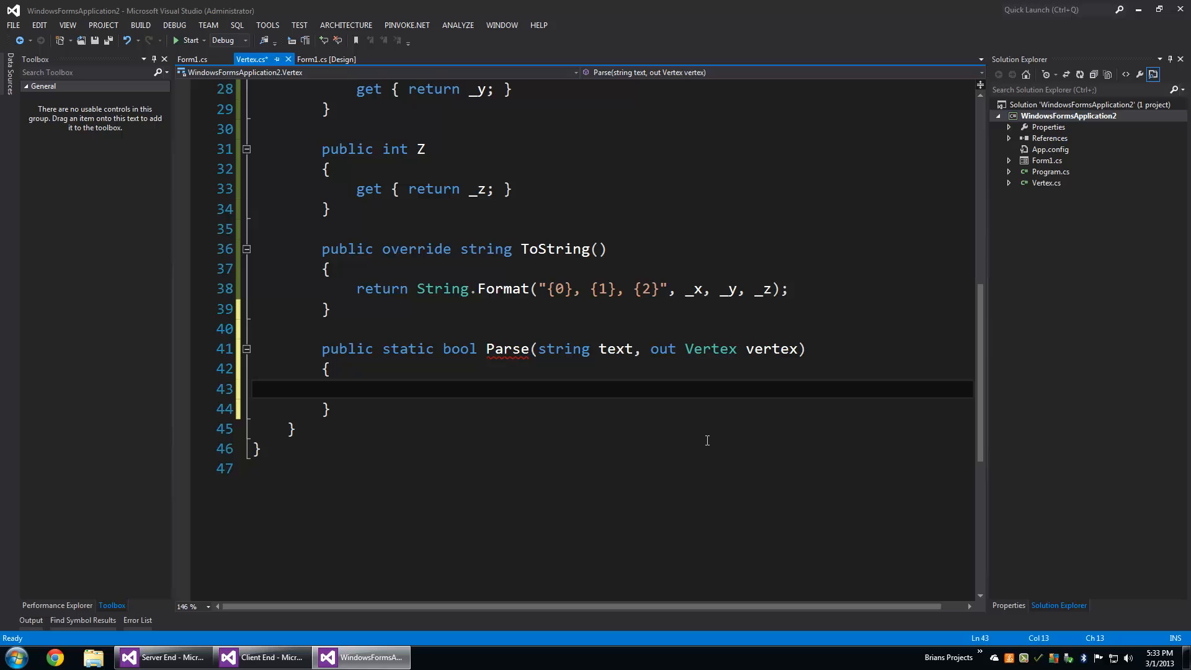
type("Regex")
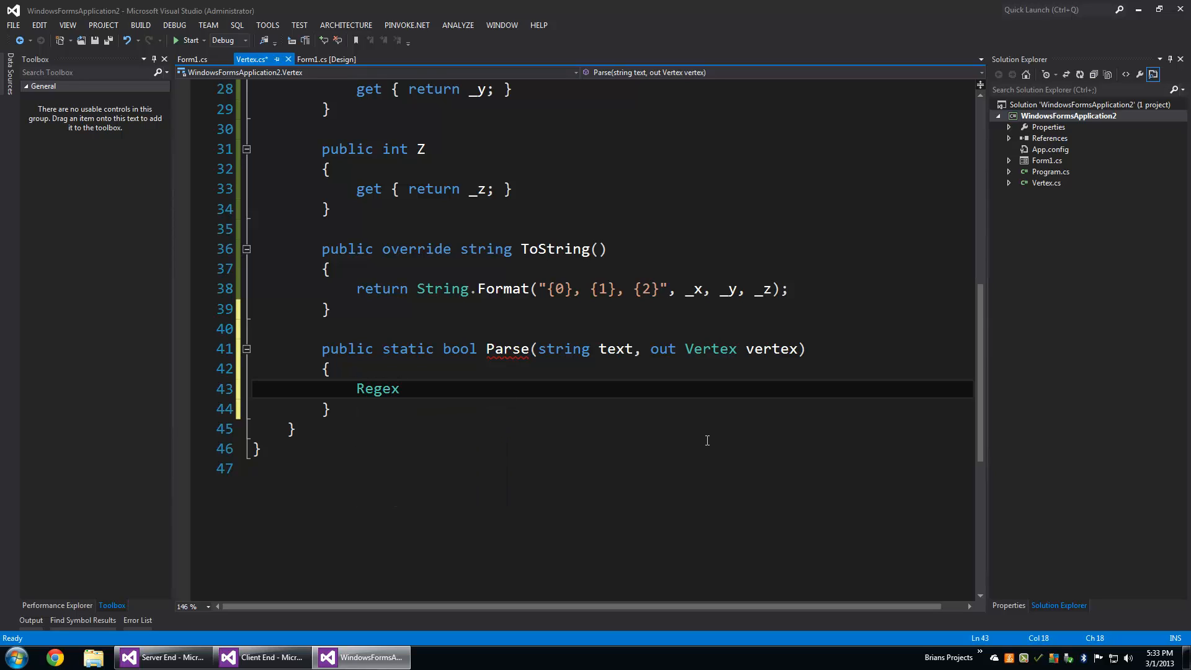
type("r")
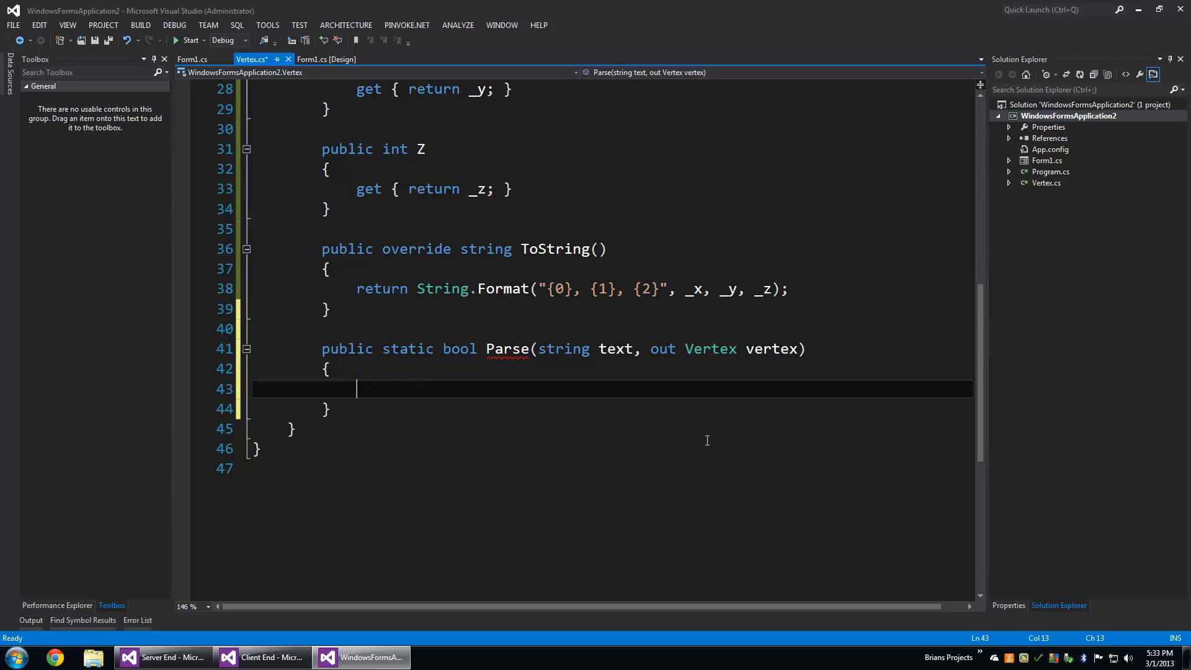
type("Match")
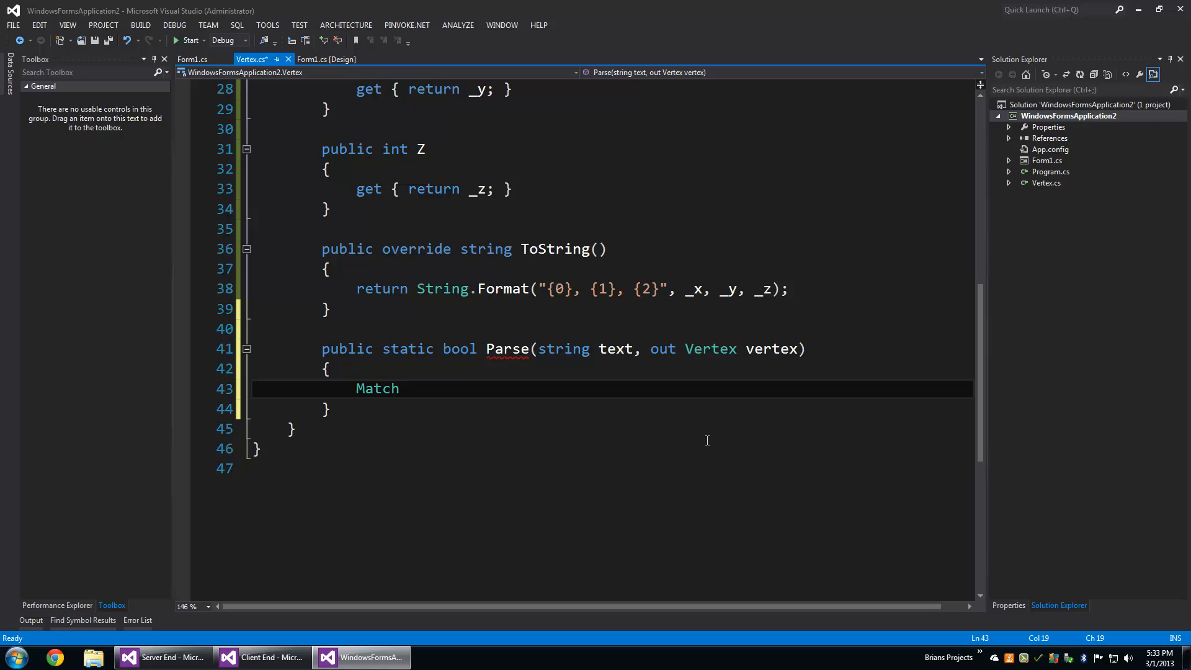
type("match")
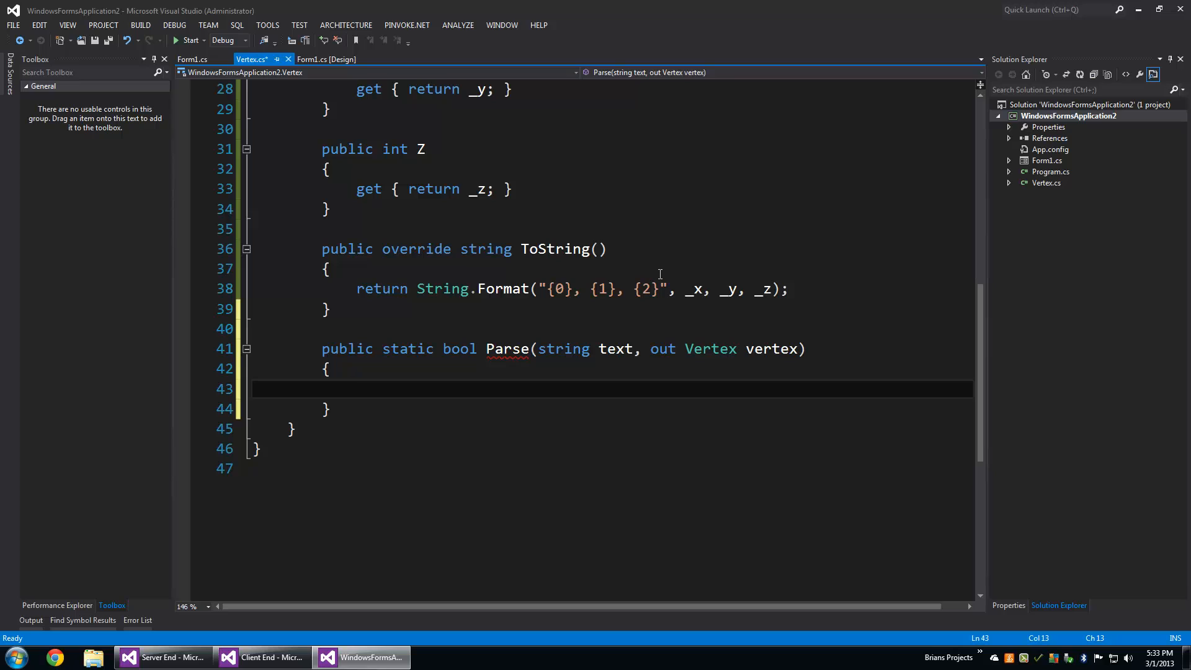
type("const string")
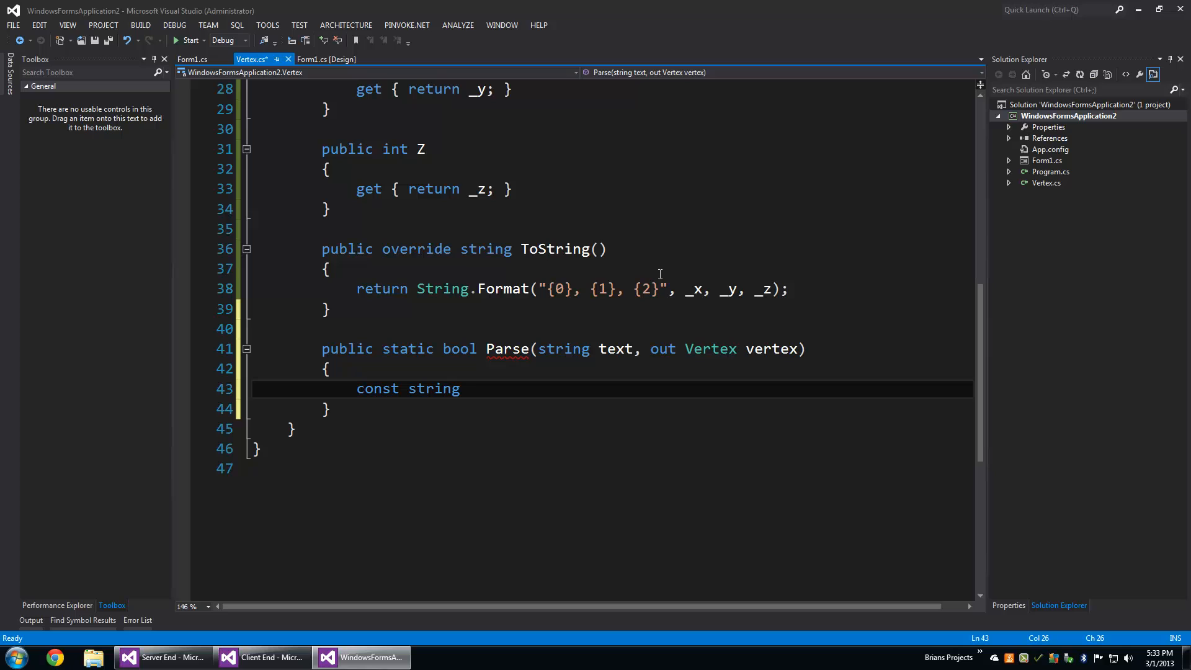
type("PATTER")
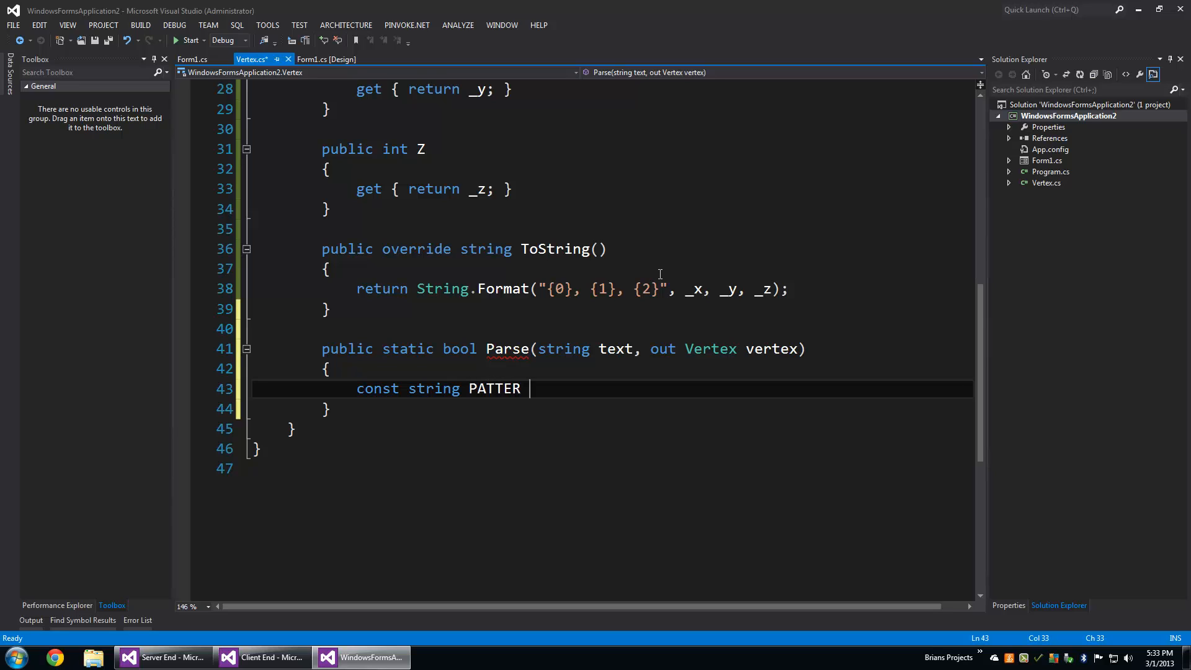
type("N = new")
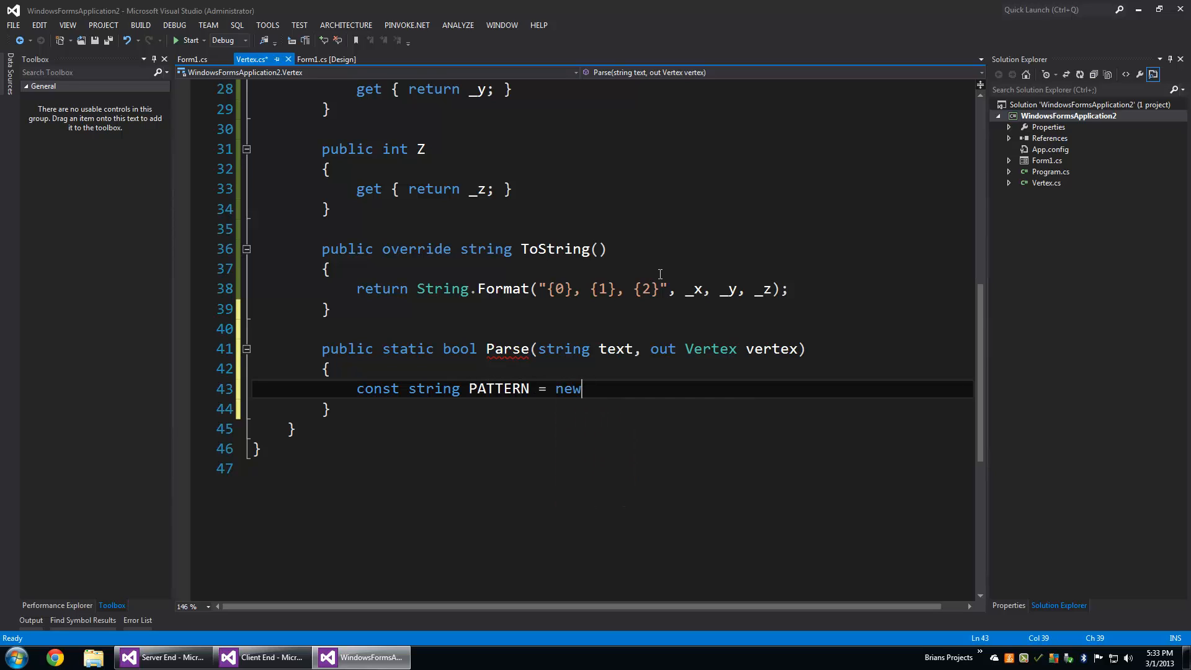
Step: Set PATTERN to @"(?<X>\d+), (?<Y>\d+), (?<Z>\d+)", renaming the copied groups
type("@\"\";")
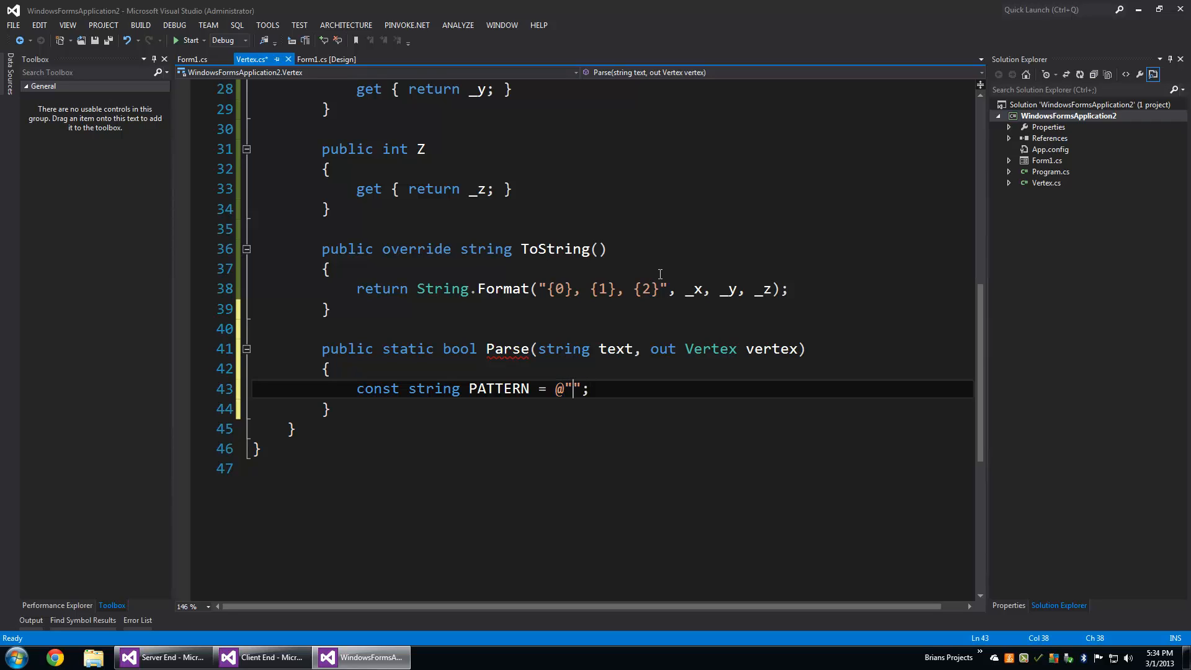
type("(")
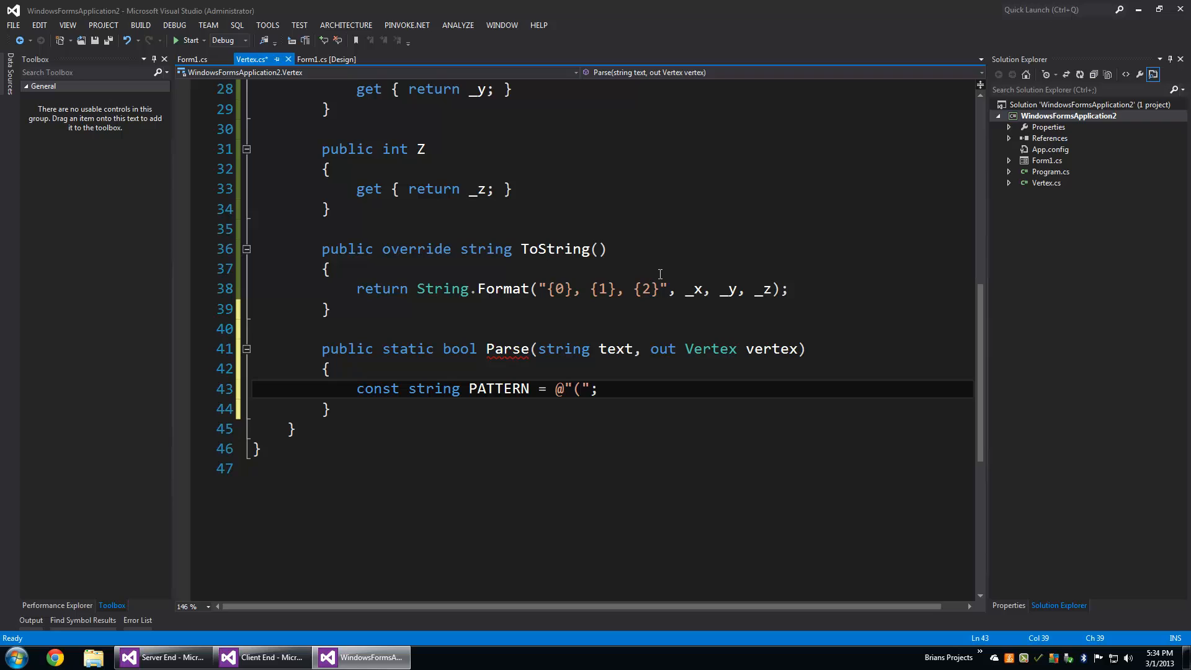
type("?<")
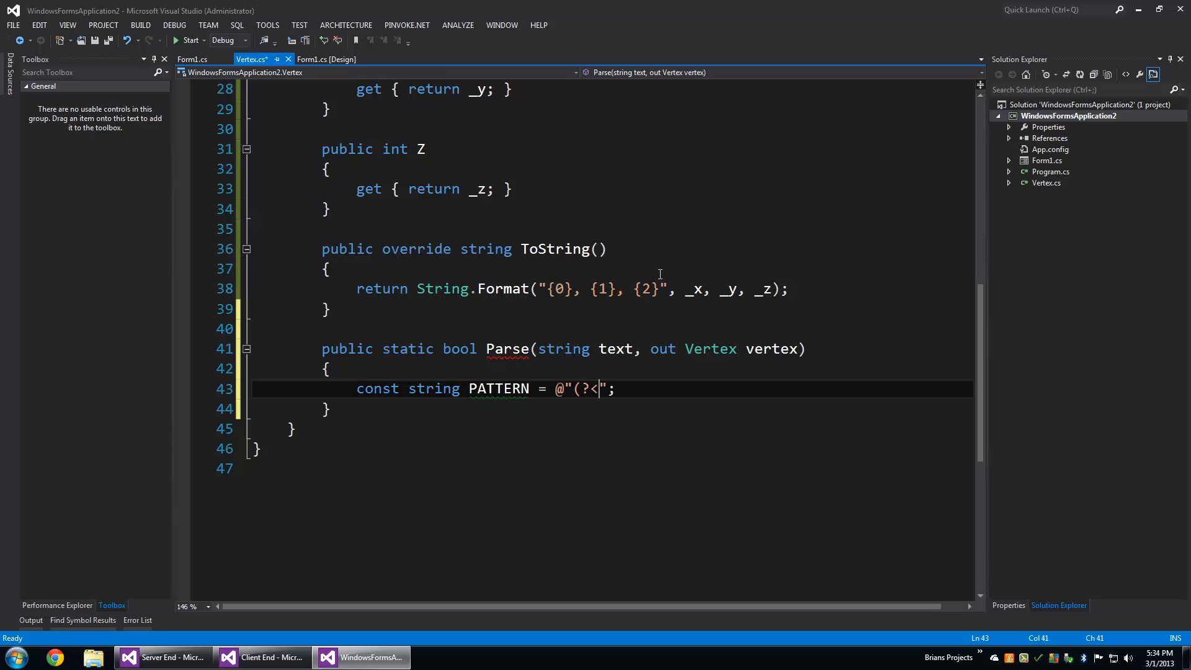
type("X>")
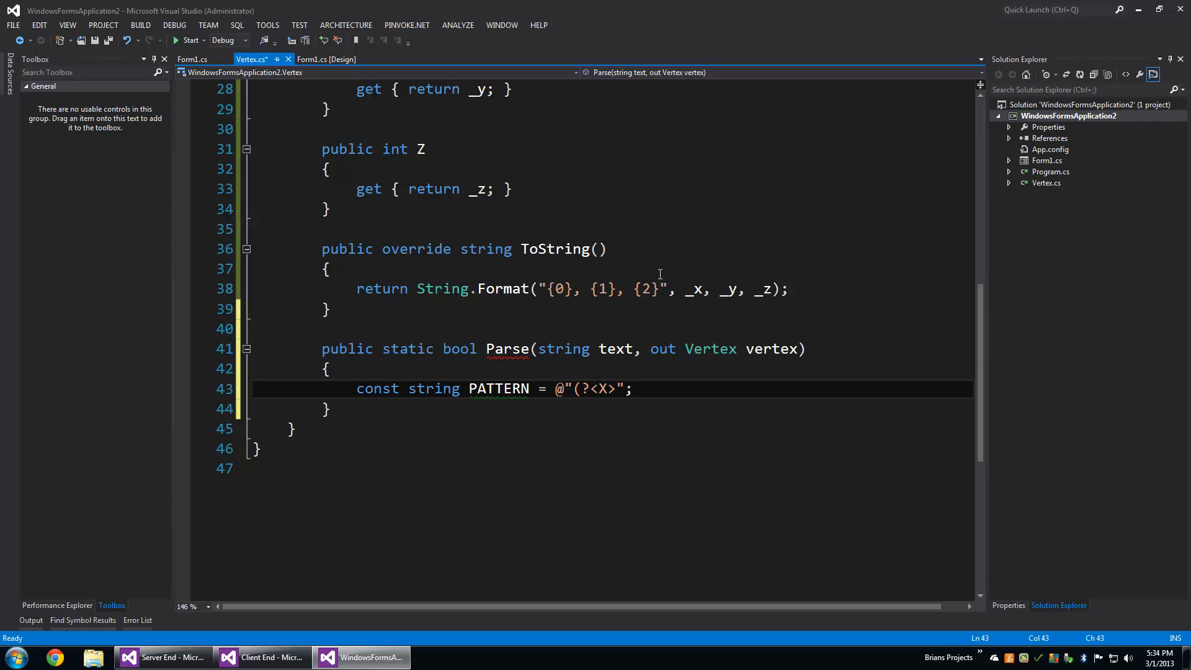
type("\\d")
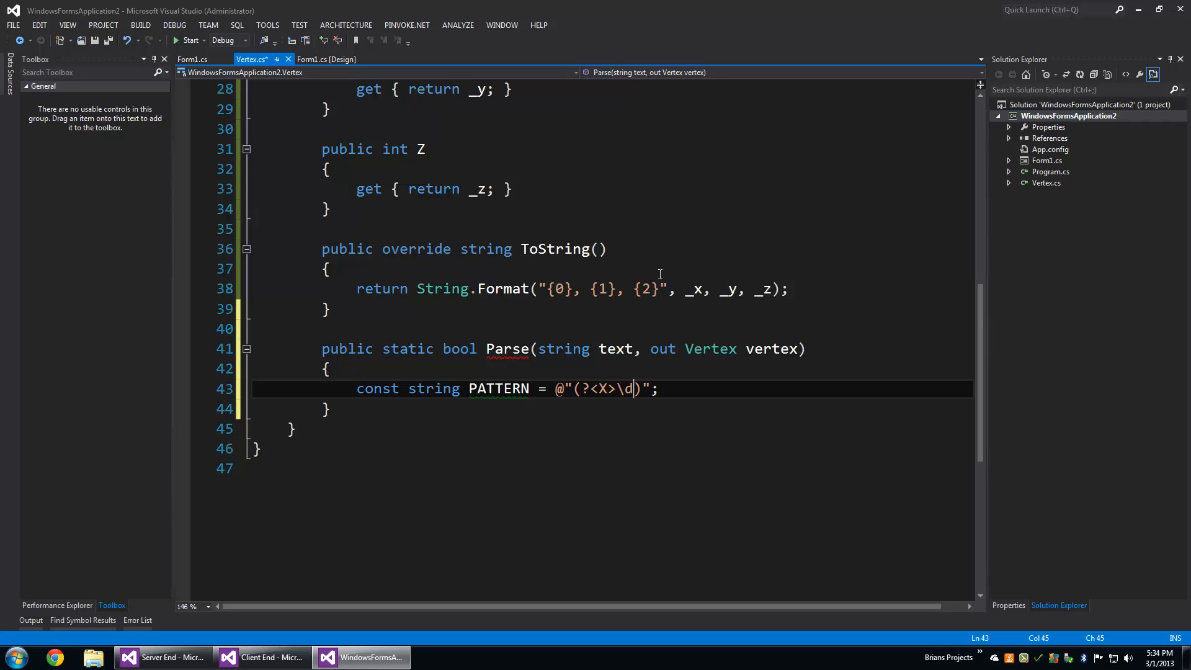
type("+),")
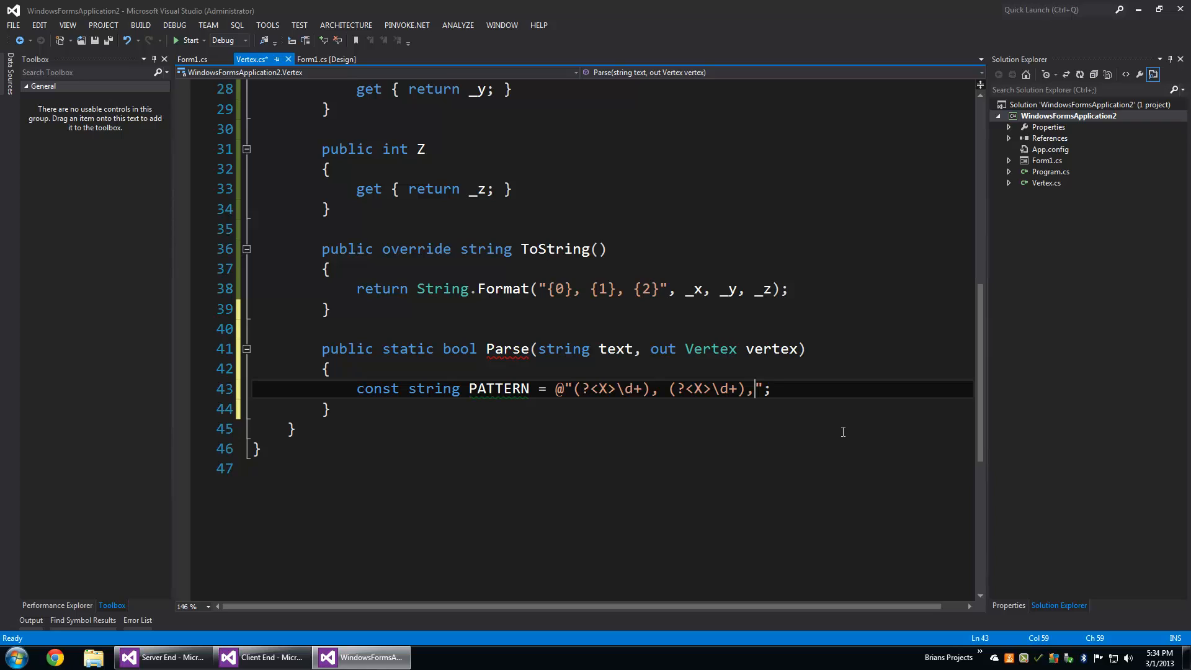
type("(?<X>\\d+)")
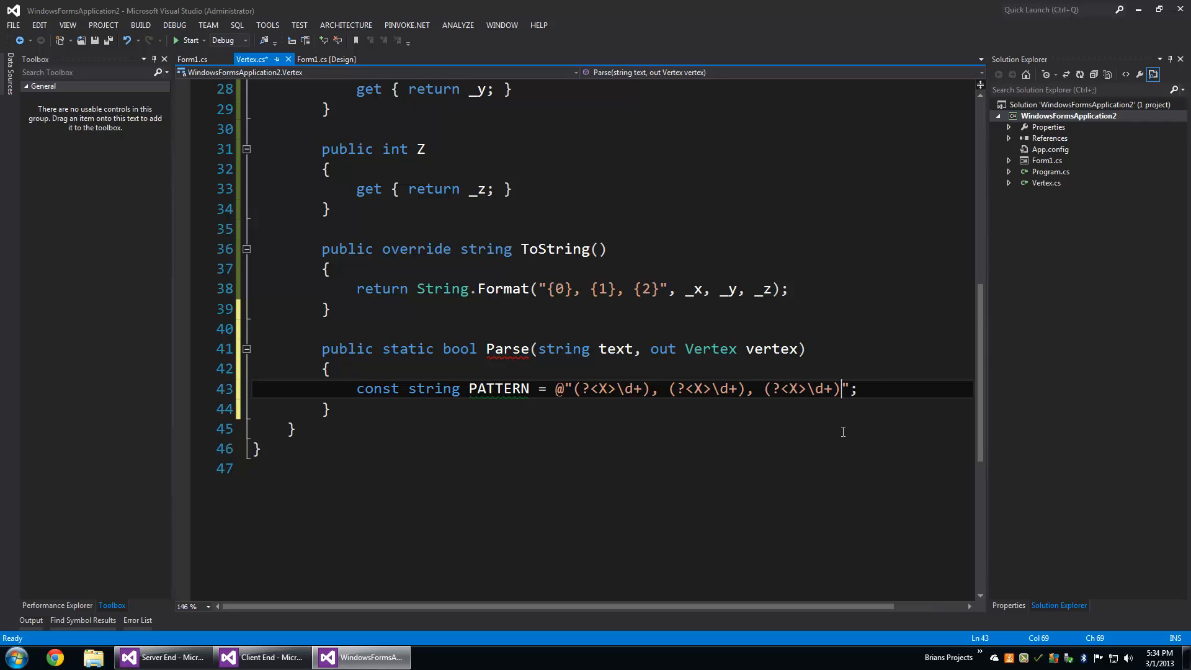
left_click(698, 389)
type("Y")
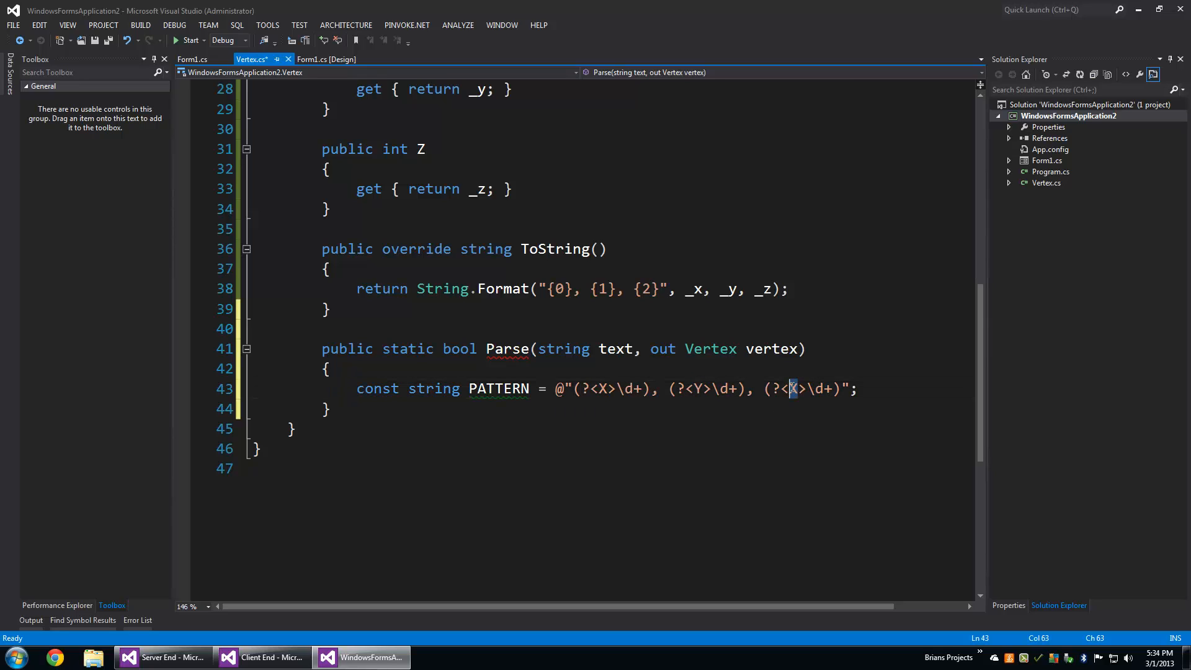
type("Z")
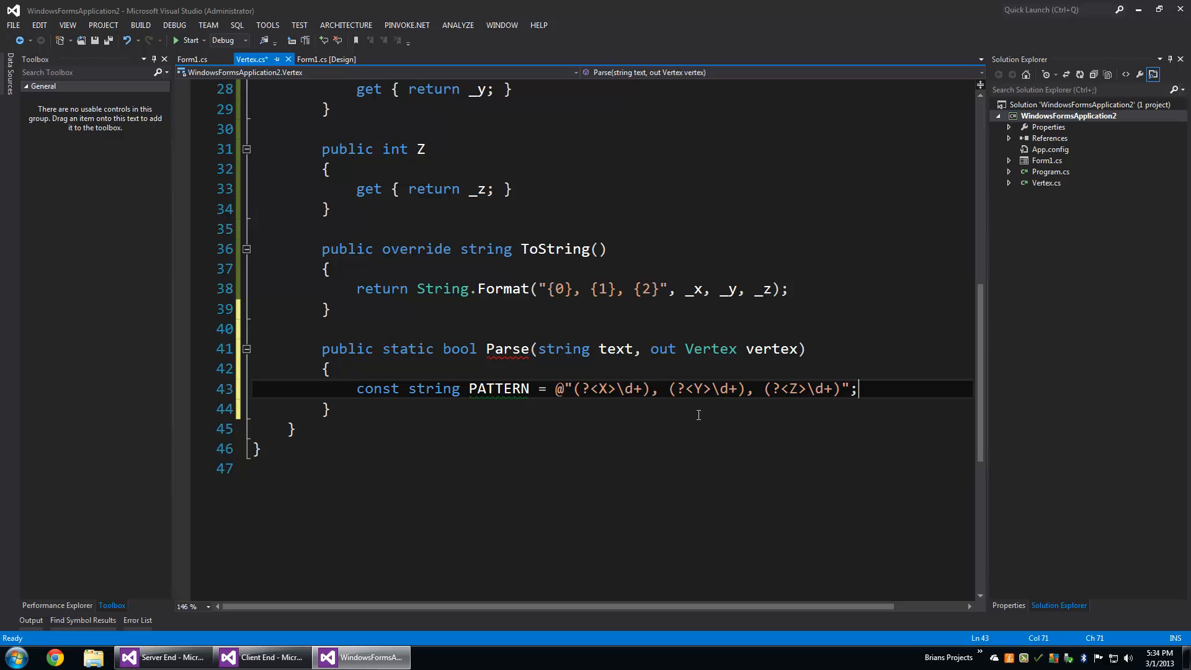
Step: Match text against PATTERN with Regex.Match and branch on match.Success
type("Match match")
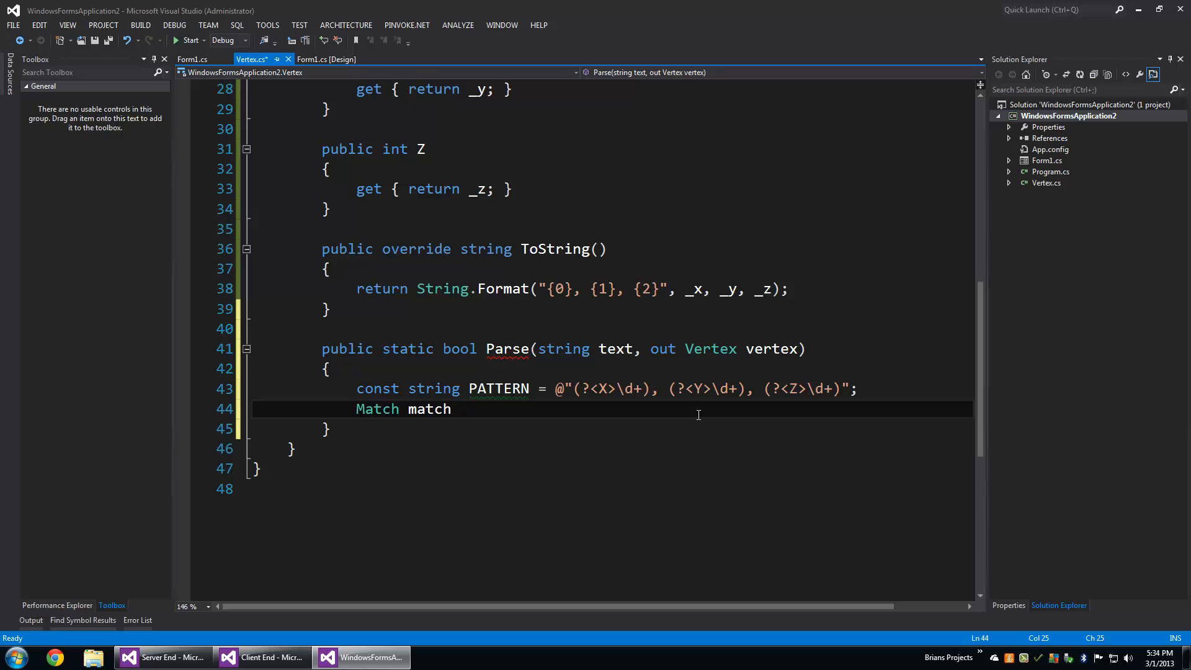
type("= Regex.Match(")
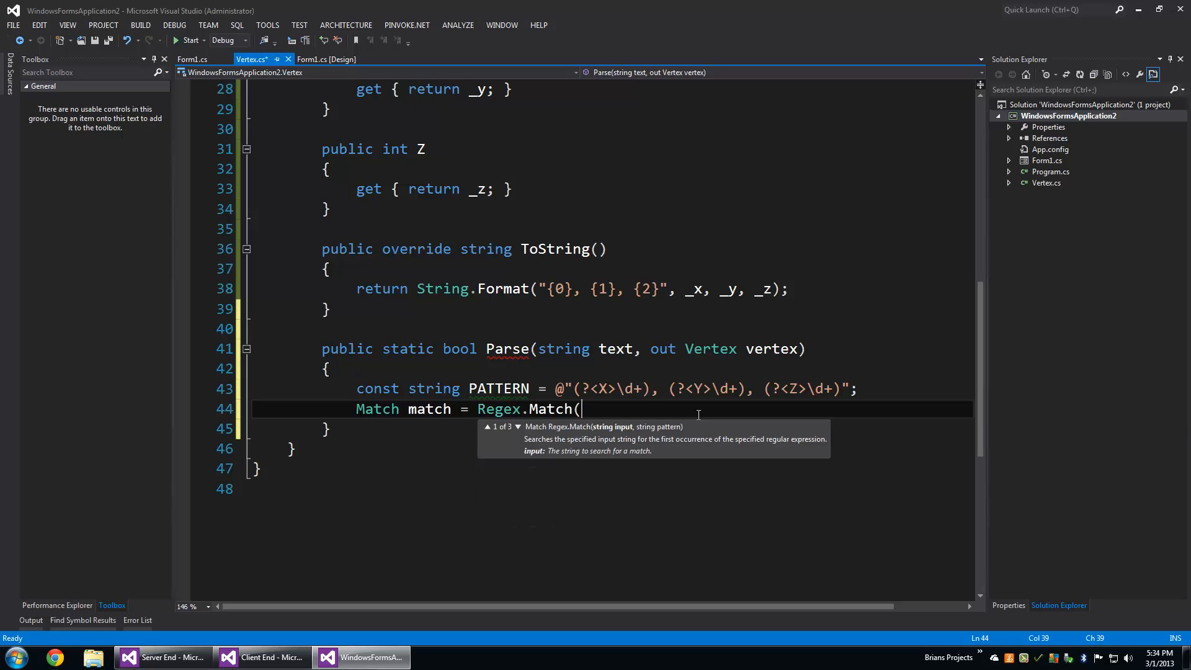
type("text,")
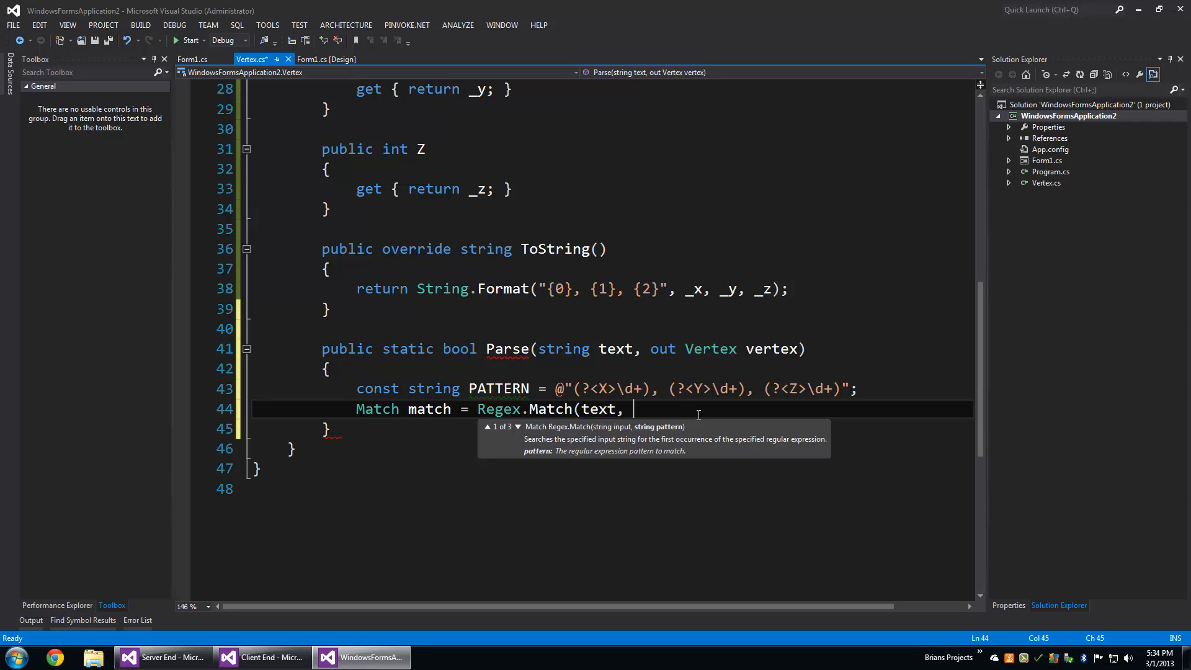
type("PATTERN);")
type("if (")
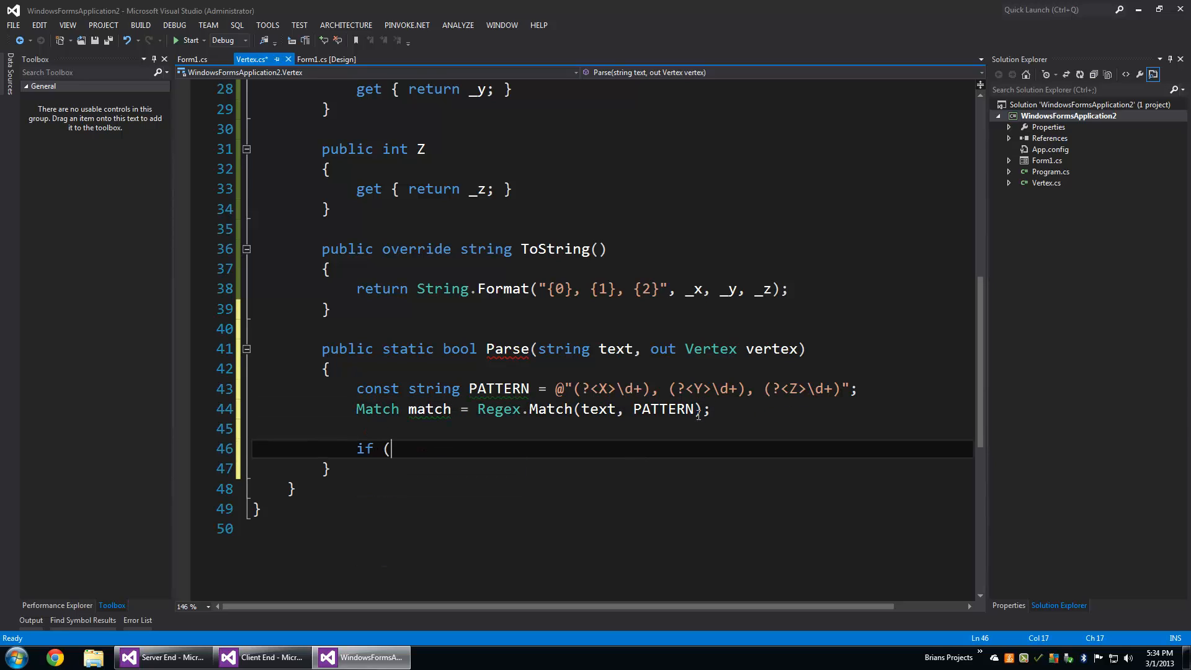
type("match")
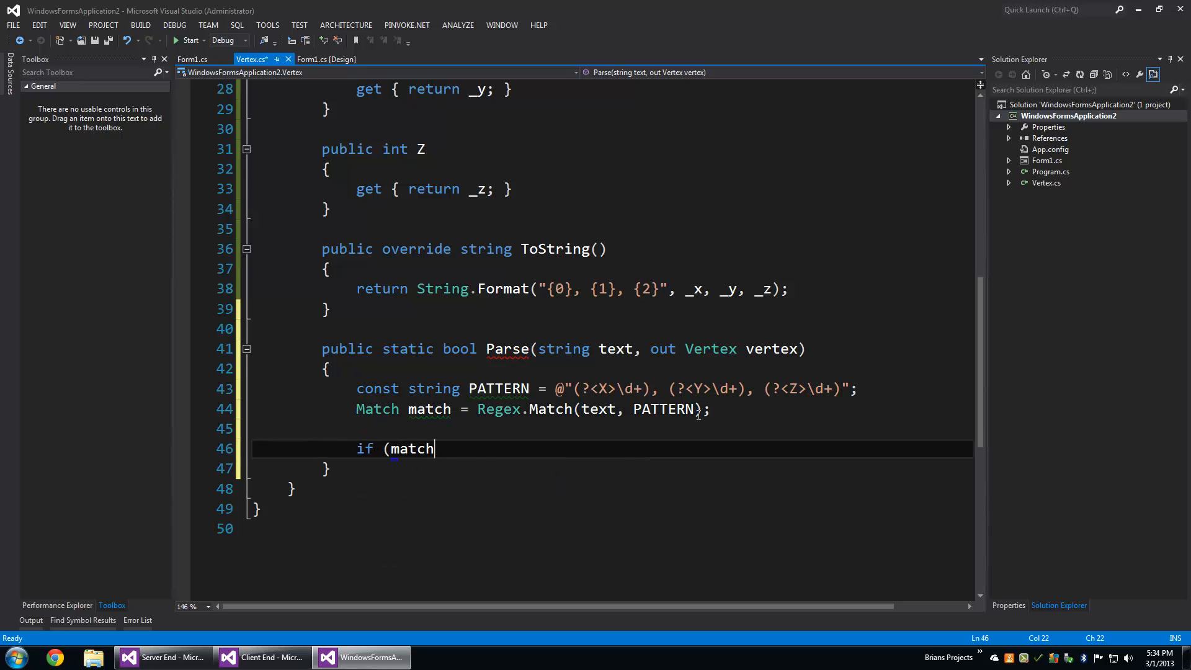
type(".Success)")
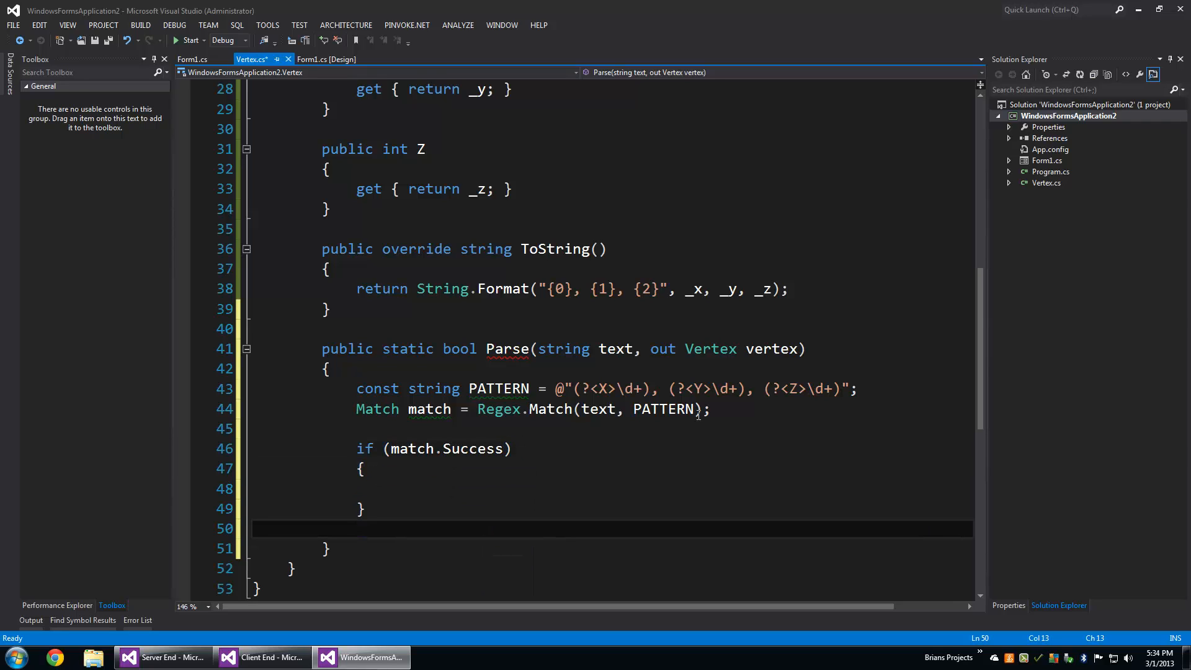
Step: Make the else branch assign vertex = new Vertex() and return false
type("else")
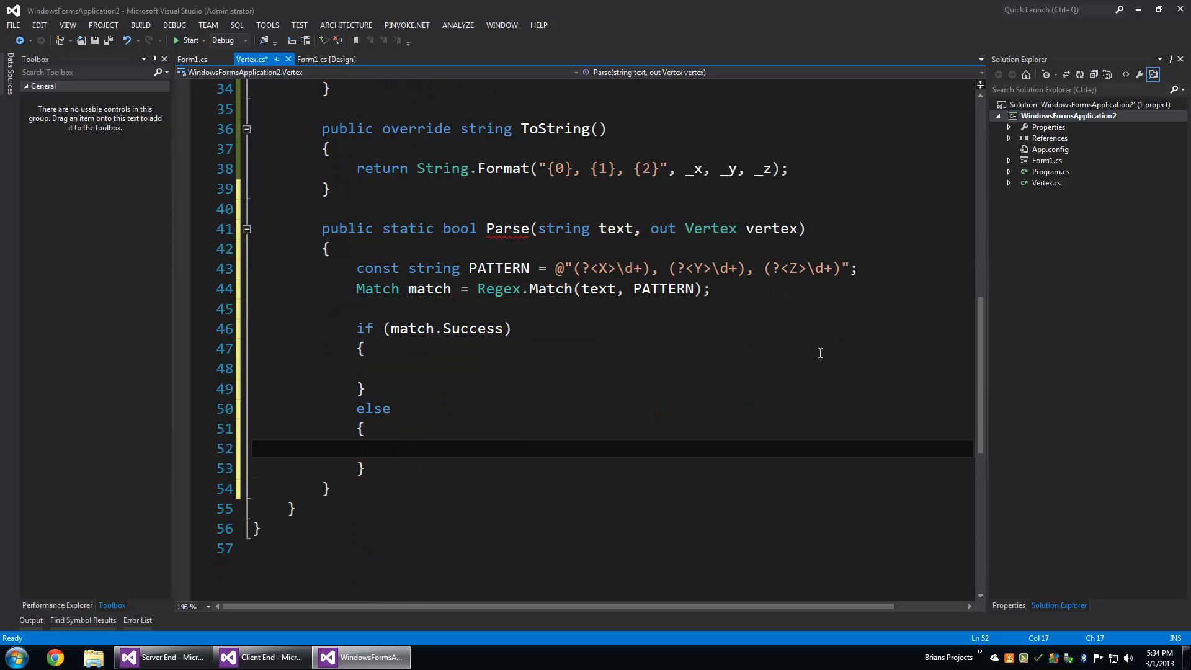
type("return")
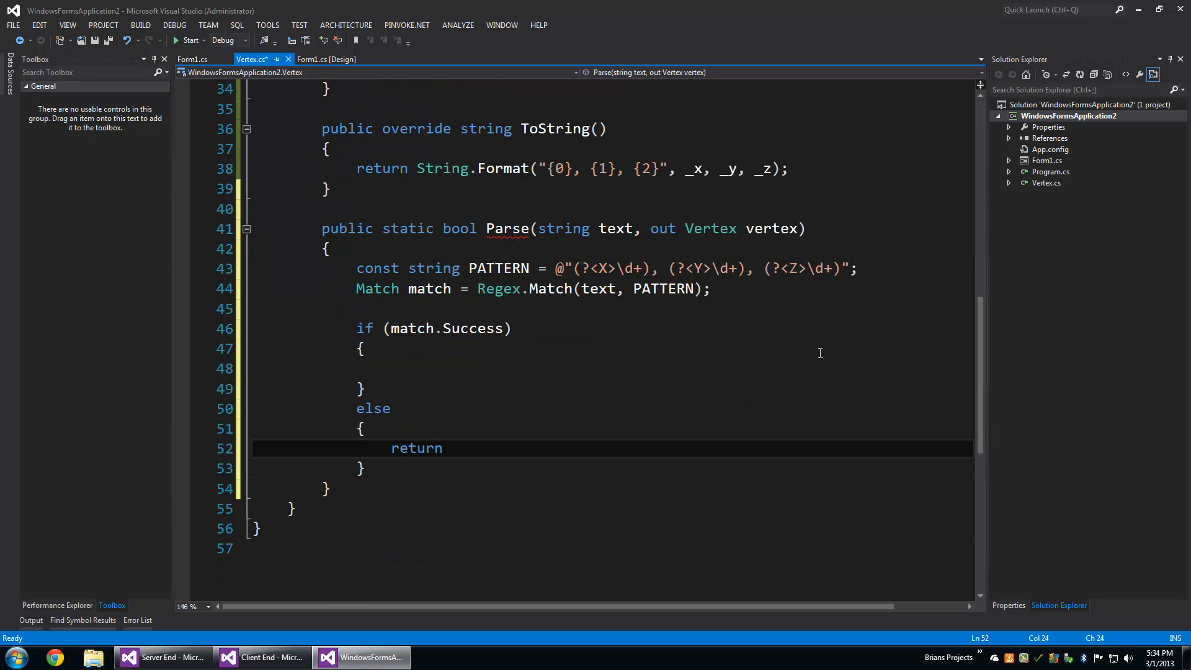
type("false;")
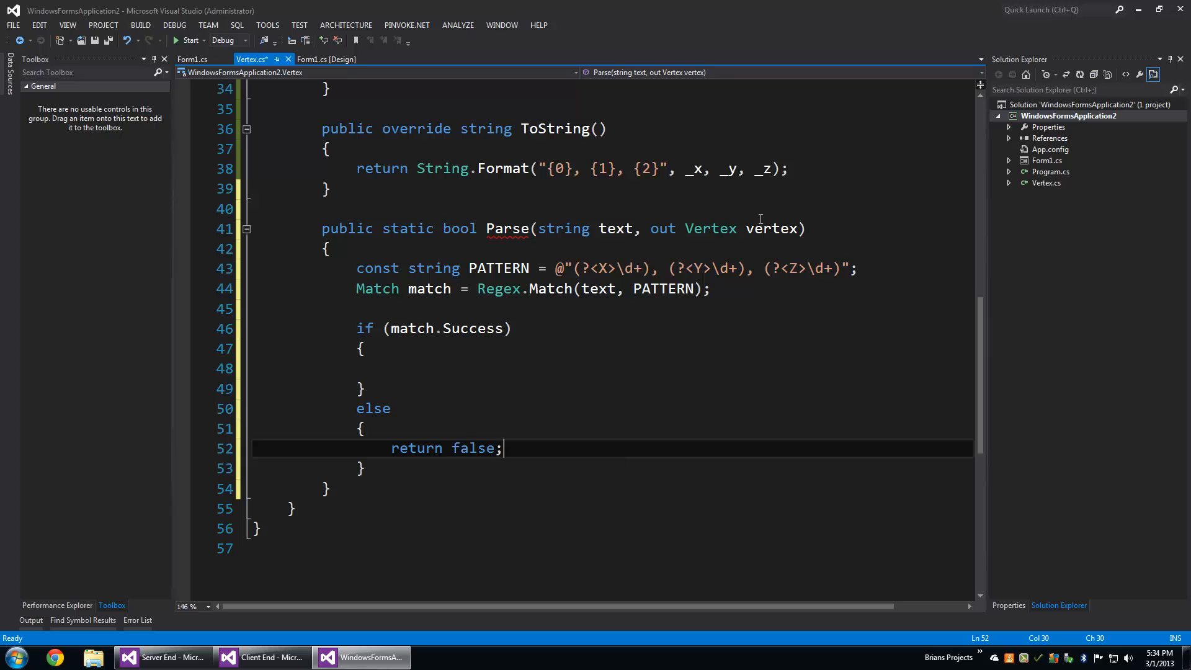
key("Return")
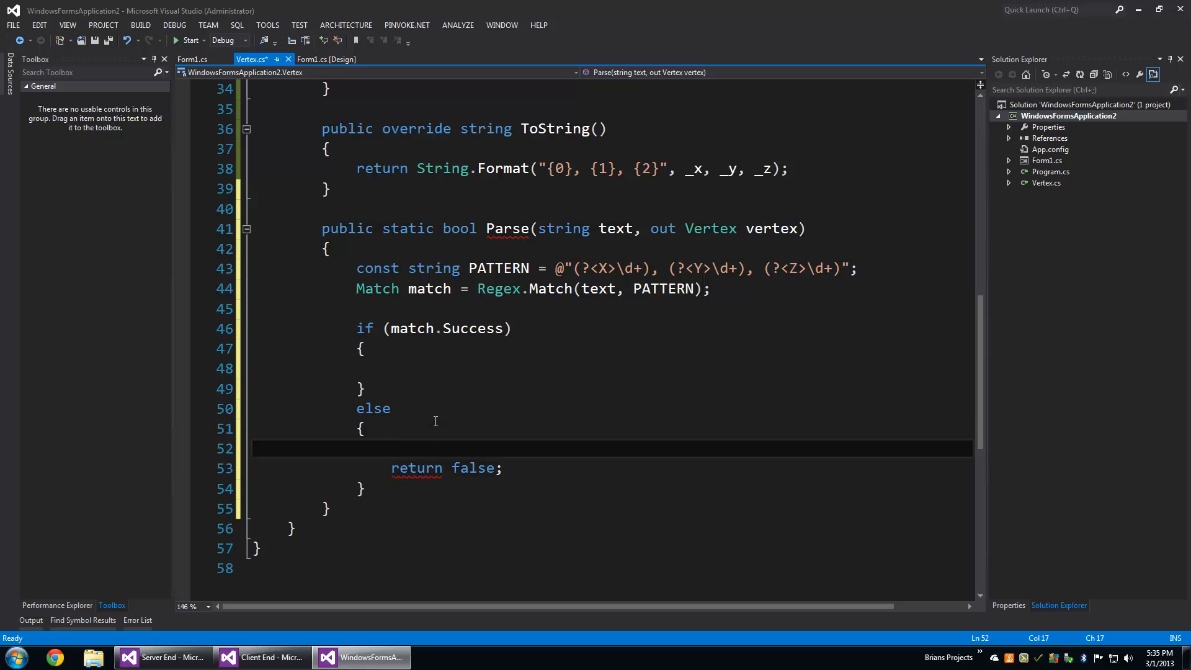
type("vertex = new Vertex();")
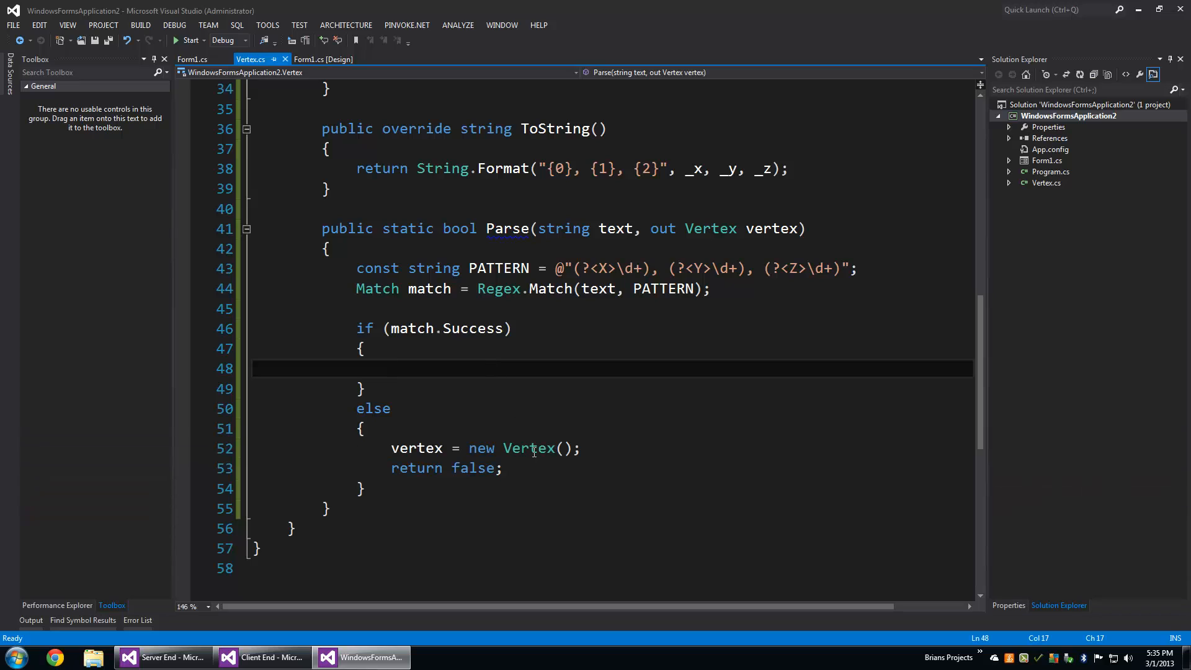
scroll("up", 3)
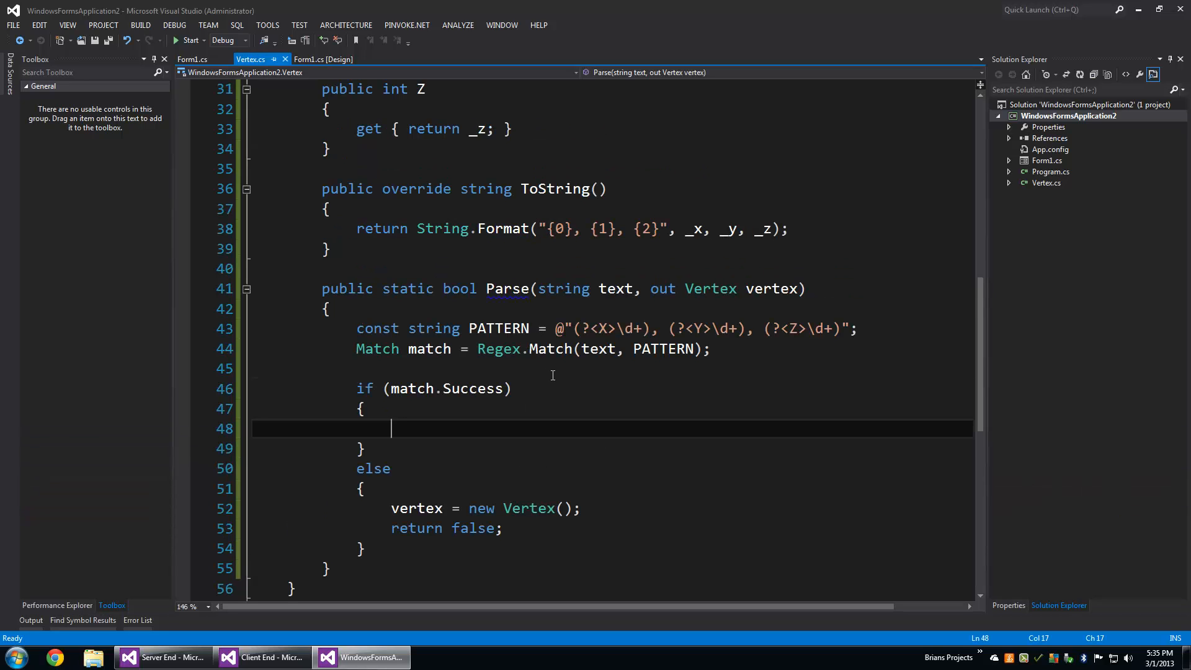
mouse_move(529, 508)
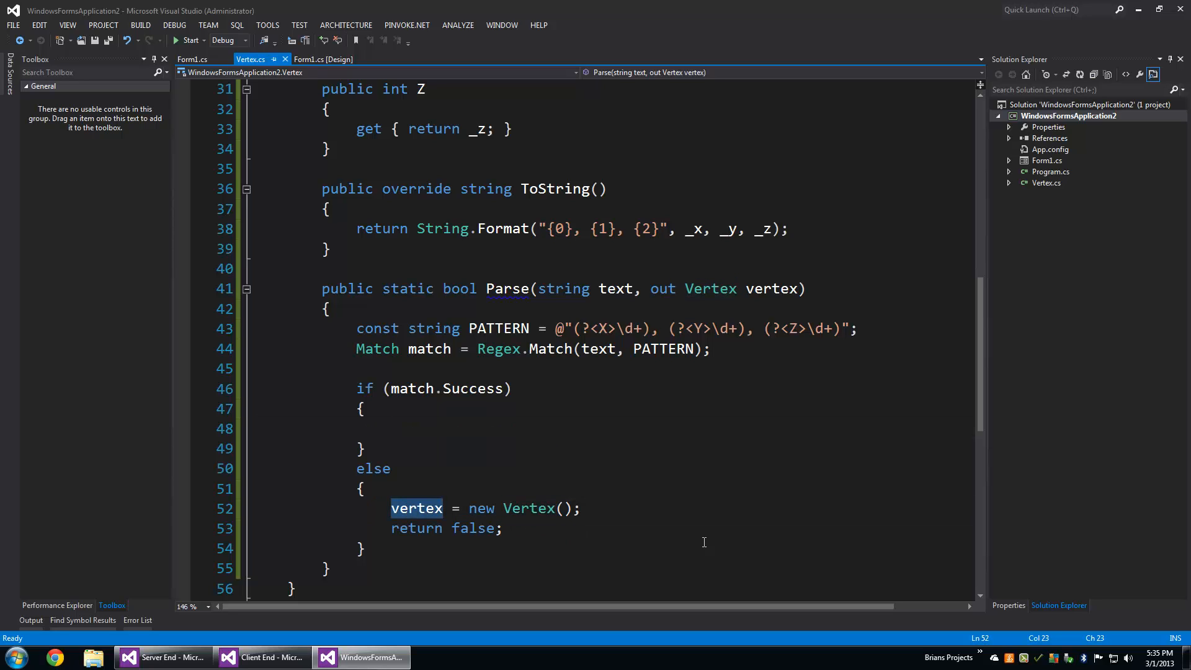
left_click(589, 508)
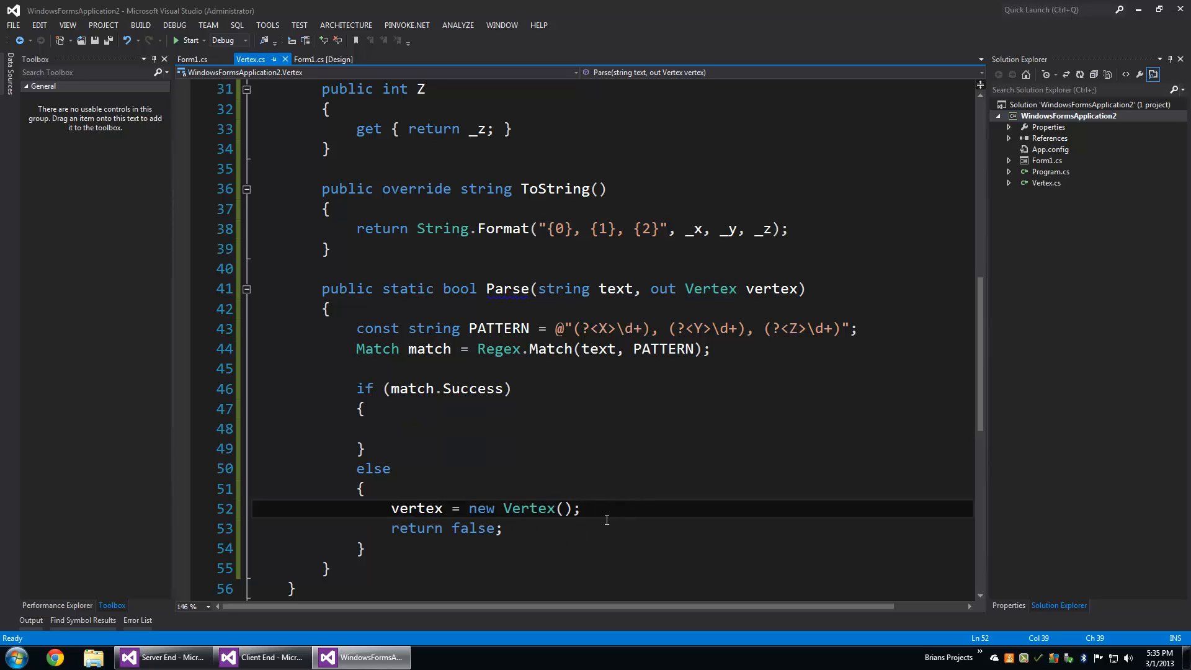
double_click(458, 289)
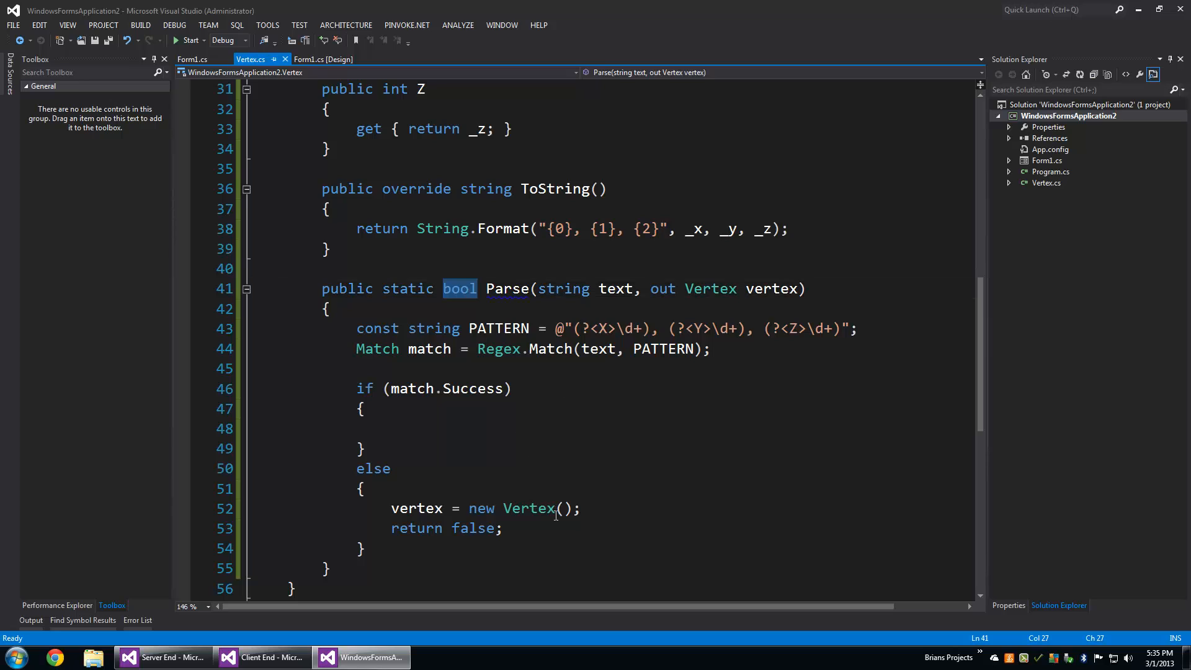
mouse_move(585, 526)
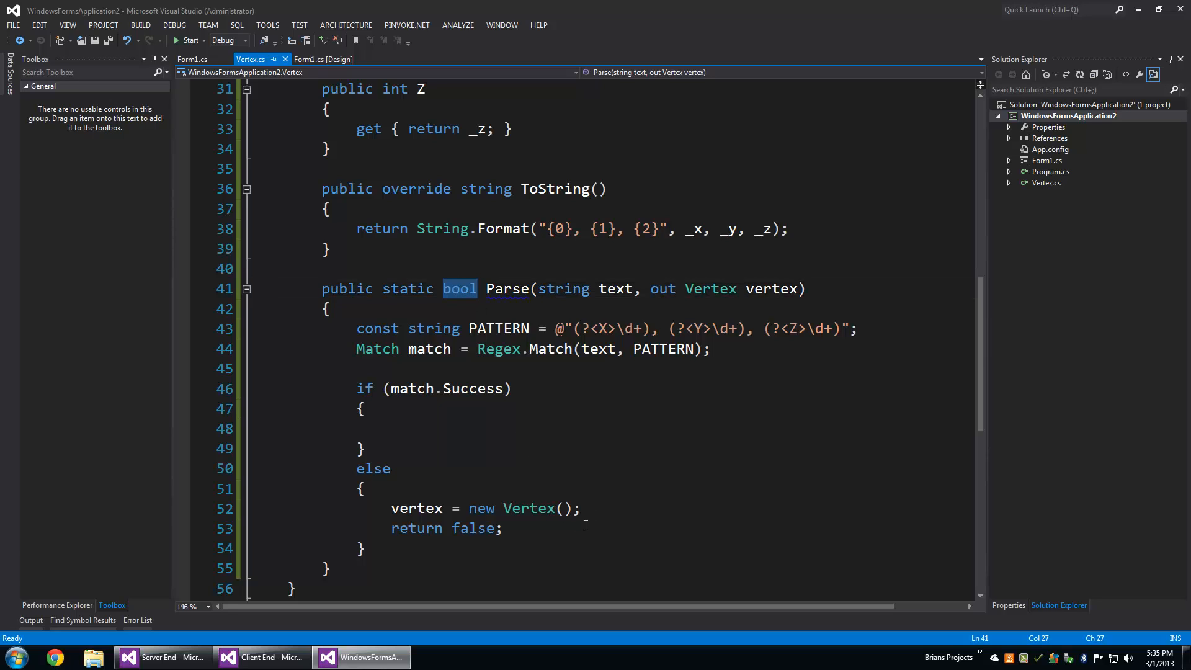
left_click(585, 507)
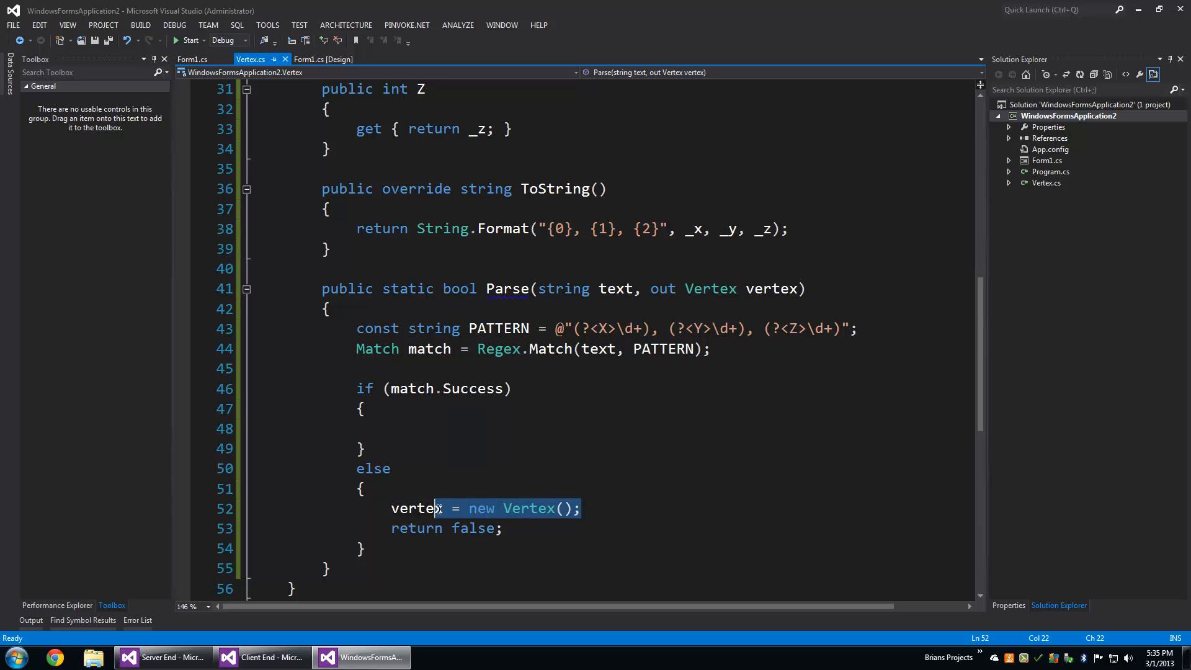
double_click(417, 508)
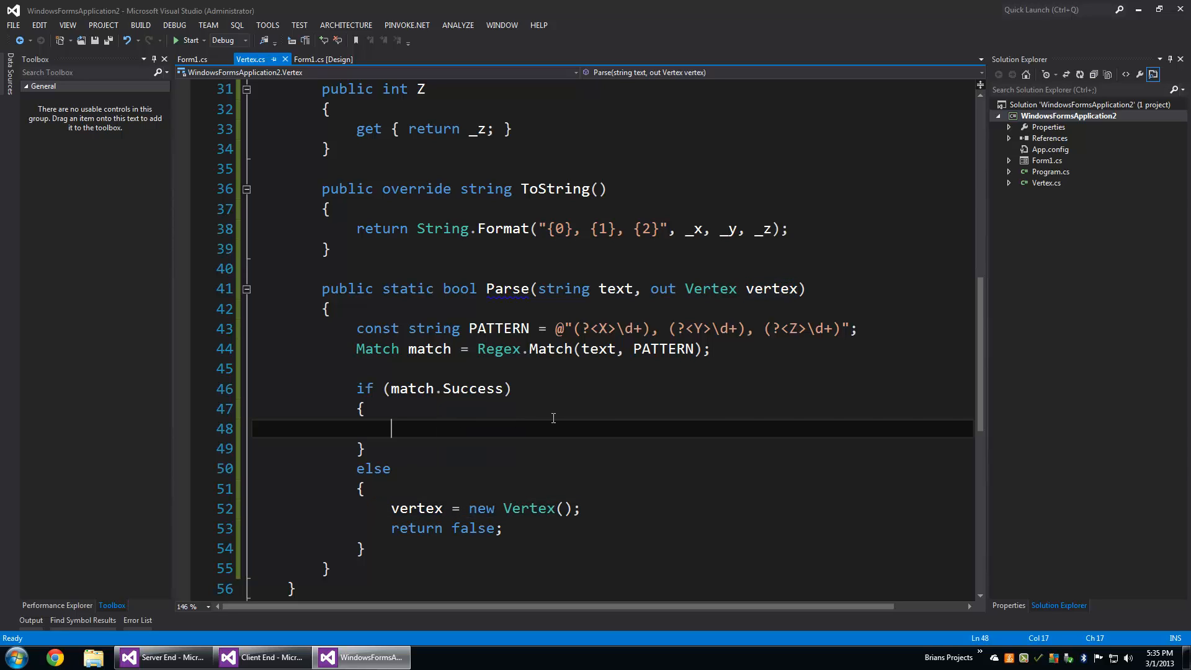
Step: Add int x = int.Parse(match.Groups["X"].Value) and matching lines for y and z
type("int")
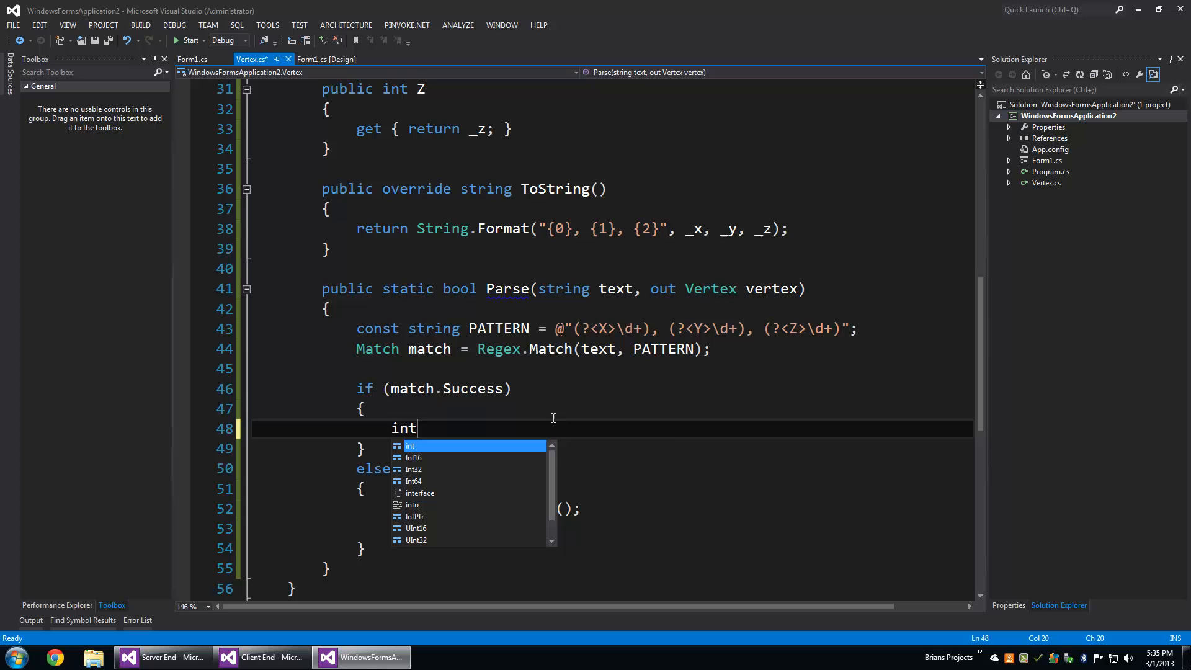
type("x =")
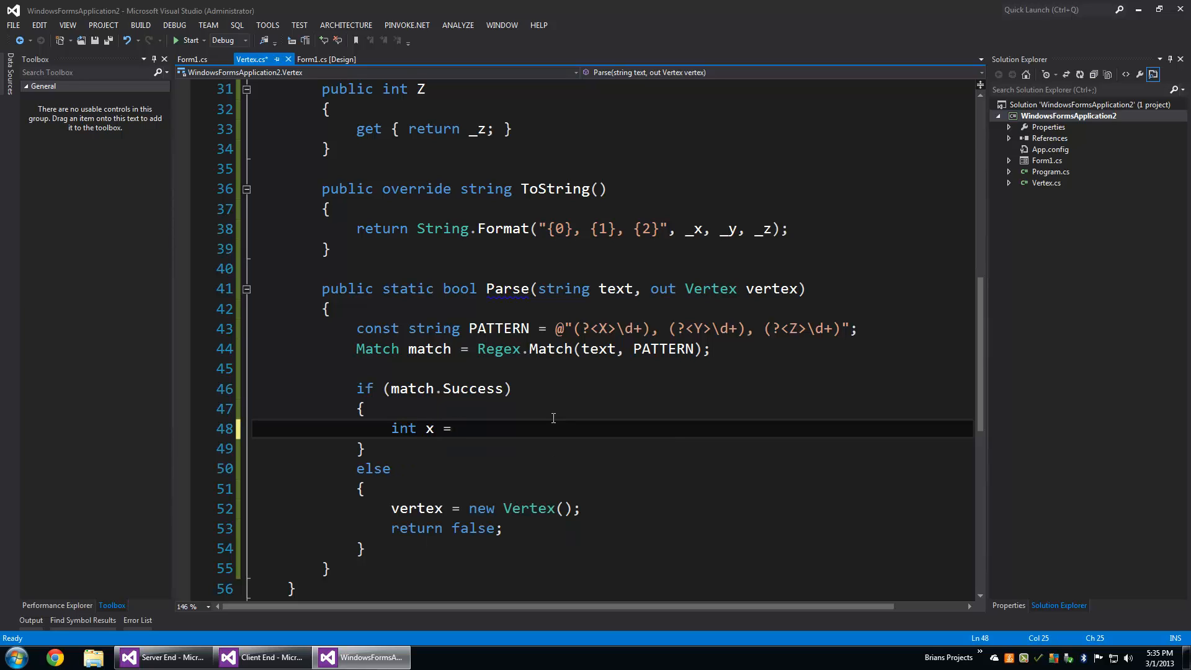
type("match.Groups[")
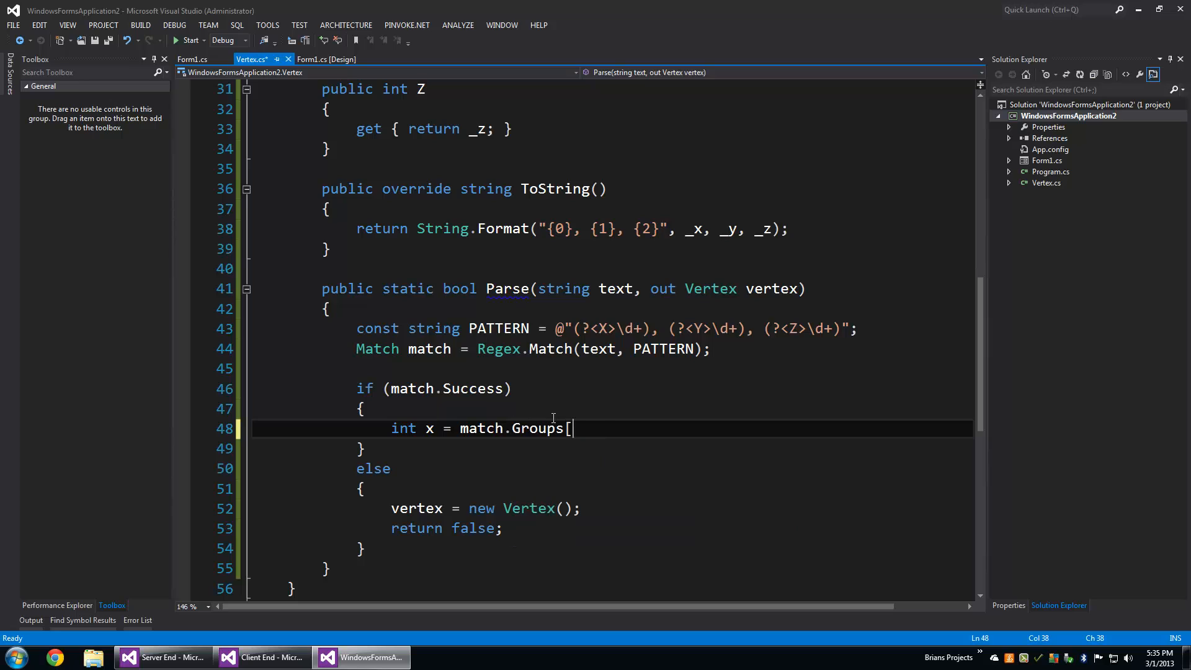
type("\"X\"]")
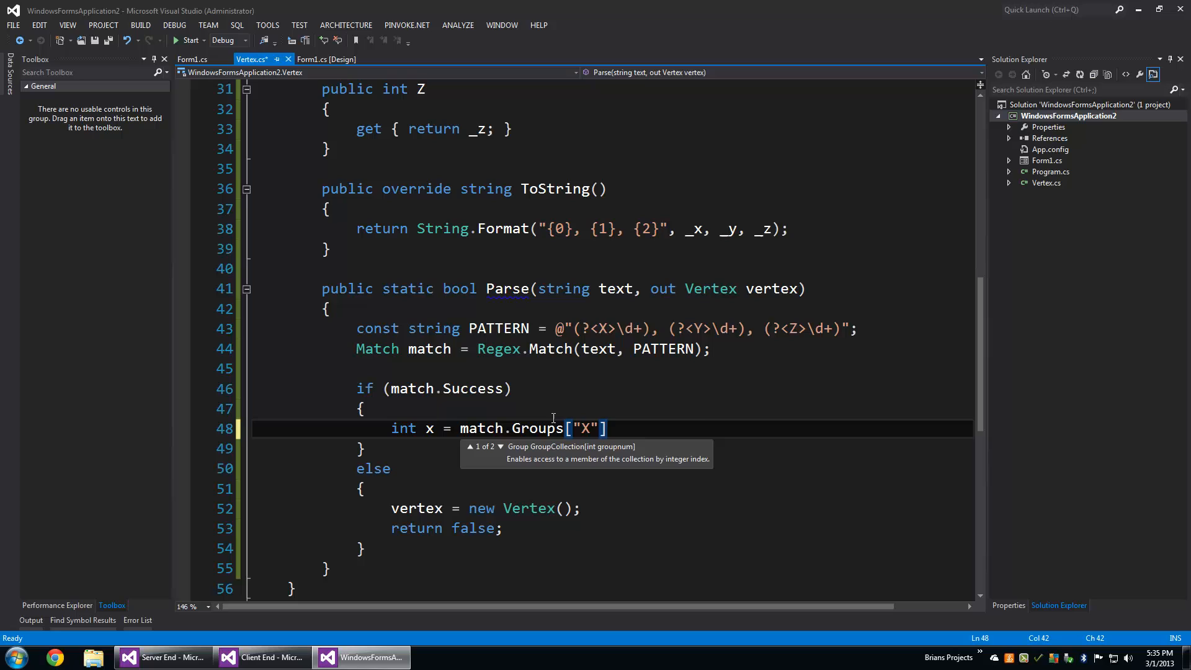
type(".Value;")
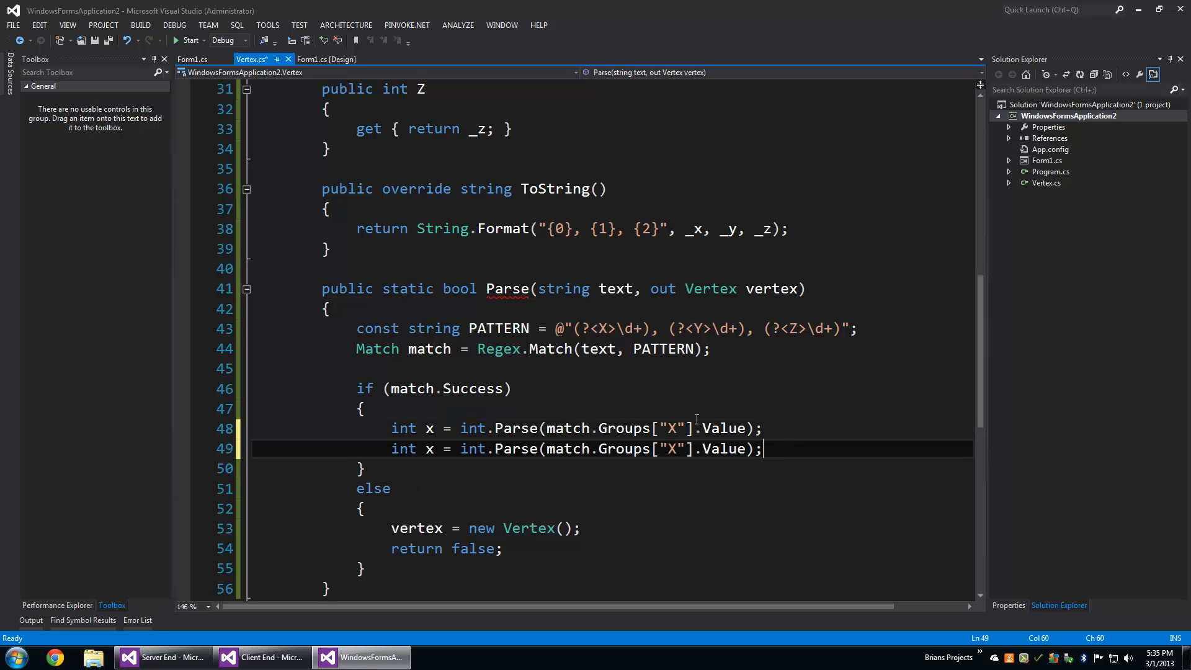
left_click(620, 328)
type("y")
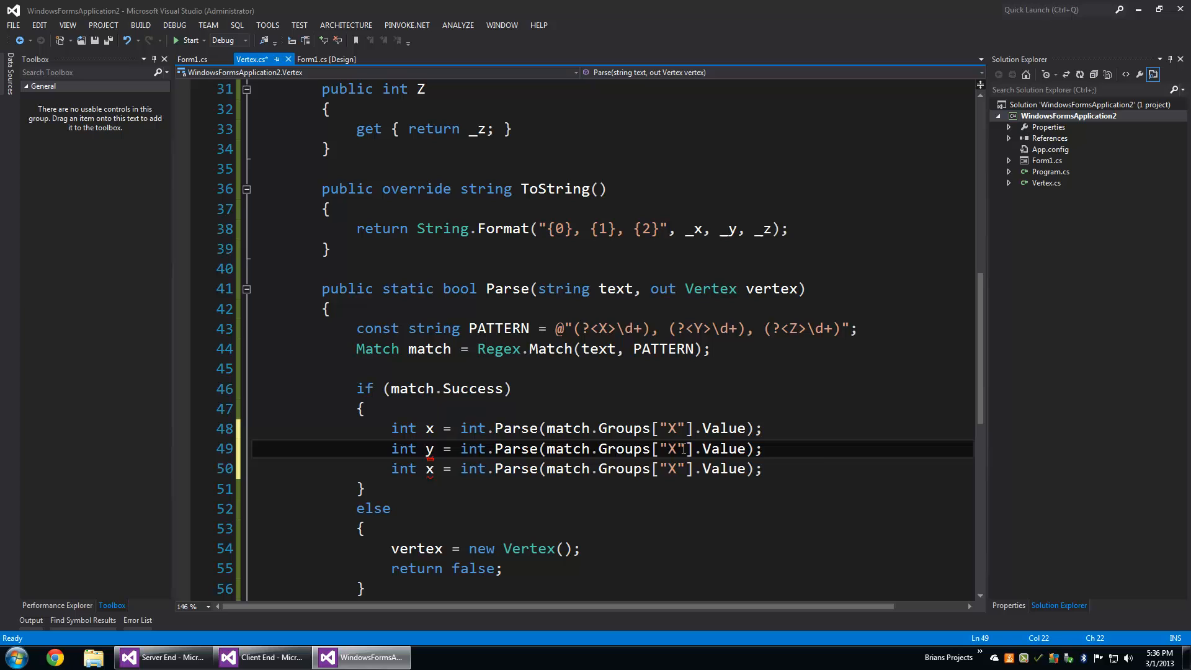
type("Y")
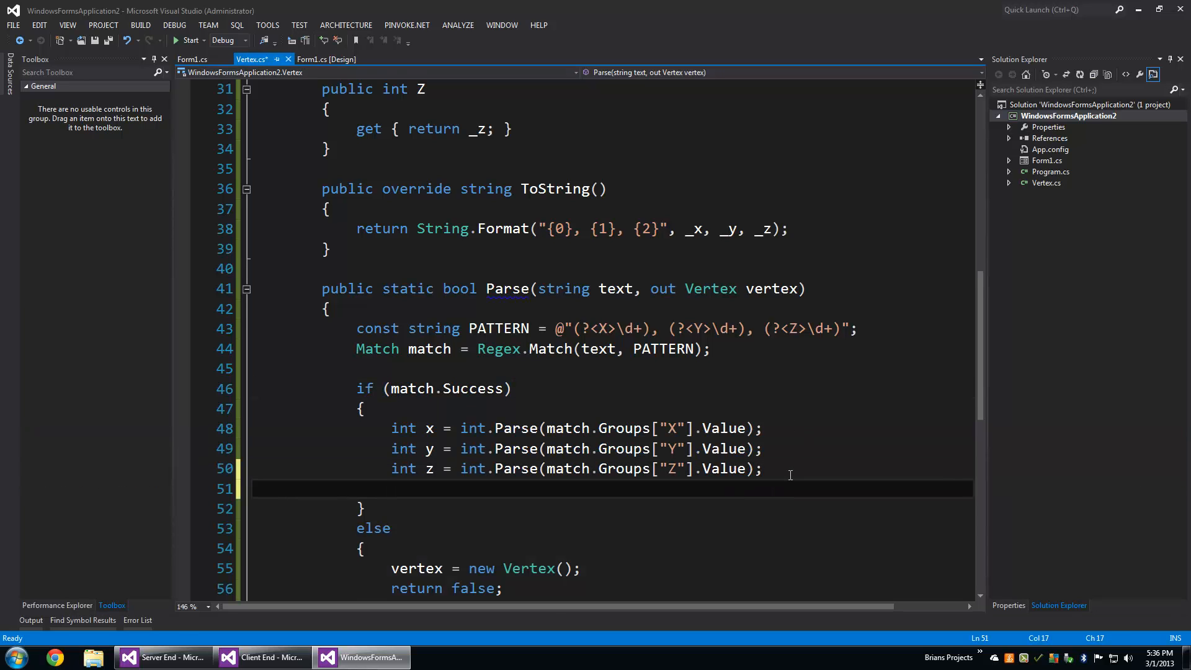
type("return new")
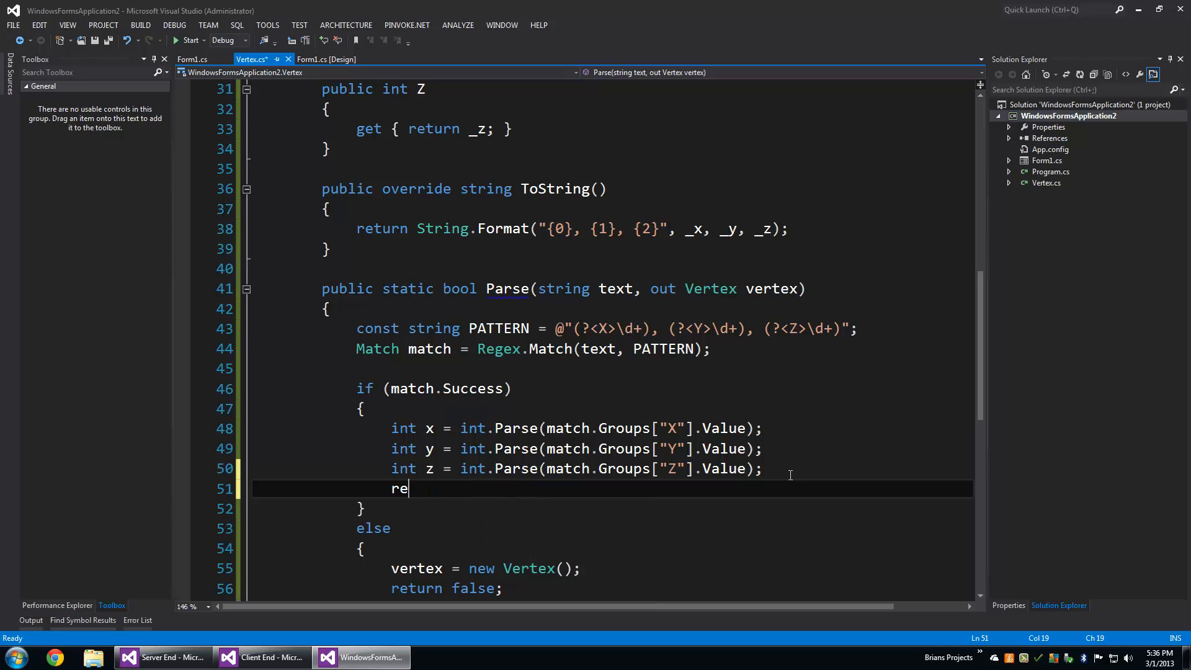
Step: In the success branch, assign vertex = new Vertex(x, y, z) and return true
key("backspace")
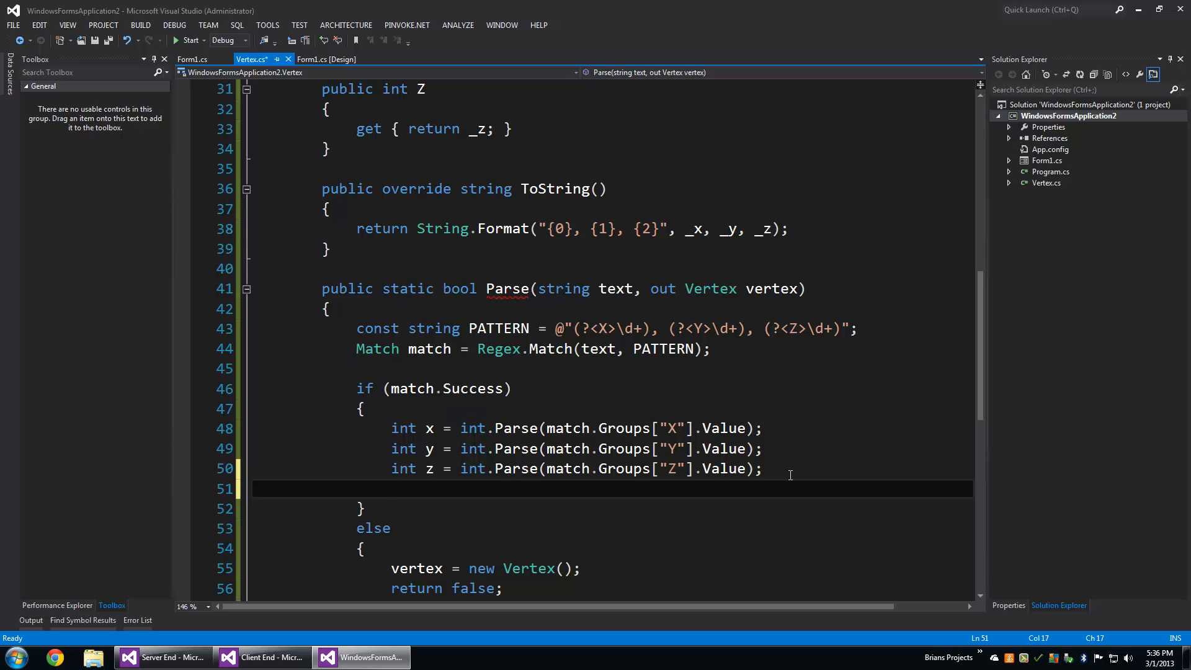
type("vet")
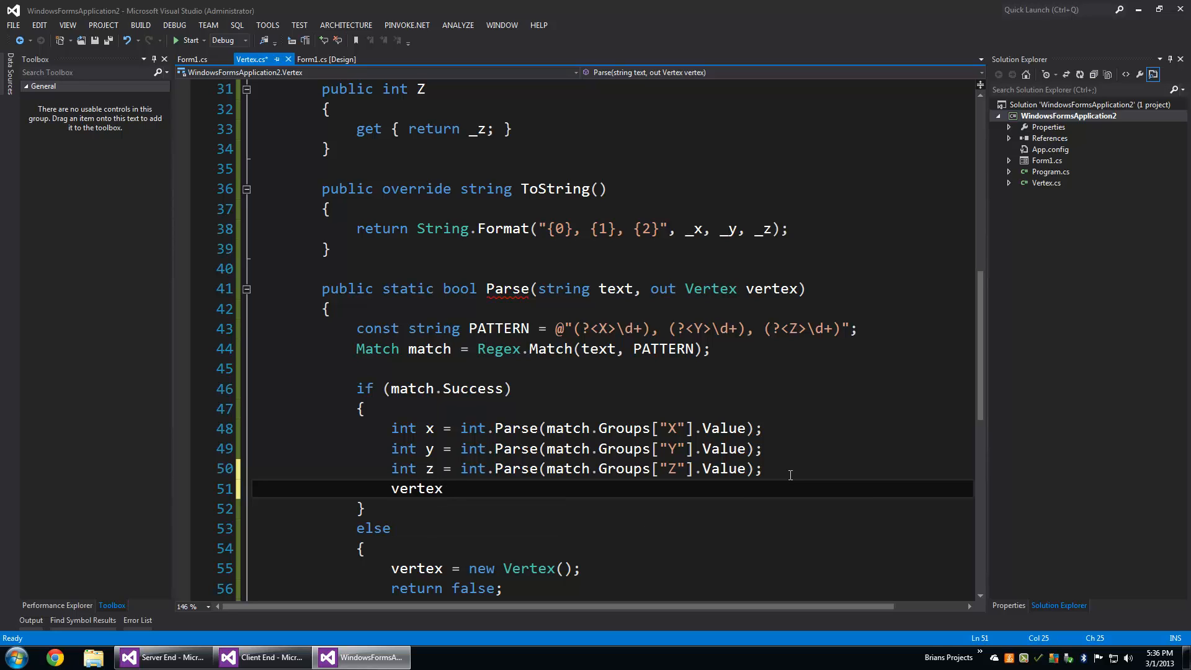
type("= new Vertex")
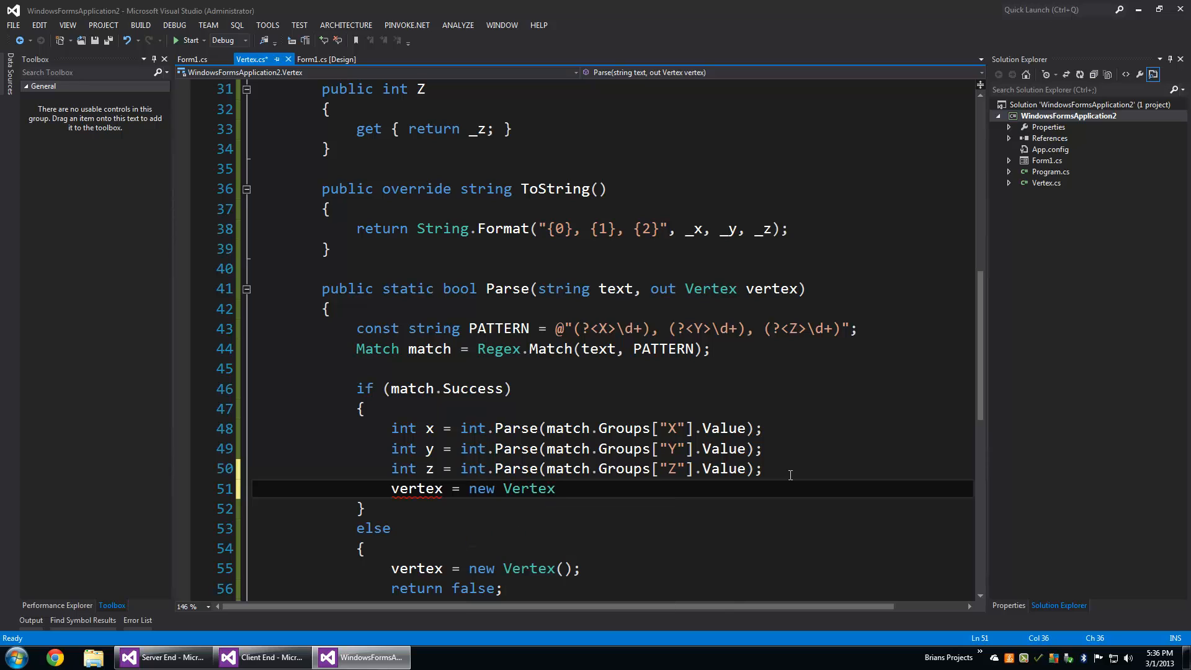
type("(x, y,")
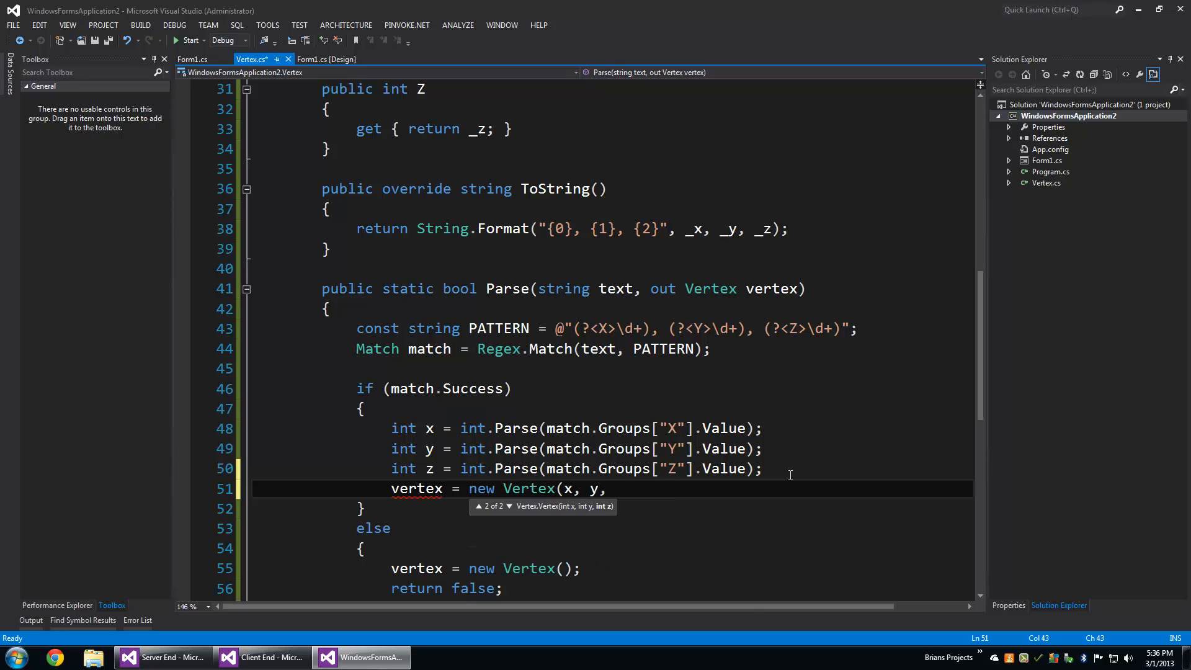
type("z);")
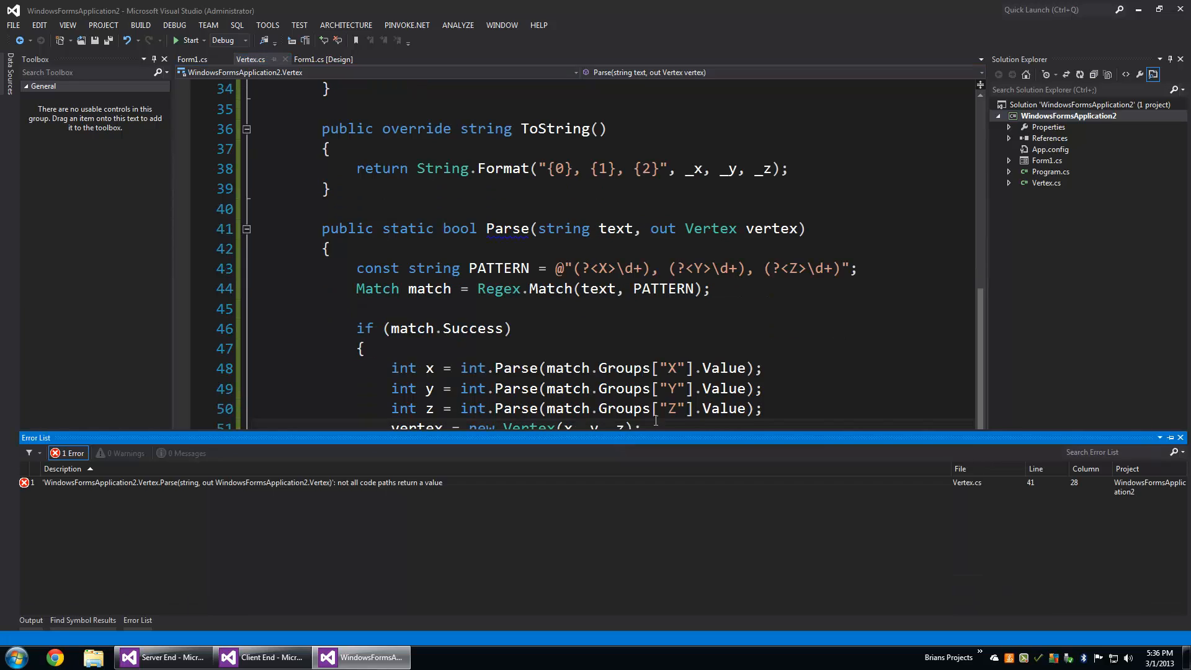
type("return true;")
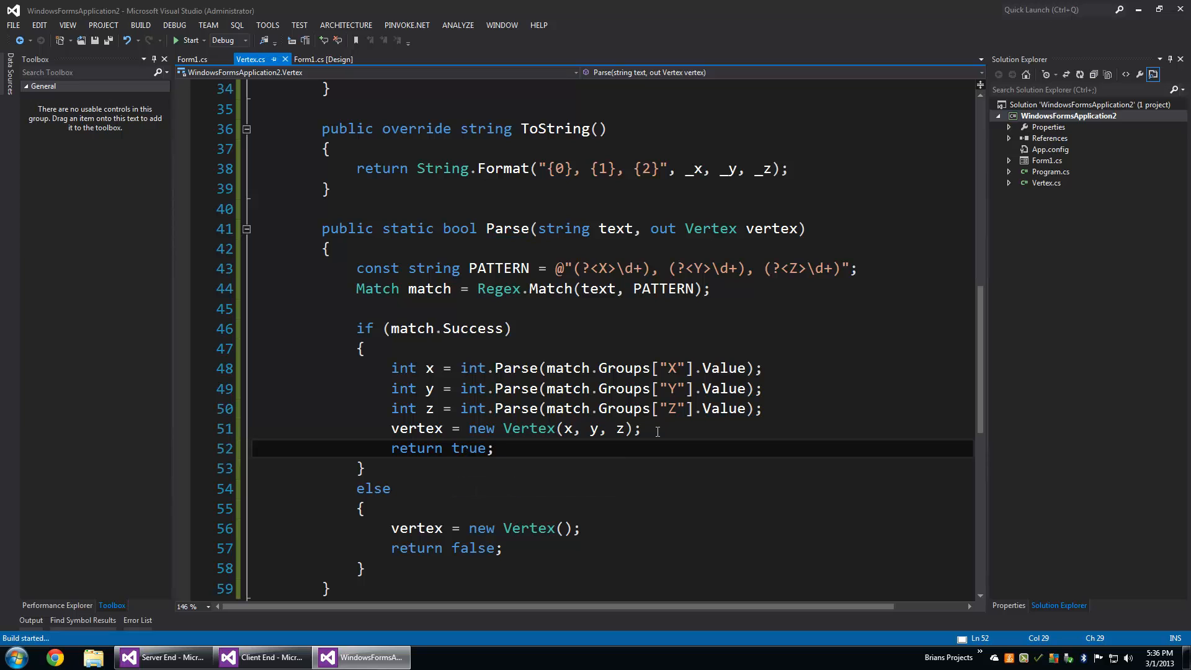
Step: Build the solution and switch to the Form1.cs [Design] view
left_click(515, 248)
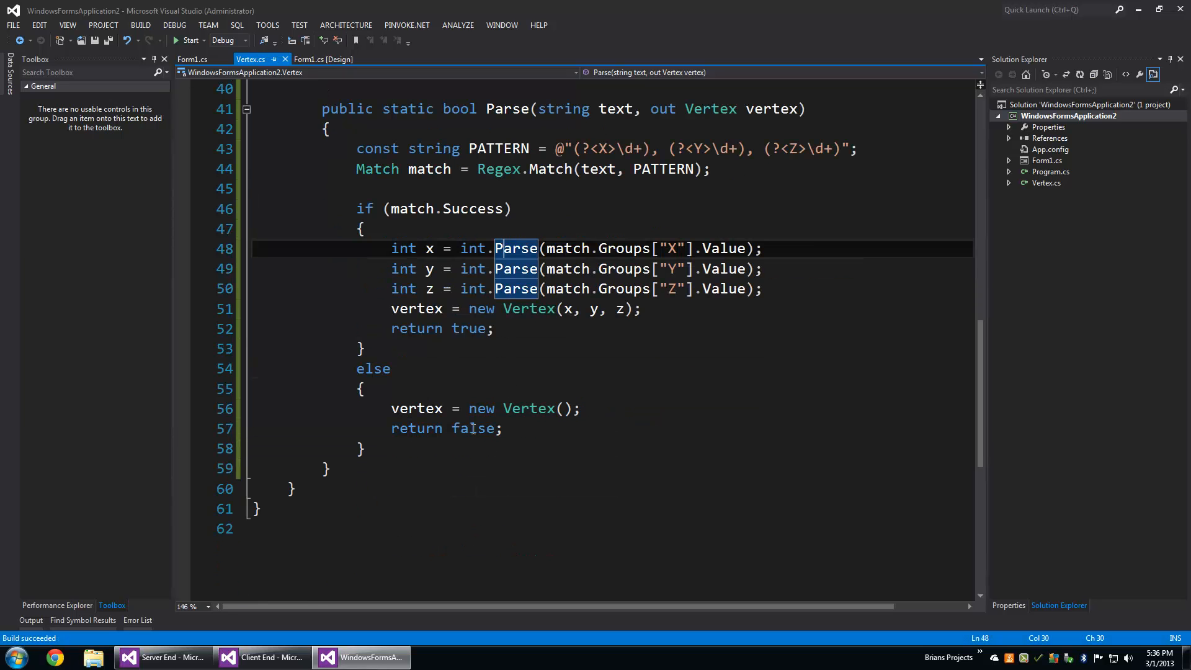
left_click(469, 488)
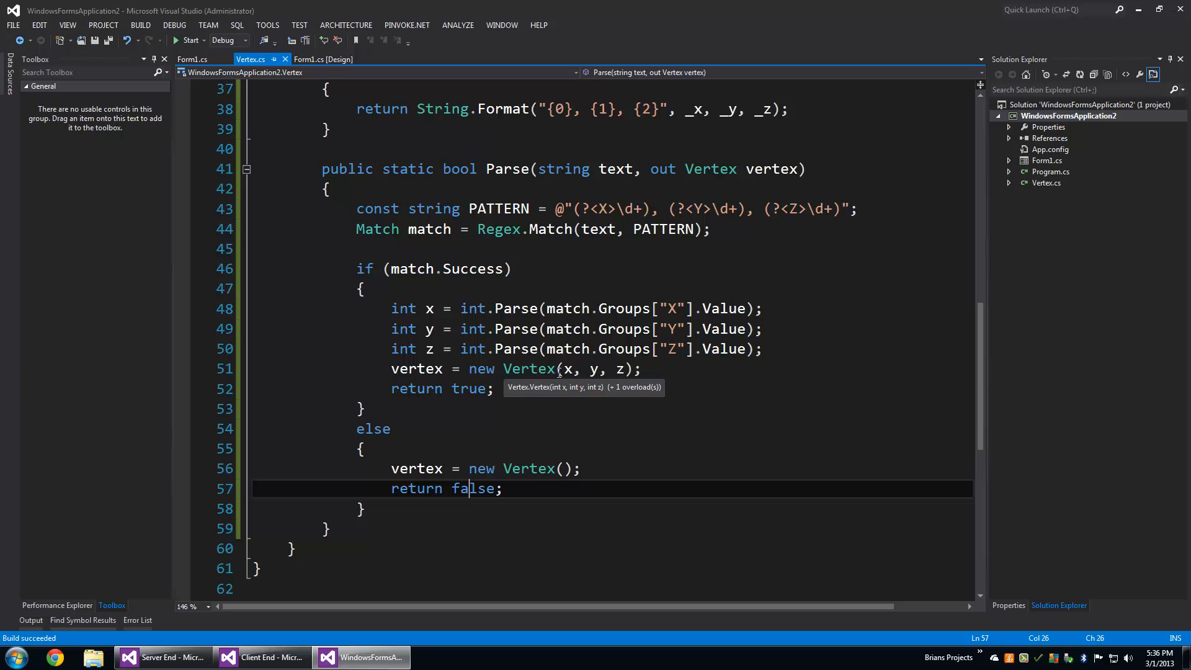
mouse_move(713, 359)
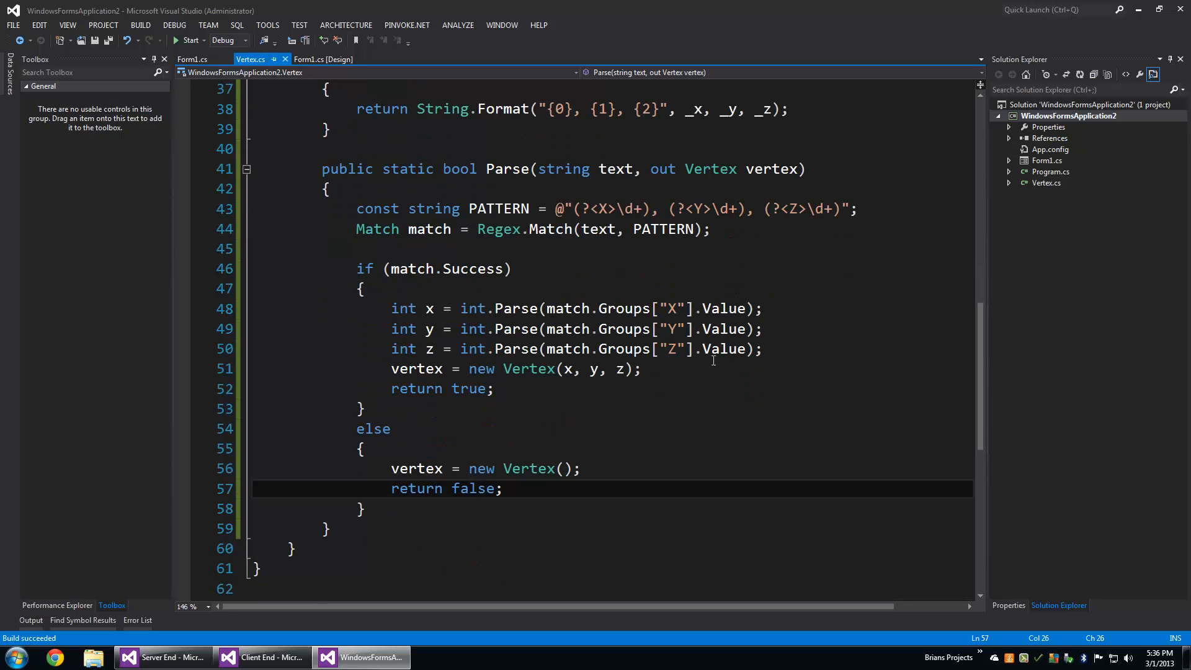
left_click(322, 60)
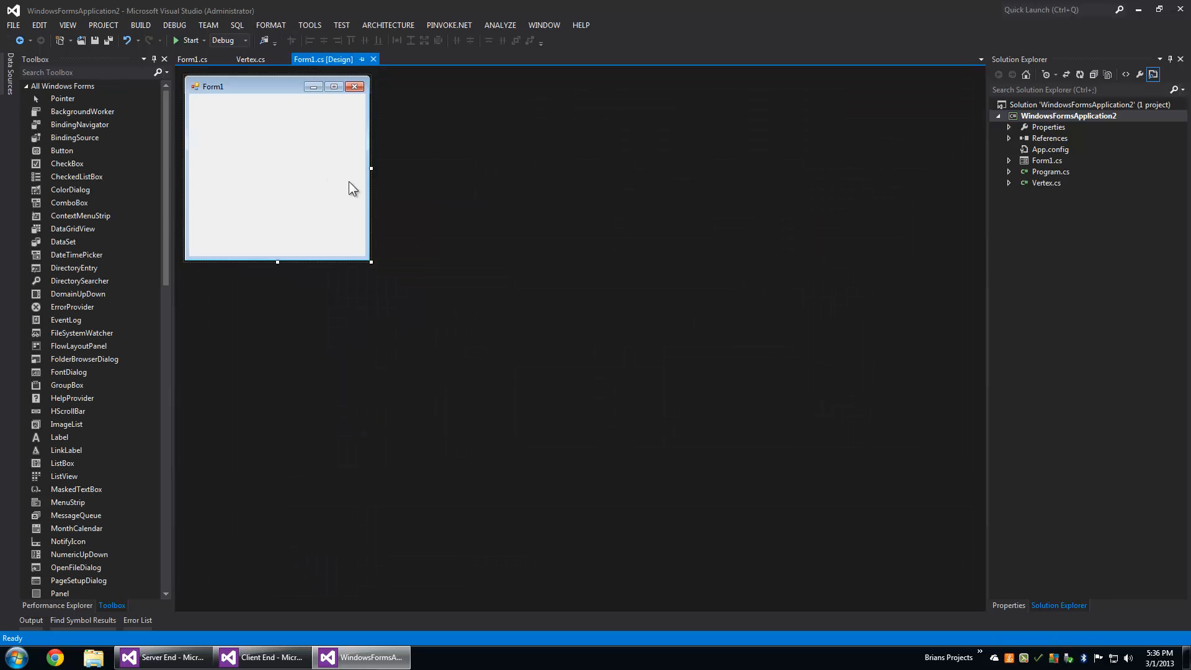
Step: In Form1's constructor, call Vertex.Parse("323, 44, 66", out vertex) and set this.Text from vertex
left_click(193, 60)
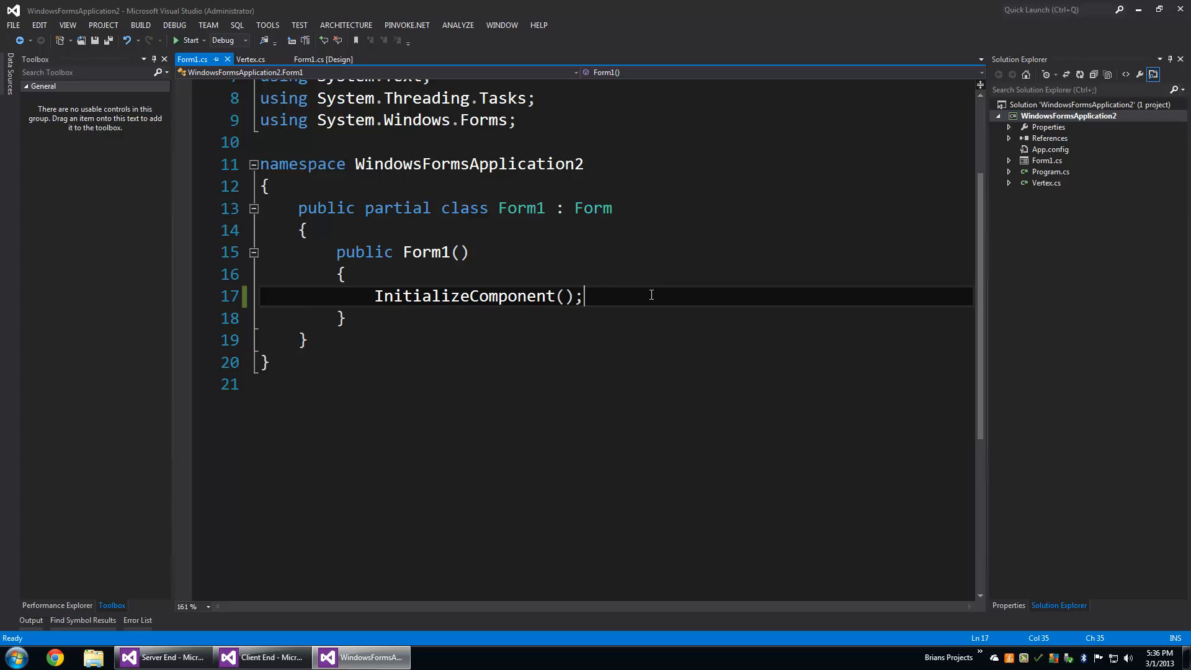
key("enter")
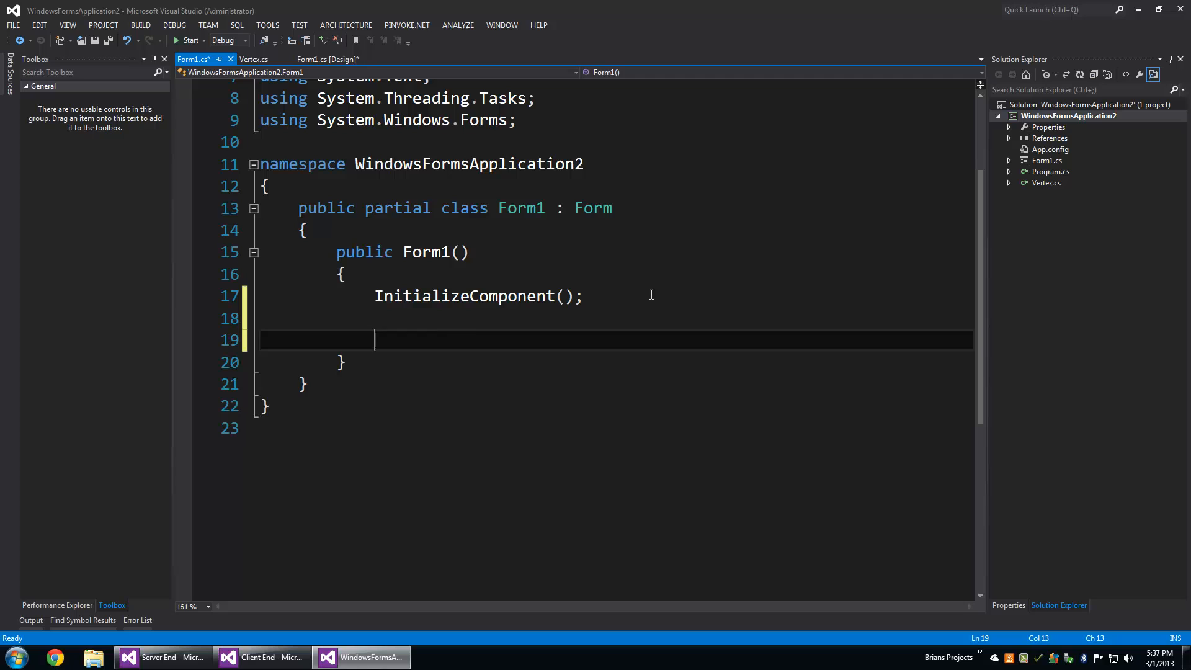
type("Vertex vertex;")
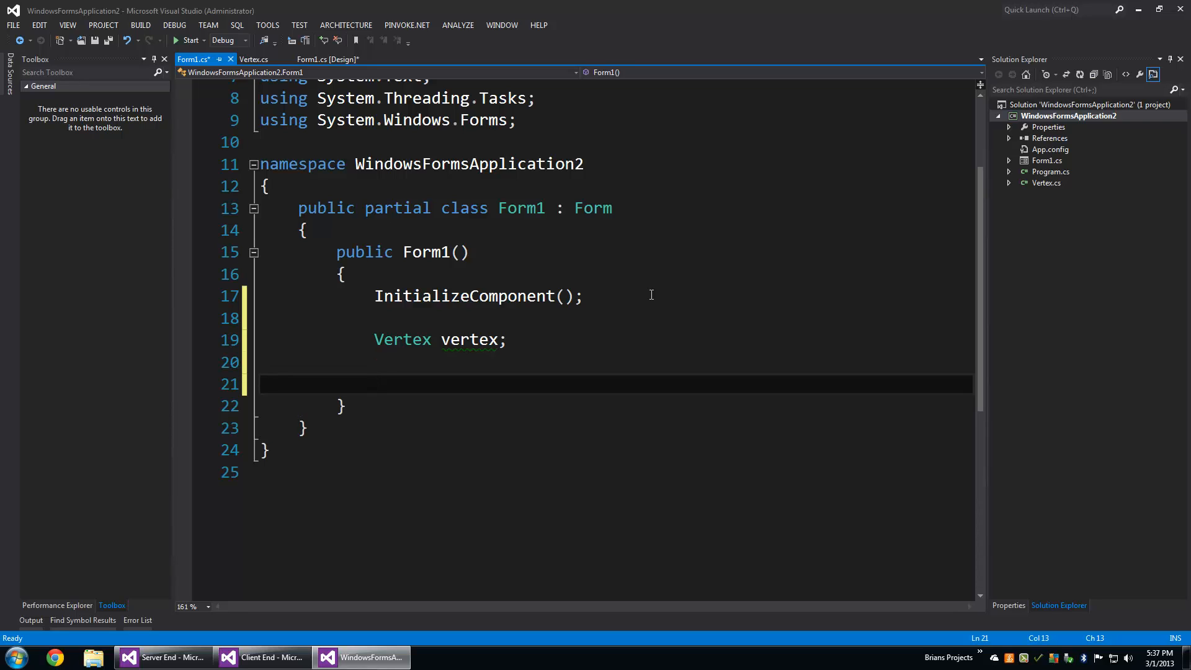
type("Verte")
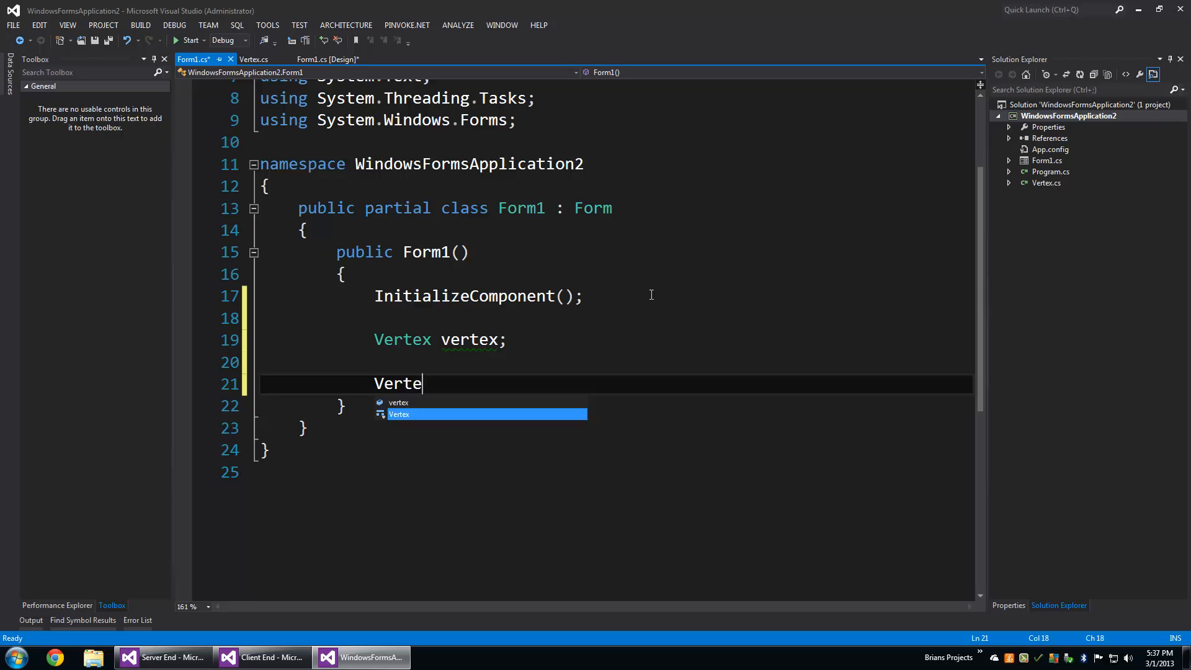
type("x.Parse(")
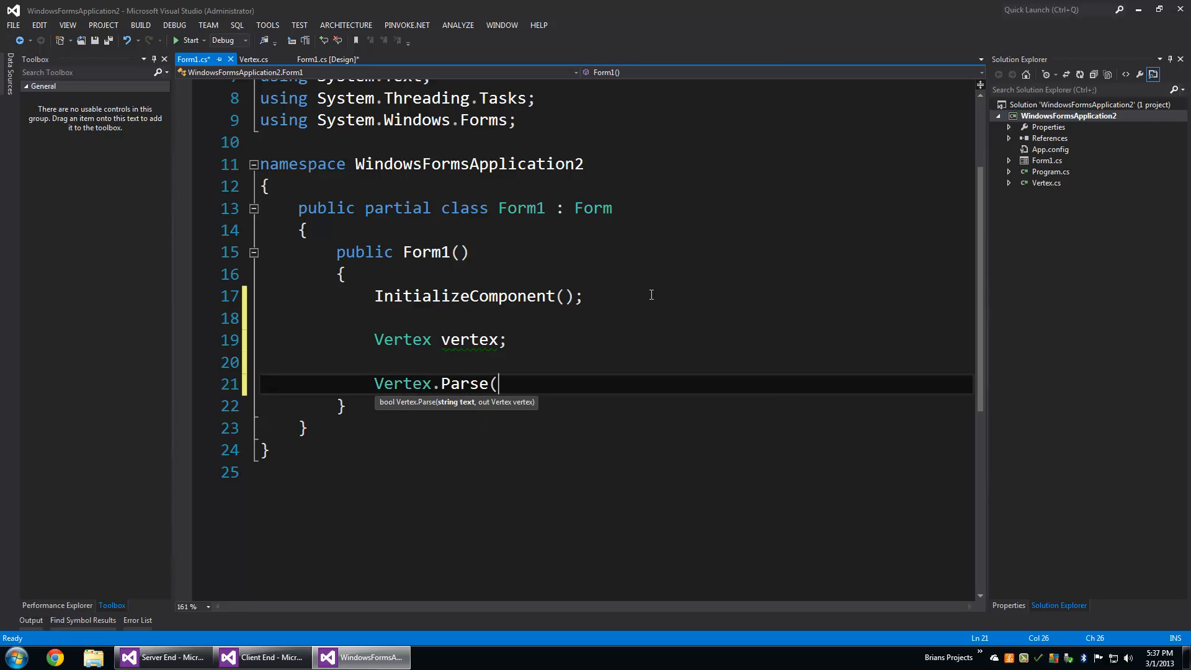
type("\"")
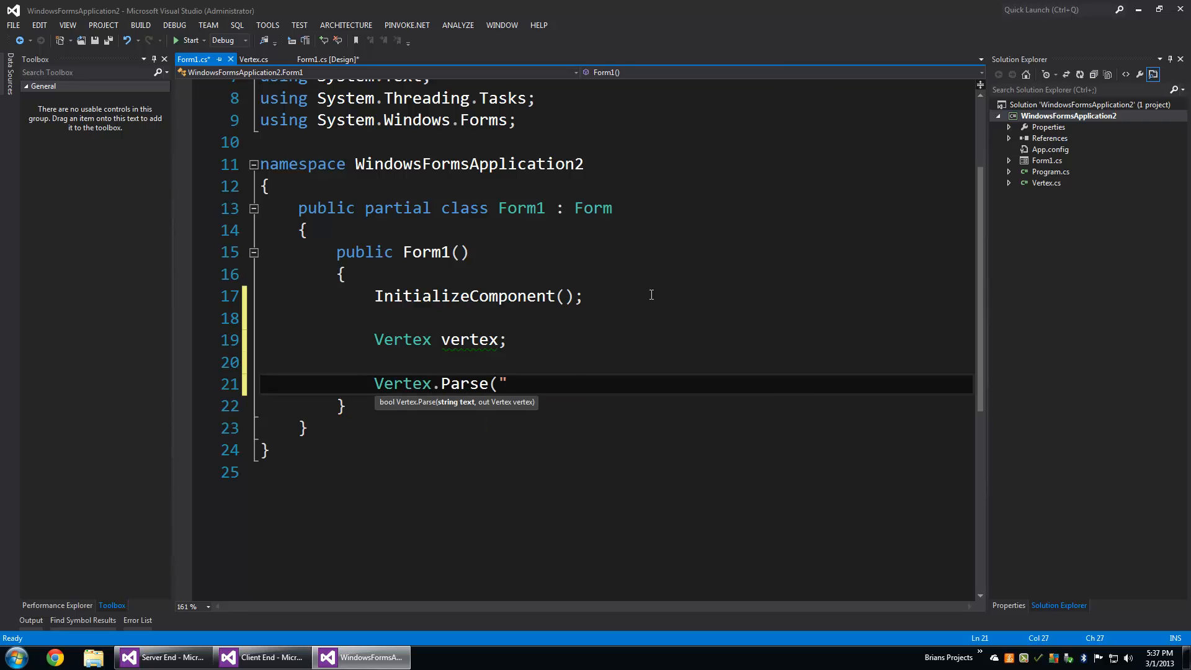
type("323,")
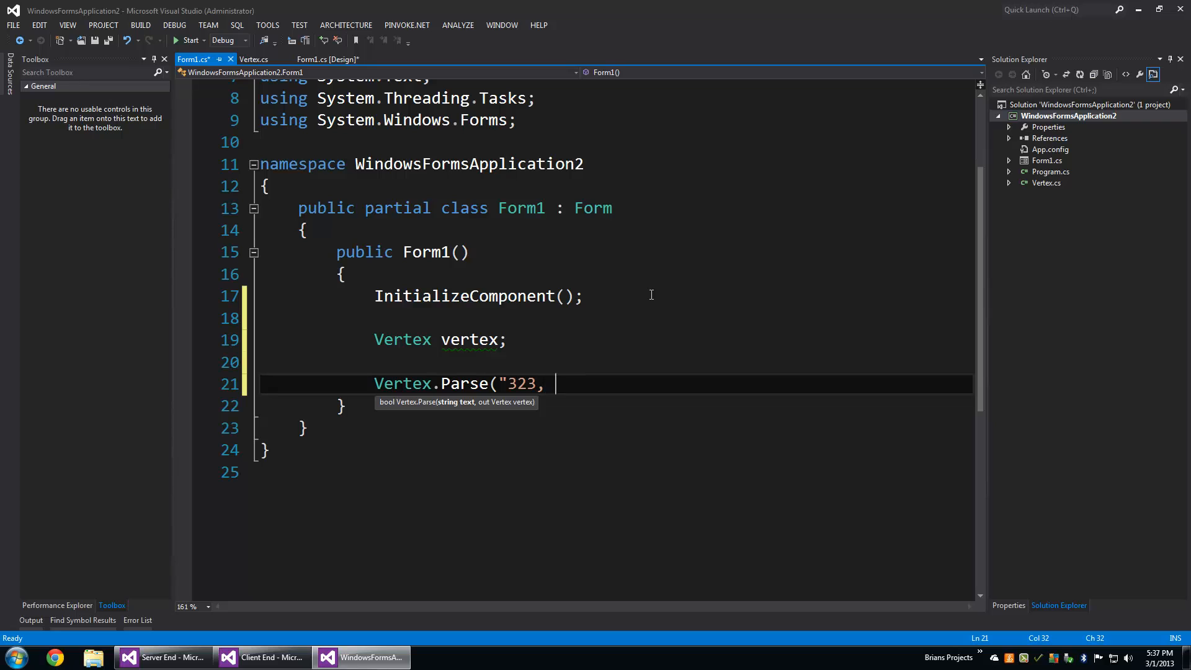
type("4")
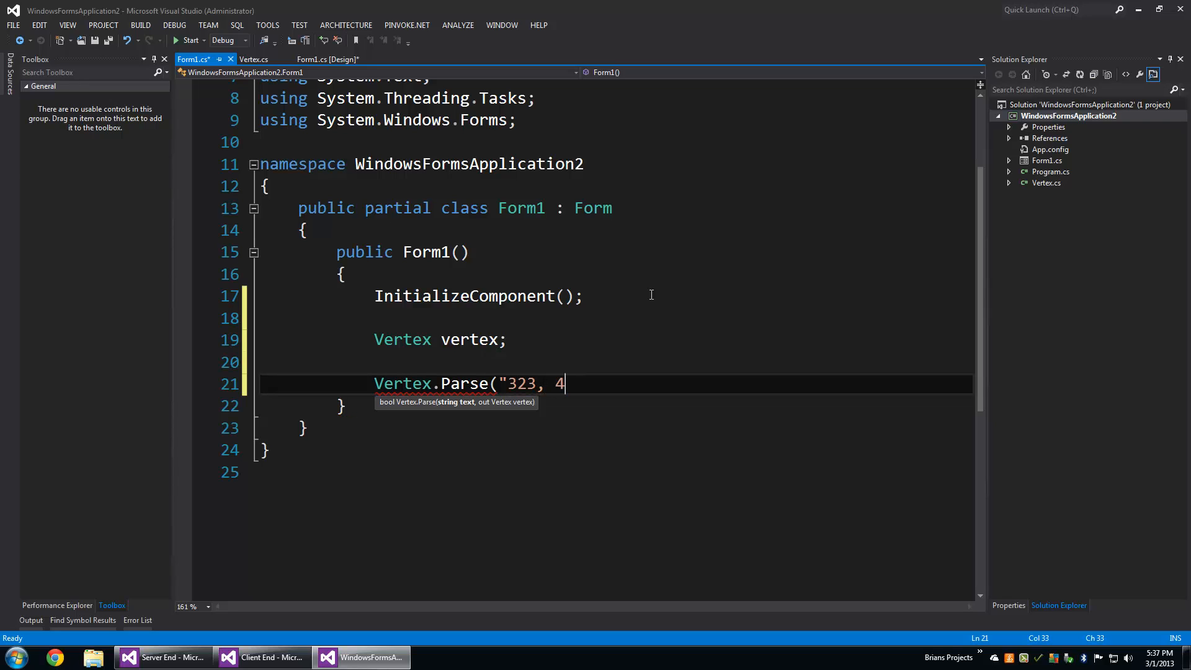
type("4, 66")
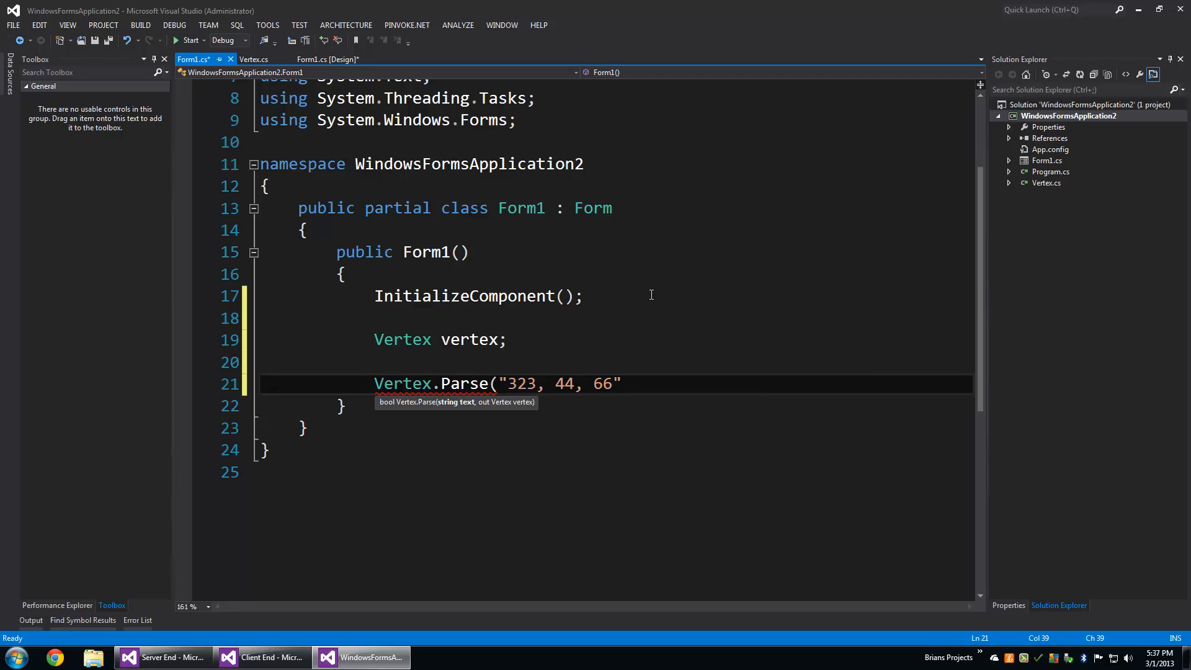
type(", out vertex);")
type("this.Text")
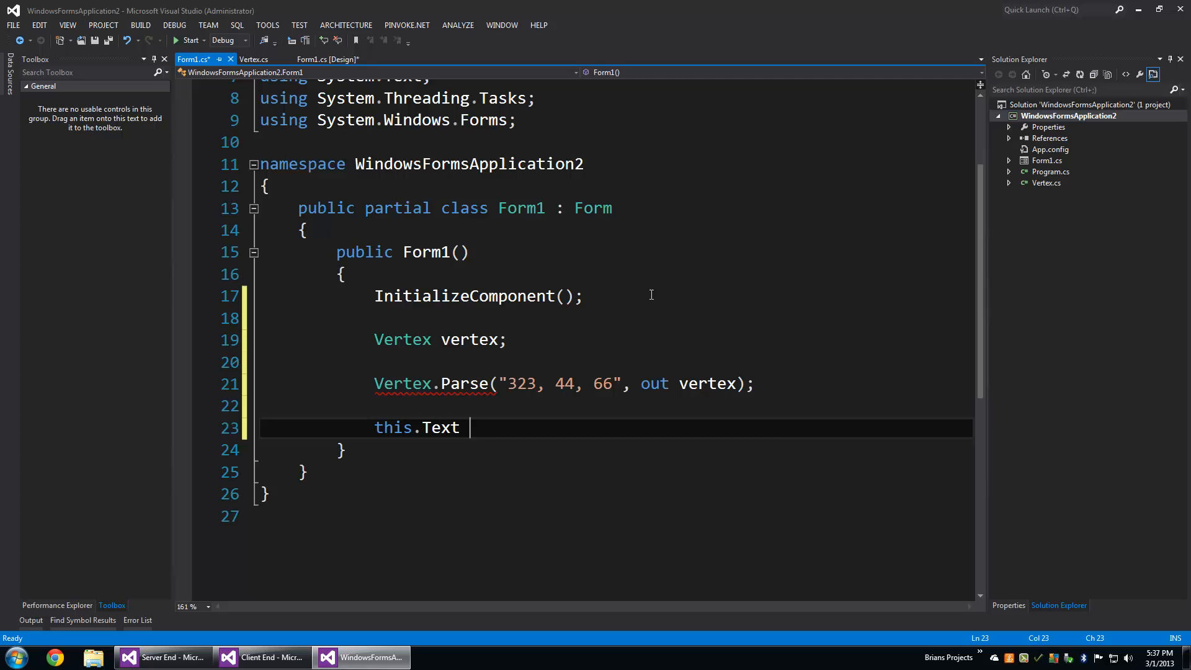
type("= vett")
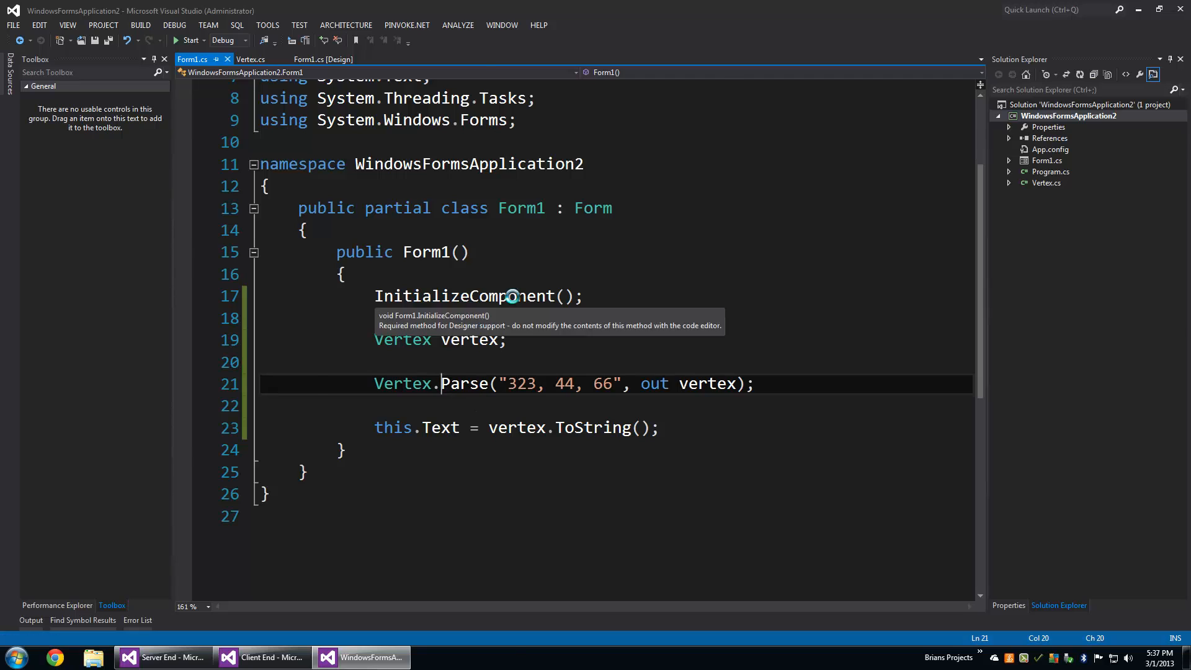
Step: Run the app and confirm the form title reads 323, 44, 66
left_click(189, 40)
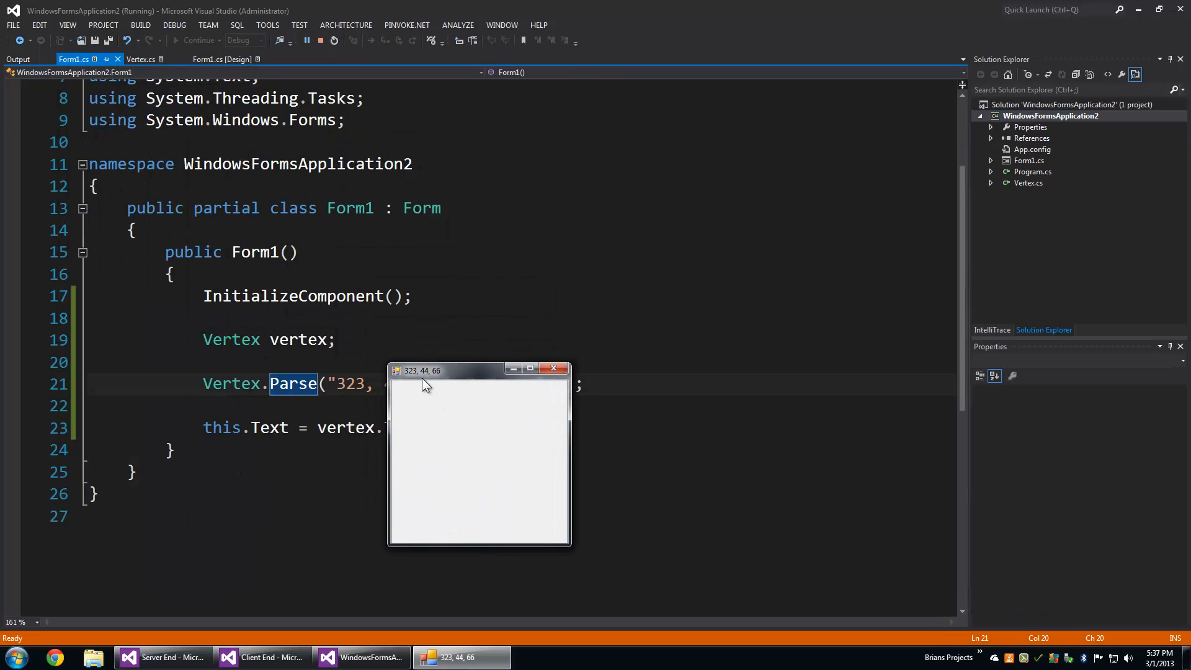
left_click_drag(419, 371, 448, 315)
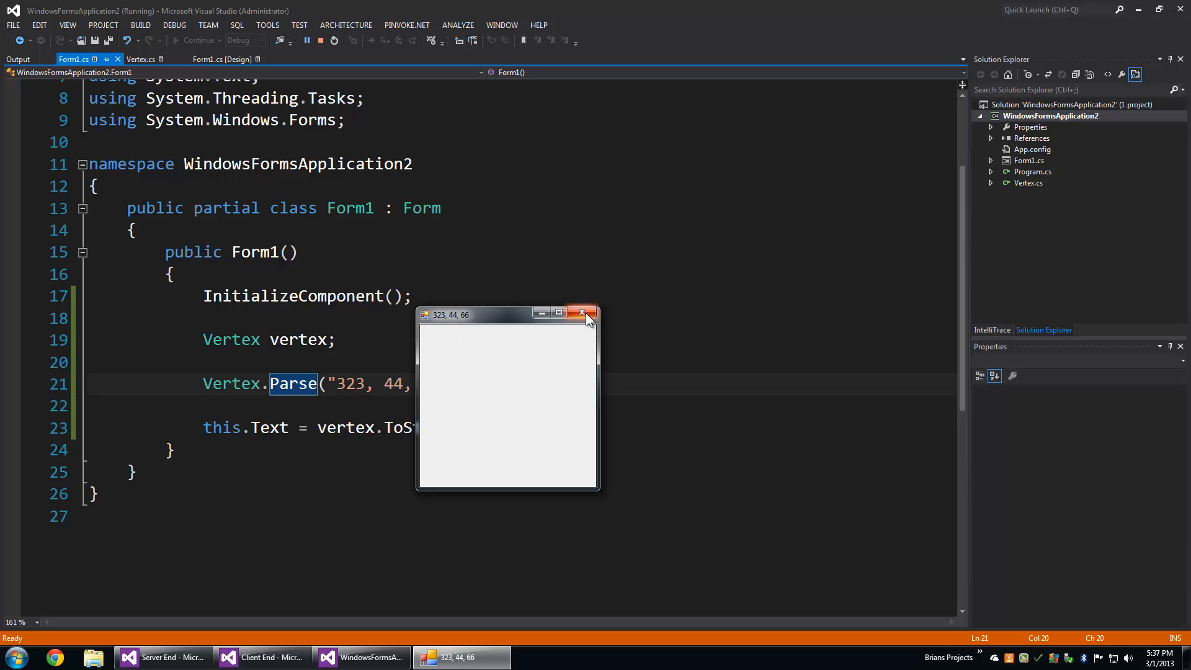
left_click(582, 312)
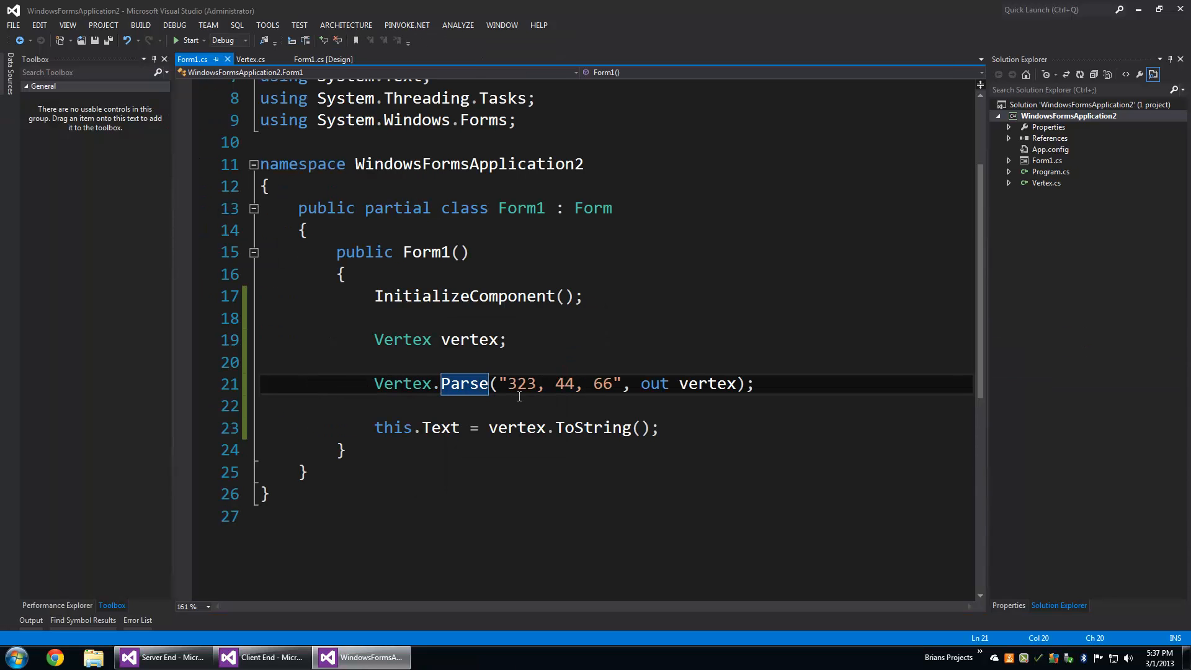
Step: Corrupt the input to "323, 44##4, 66" and store Parse's result in bool success
left_click(581, 384)
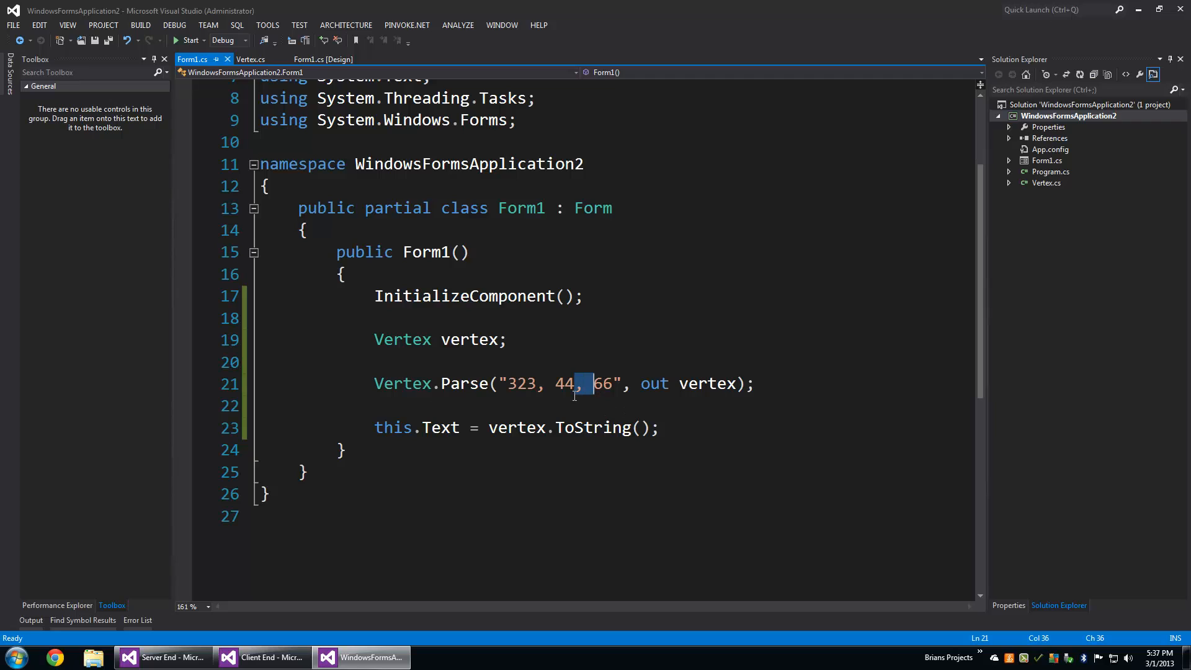
type("#")
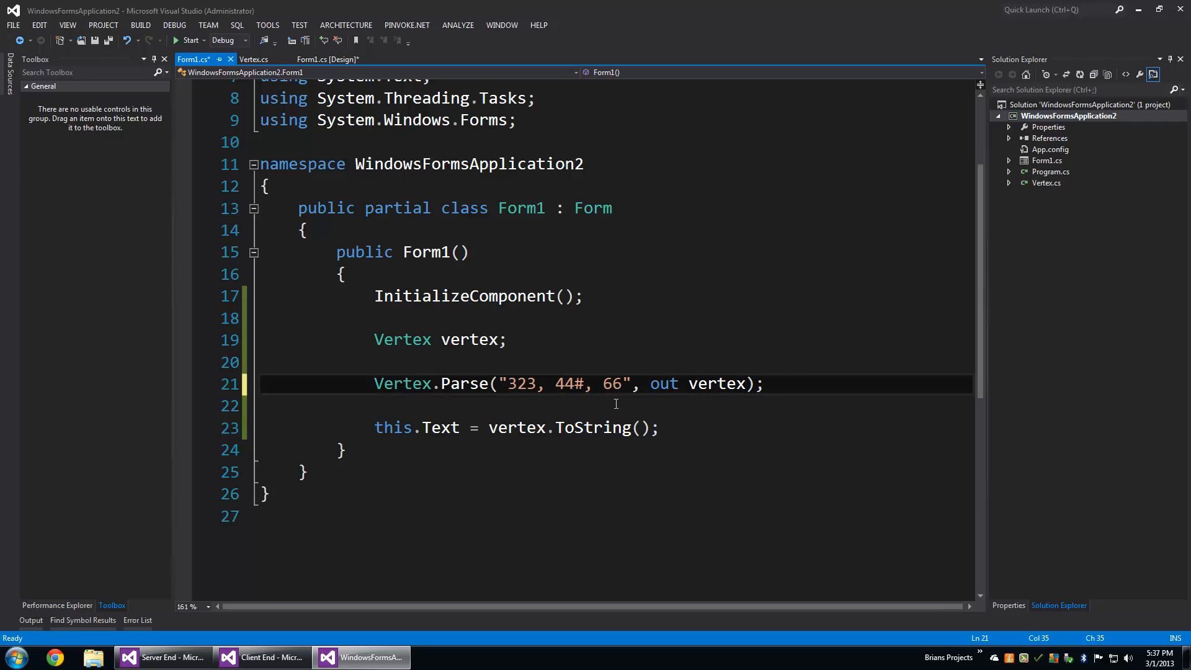
type("#4")
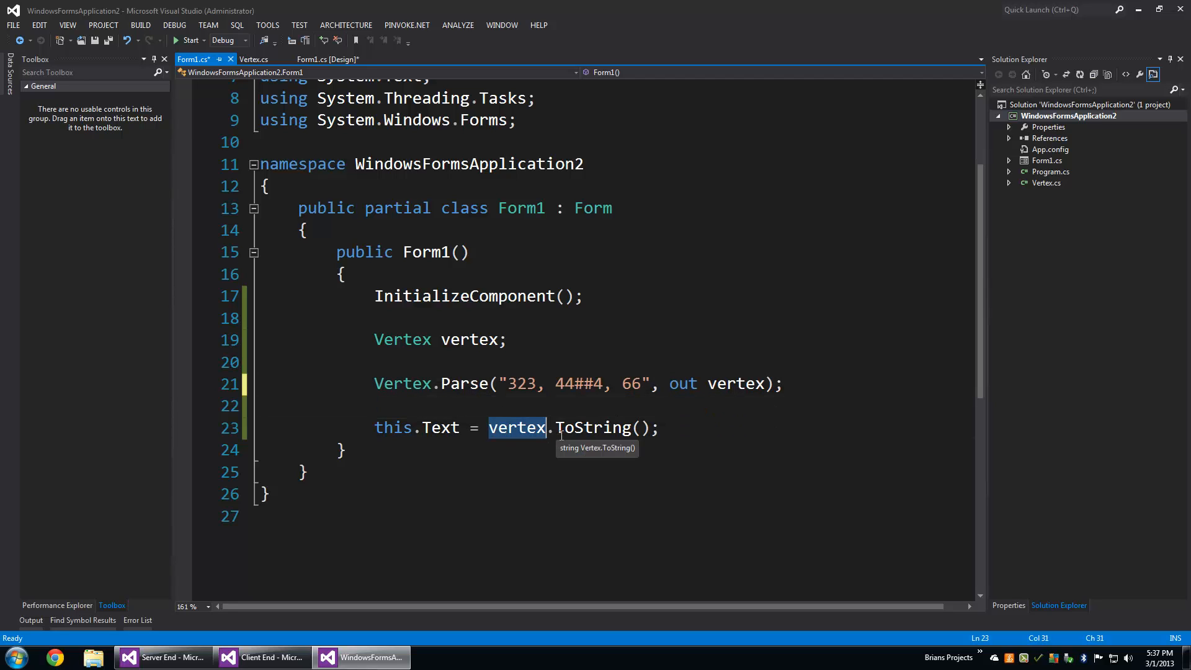
left_click(190, 41)
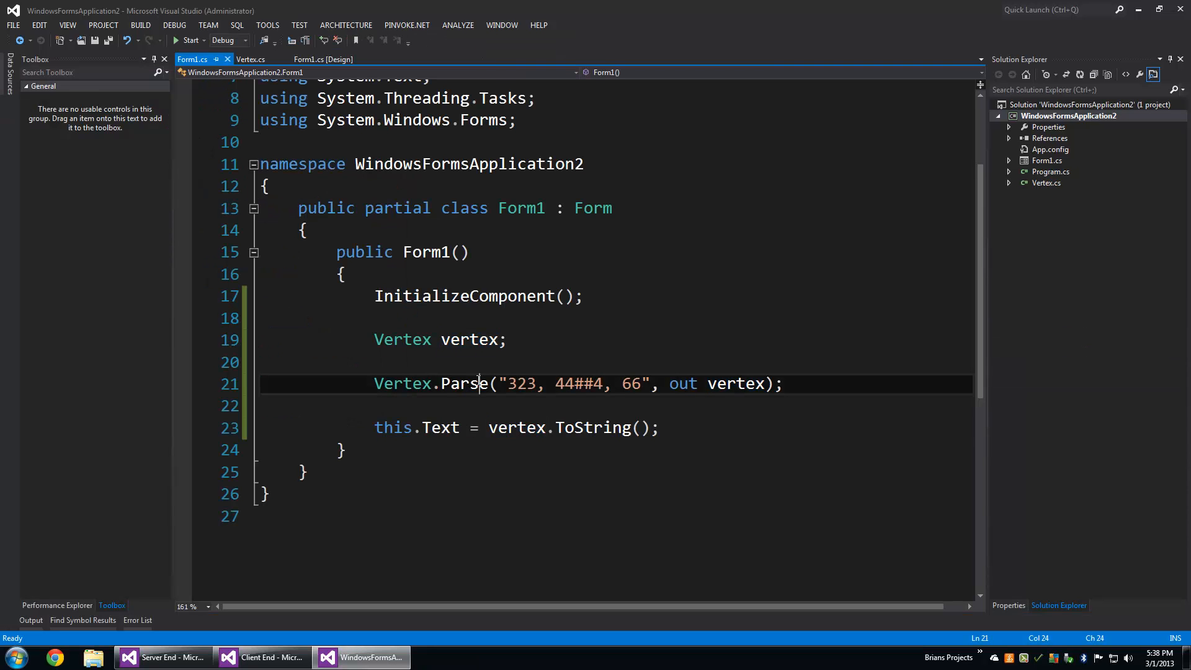
type("bool")
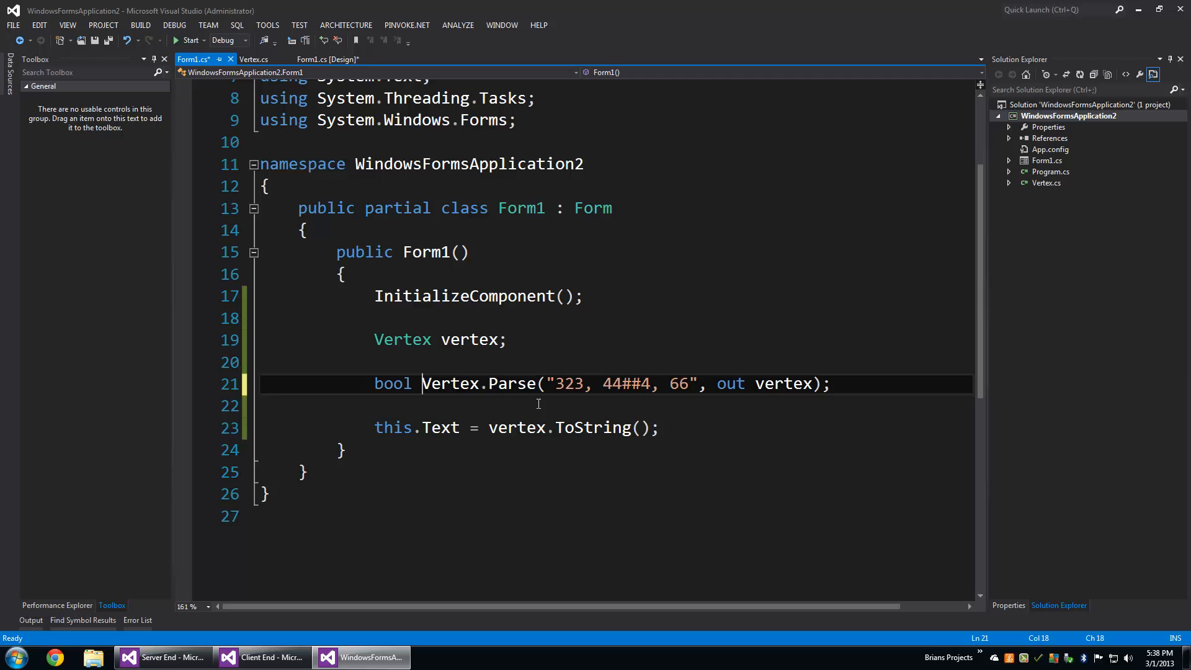
type("success =")
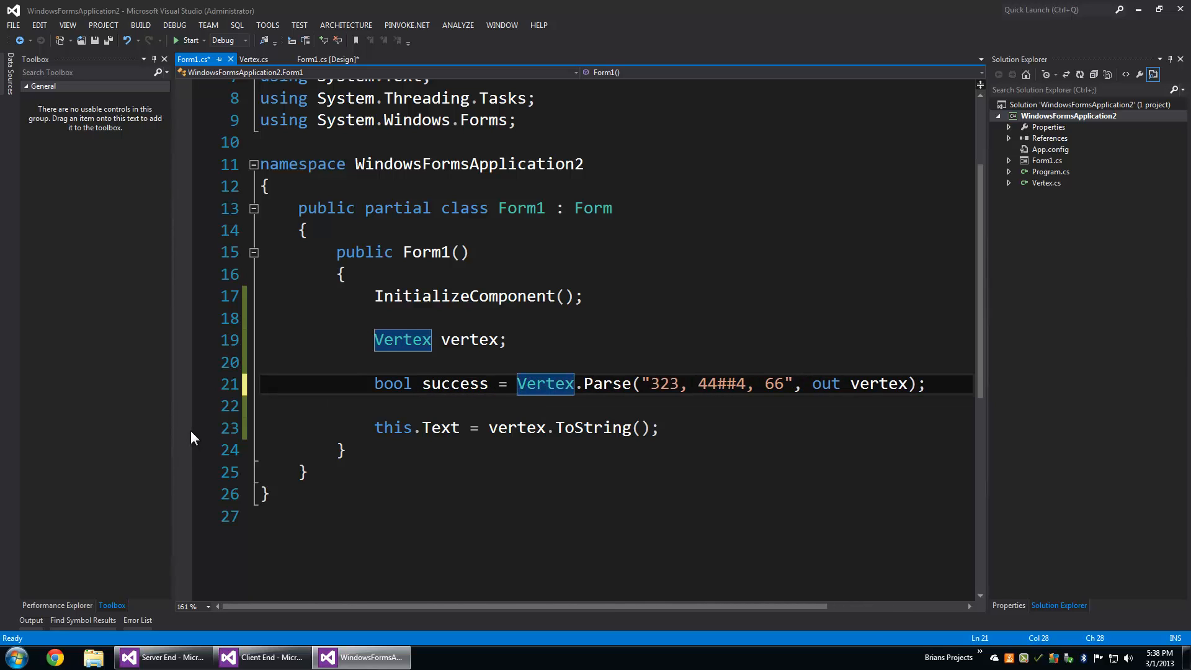
Step: Debug the corrupted input, then stop debugging and clear the title-assignment breakpoint
left_click(189, 41)
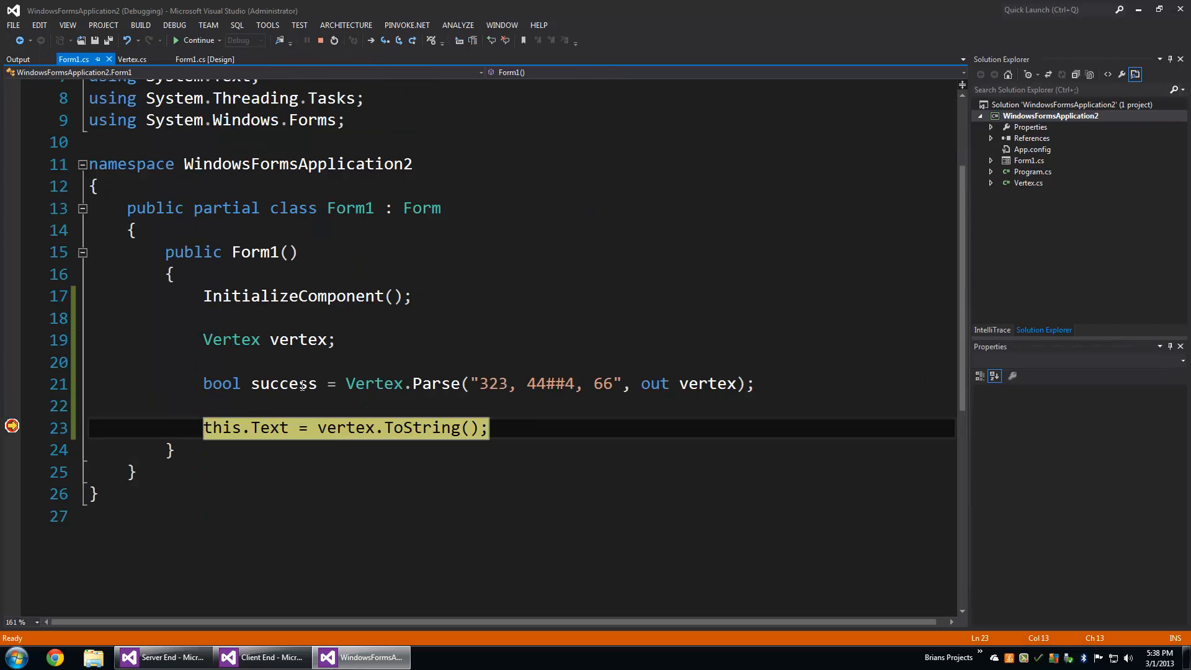
mouse_move(284, 383)
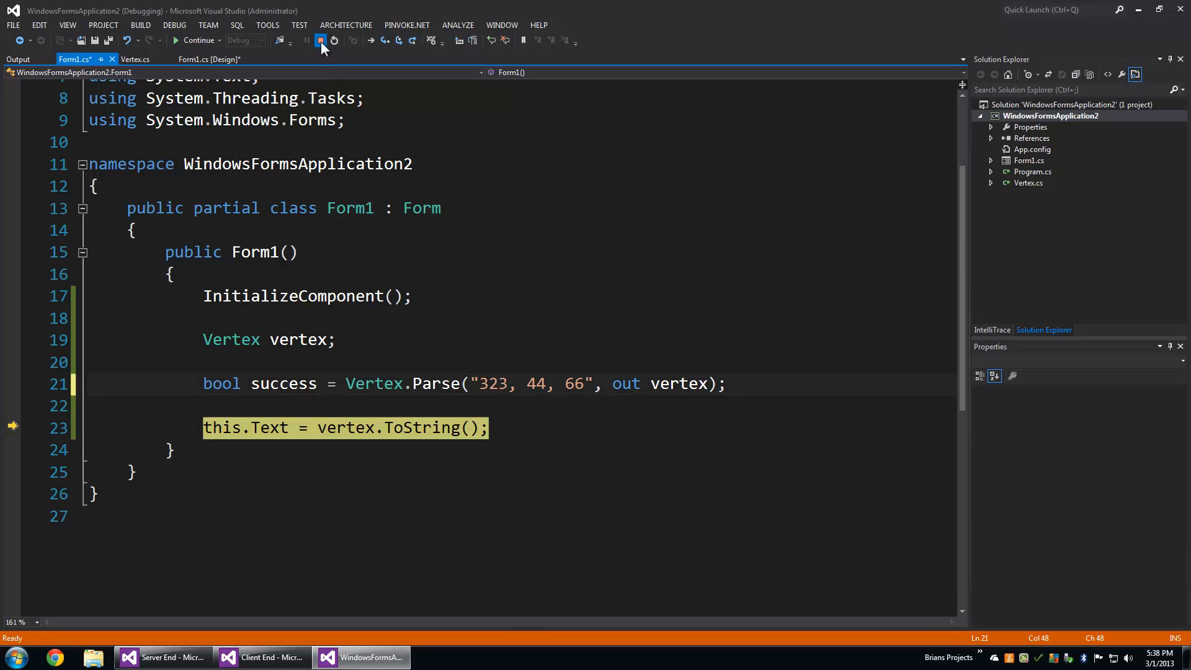
left_click(321, 41)
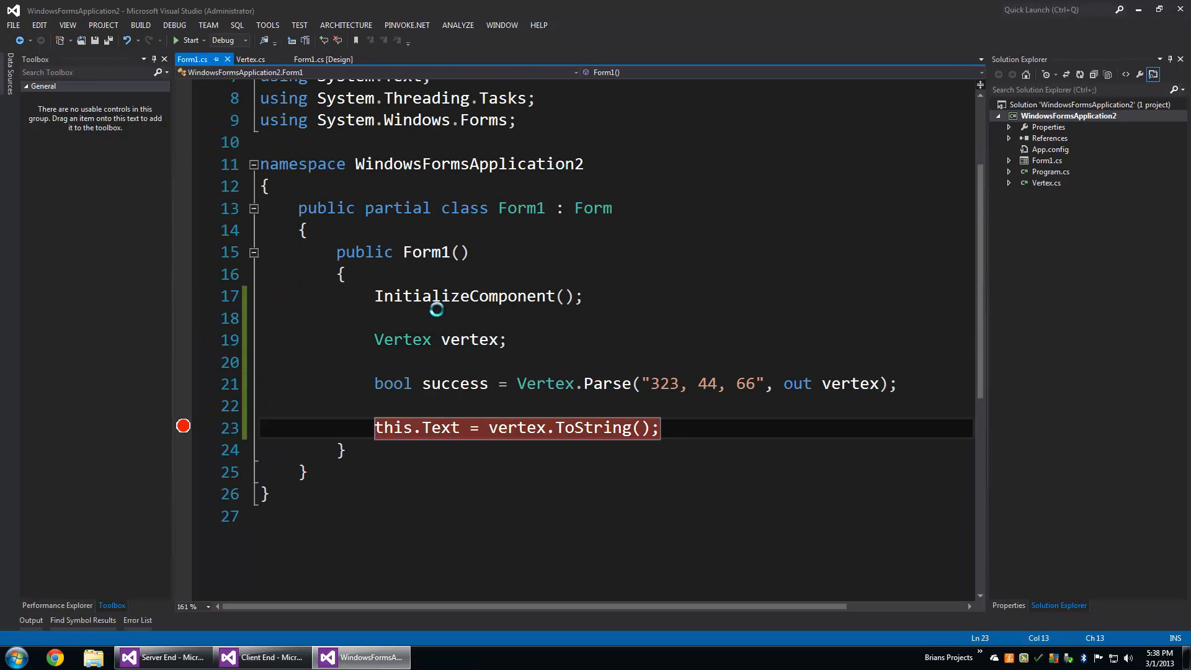
left_click(189, 41)
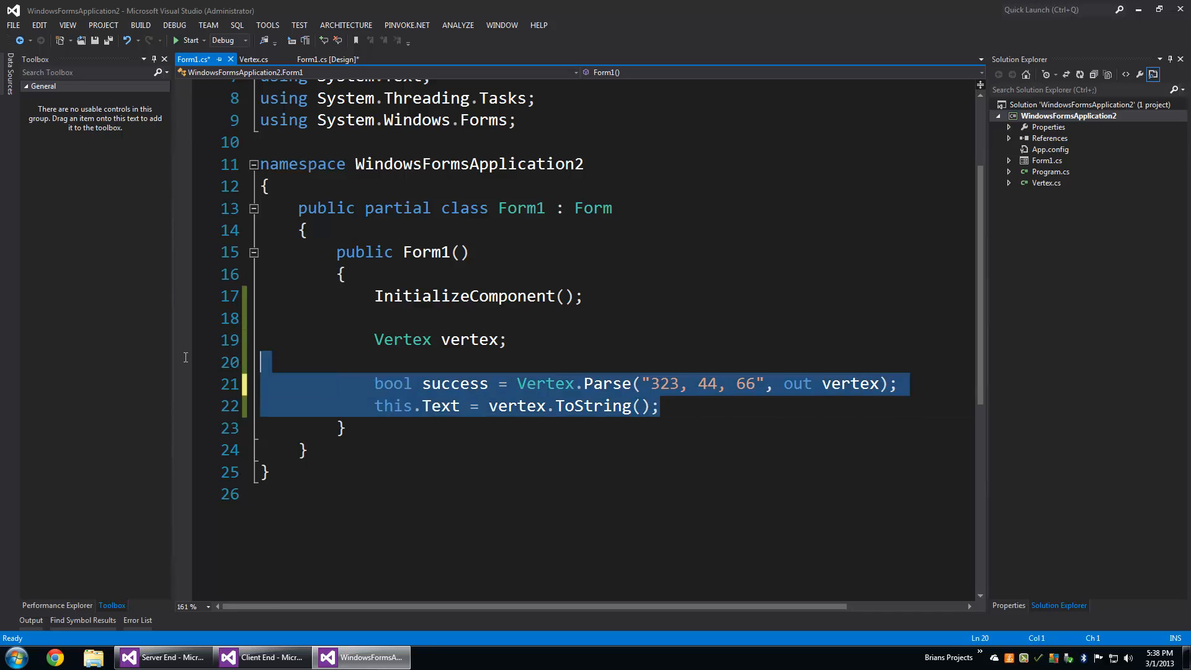
left_click(254, 60)
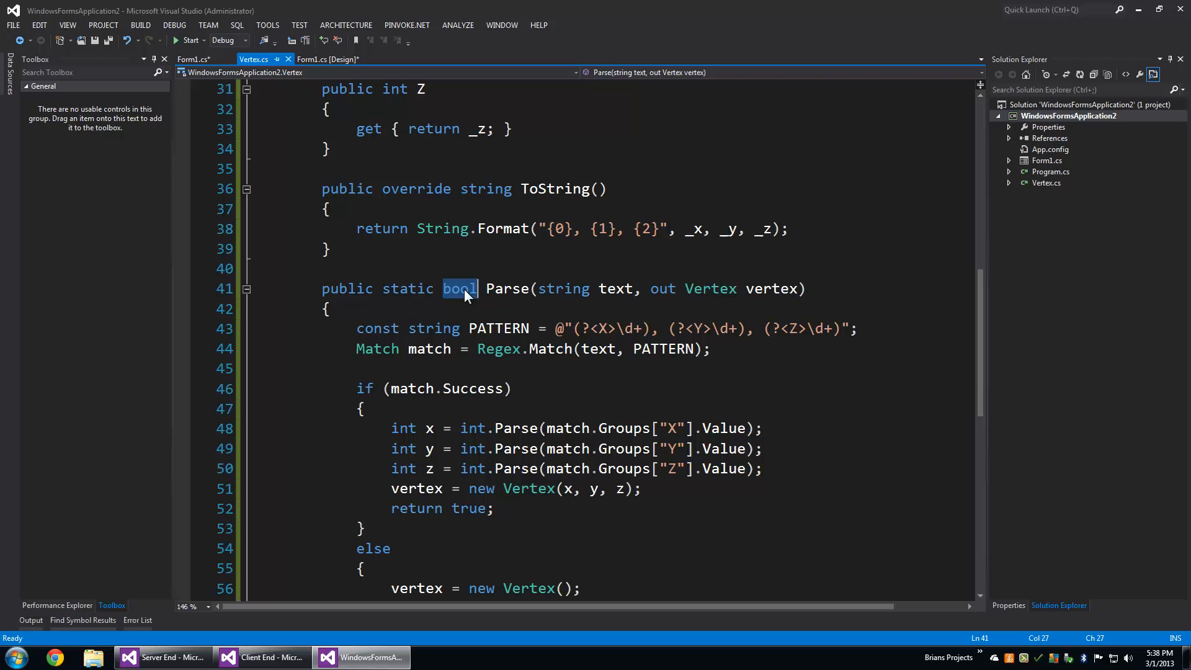
mouse_move(550, 349)
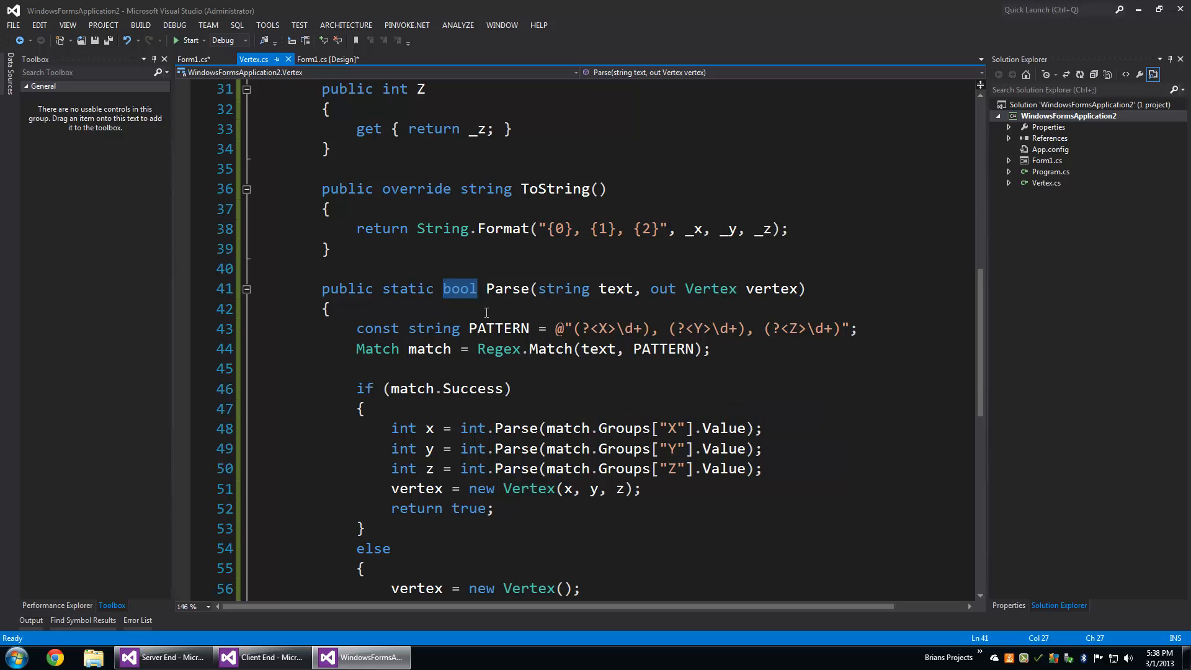
Step: Jump to the else-branch new Vertex() line flagged for a missing parameterless constructor
scroll("up", 3)
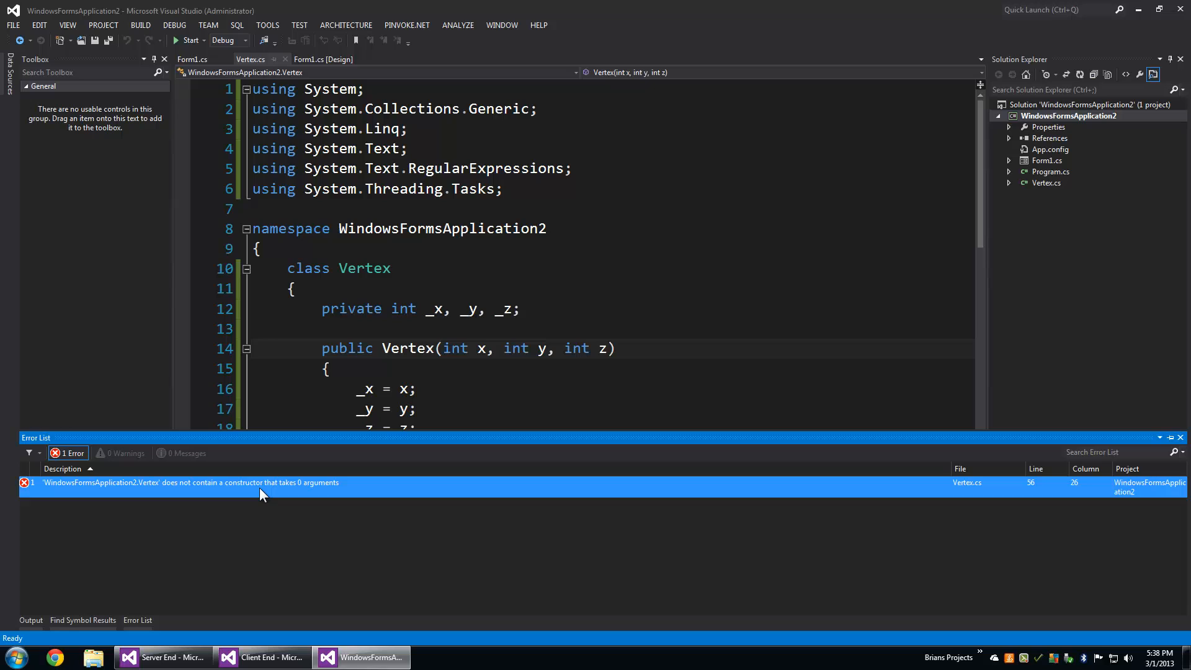
double_click(188, 482)
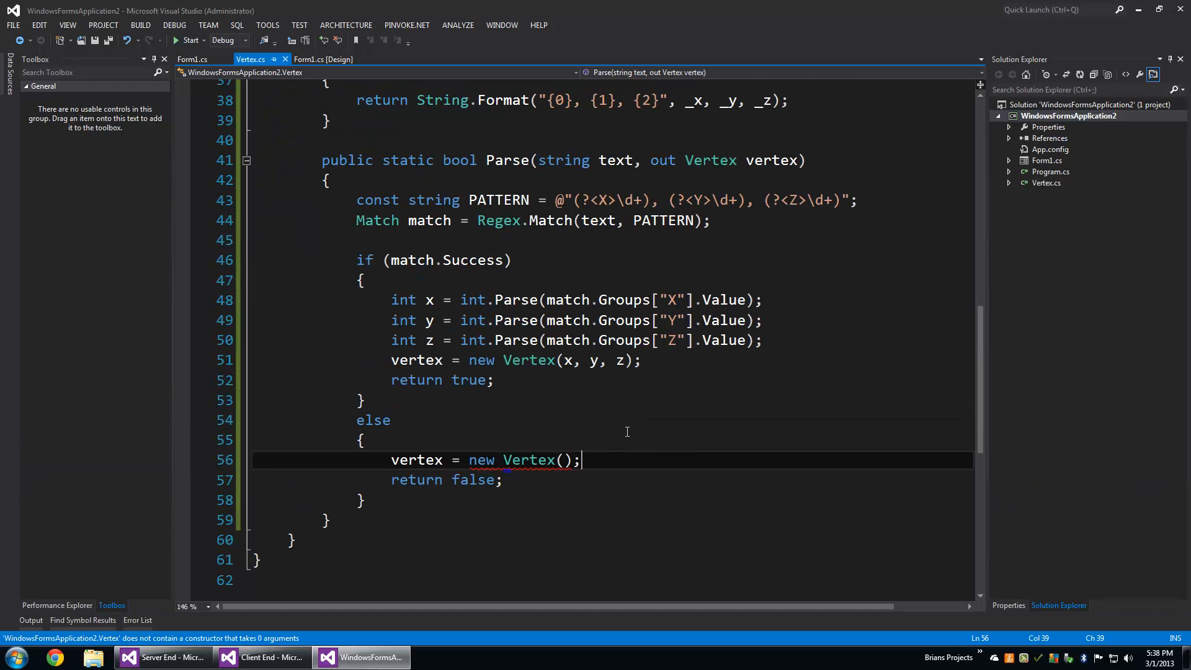
mouse_move(389, 498)
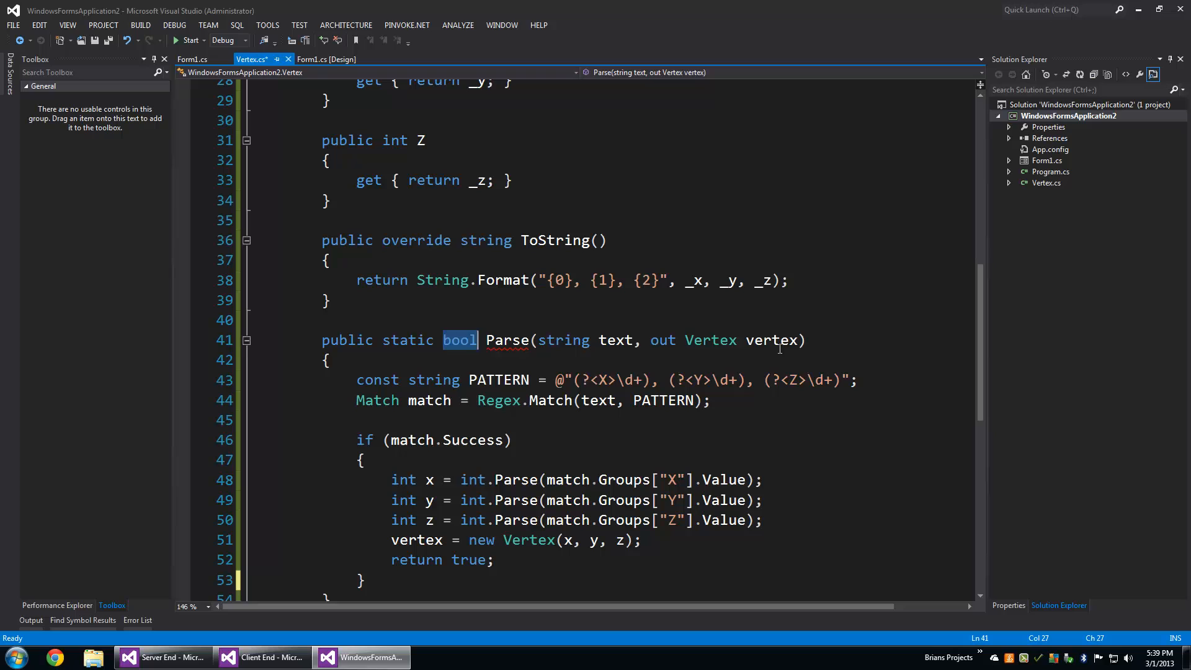
type("Vertex")
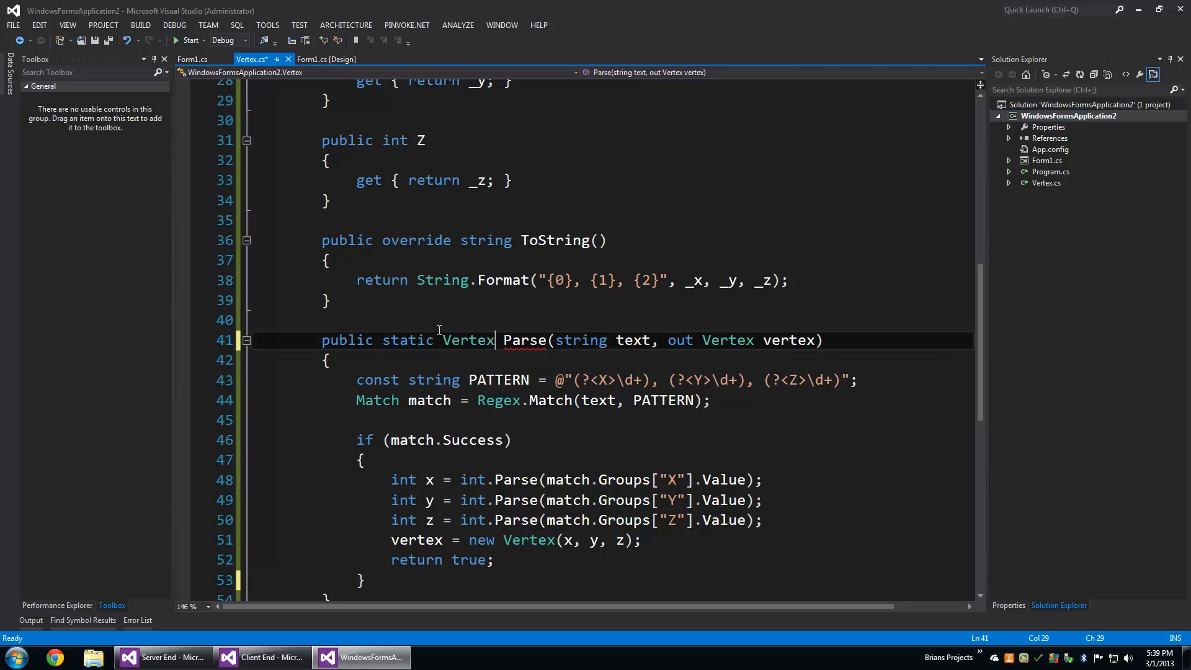
double_click(468, 339)
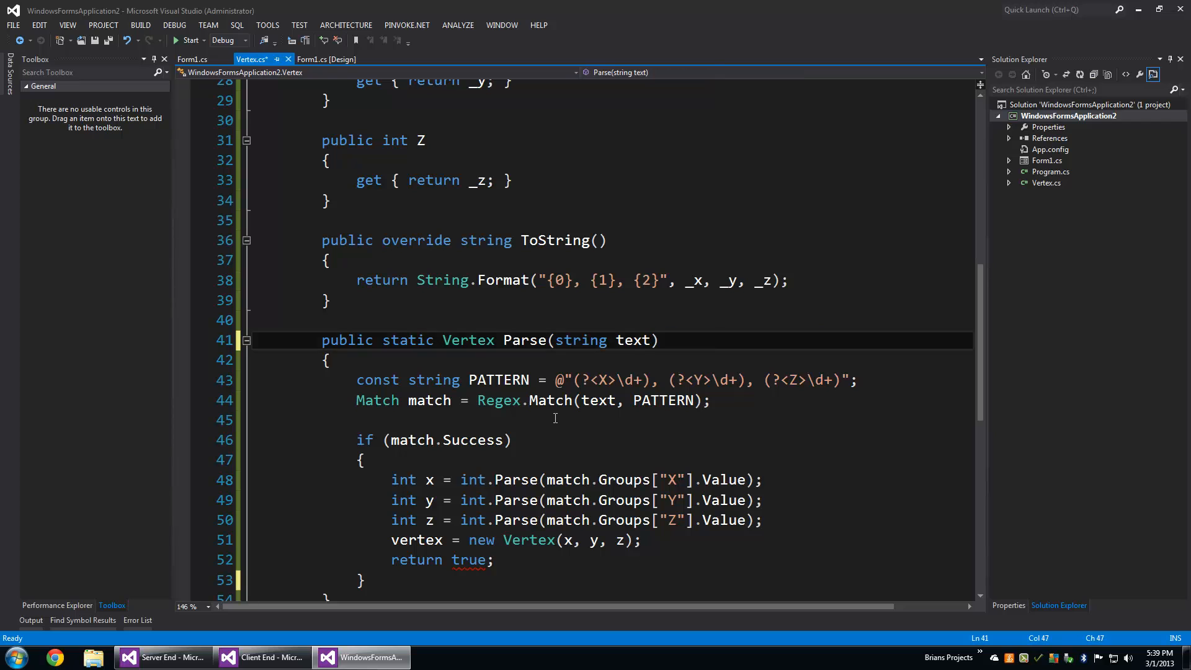
key("Delete")
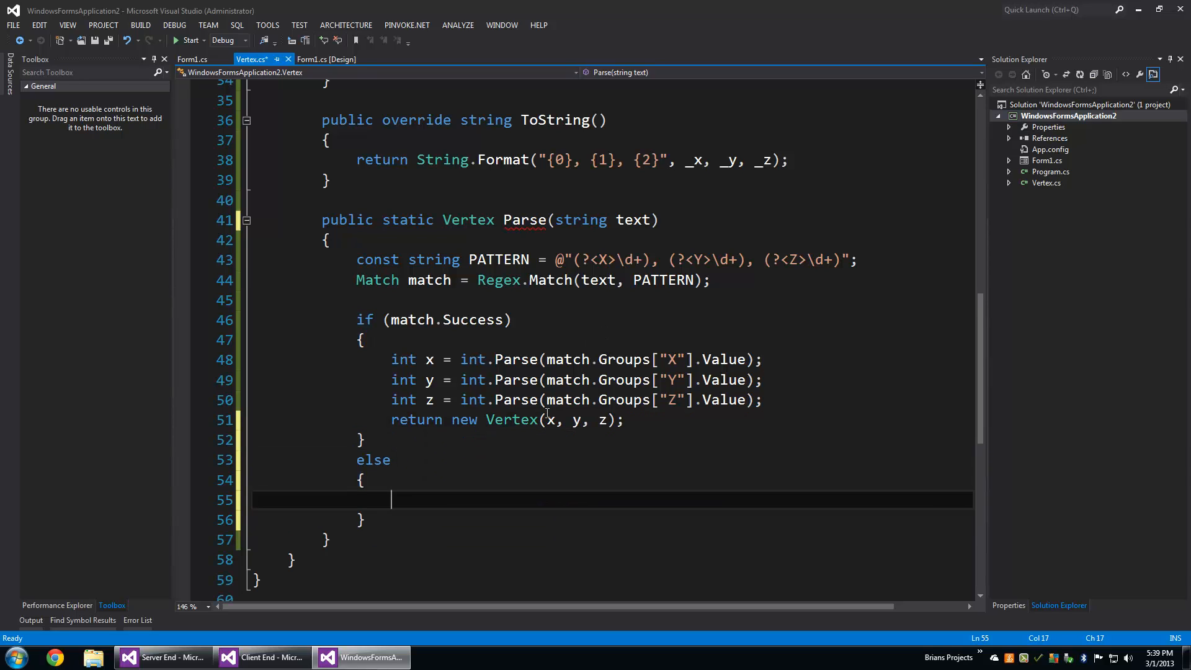
type("return null;")
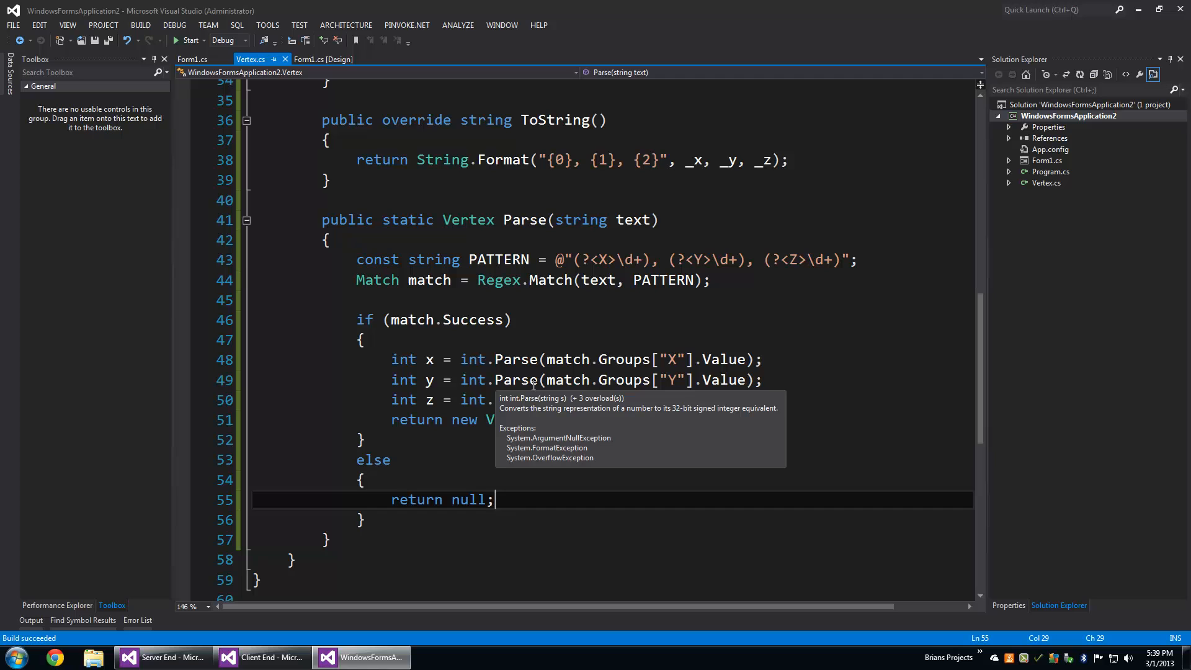
mouse_move(508, 360)
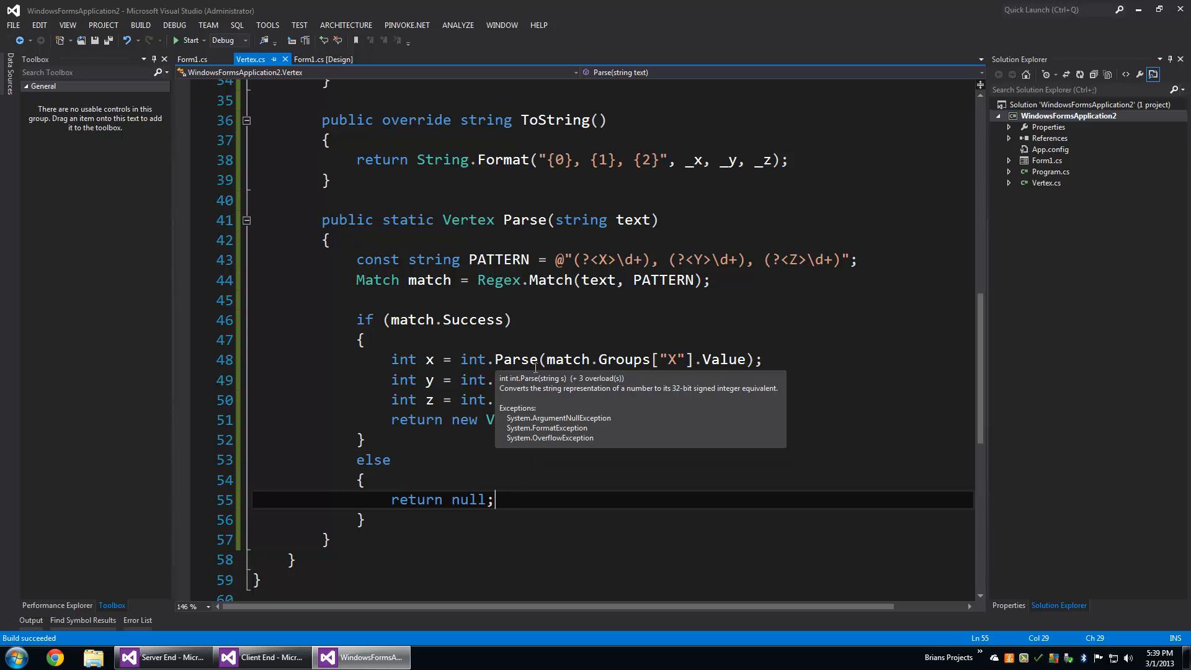
mouse_move(568, 379)
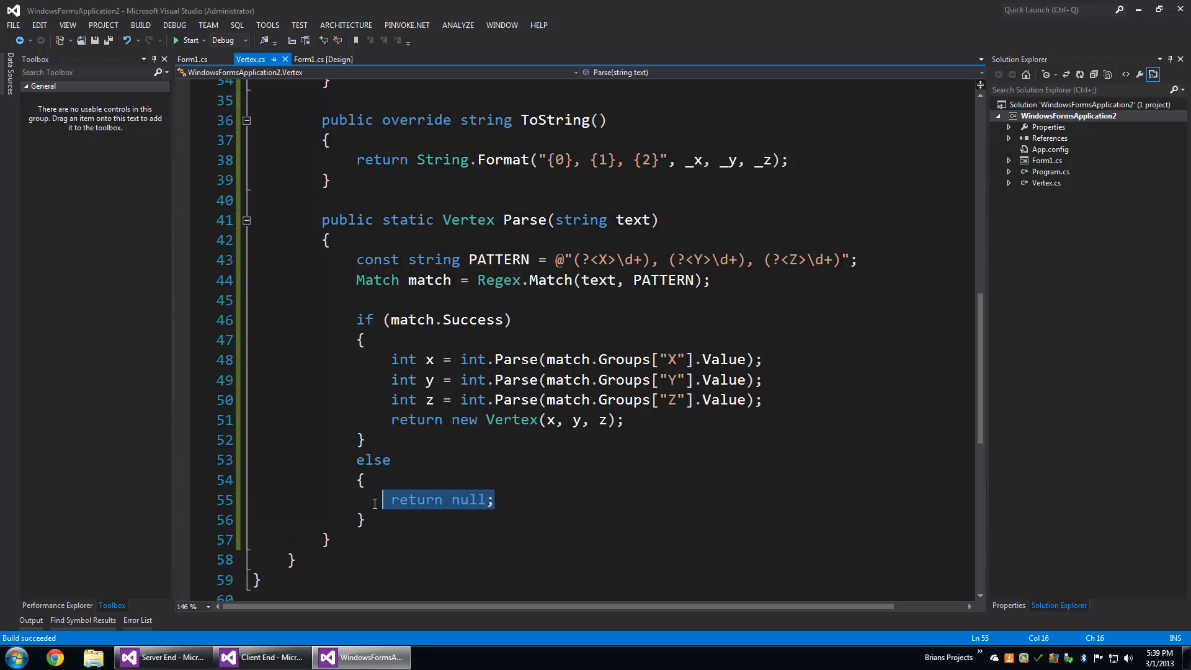
mouse_move(414, 319)
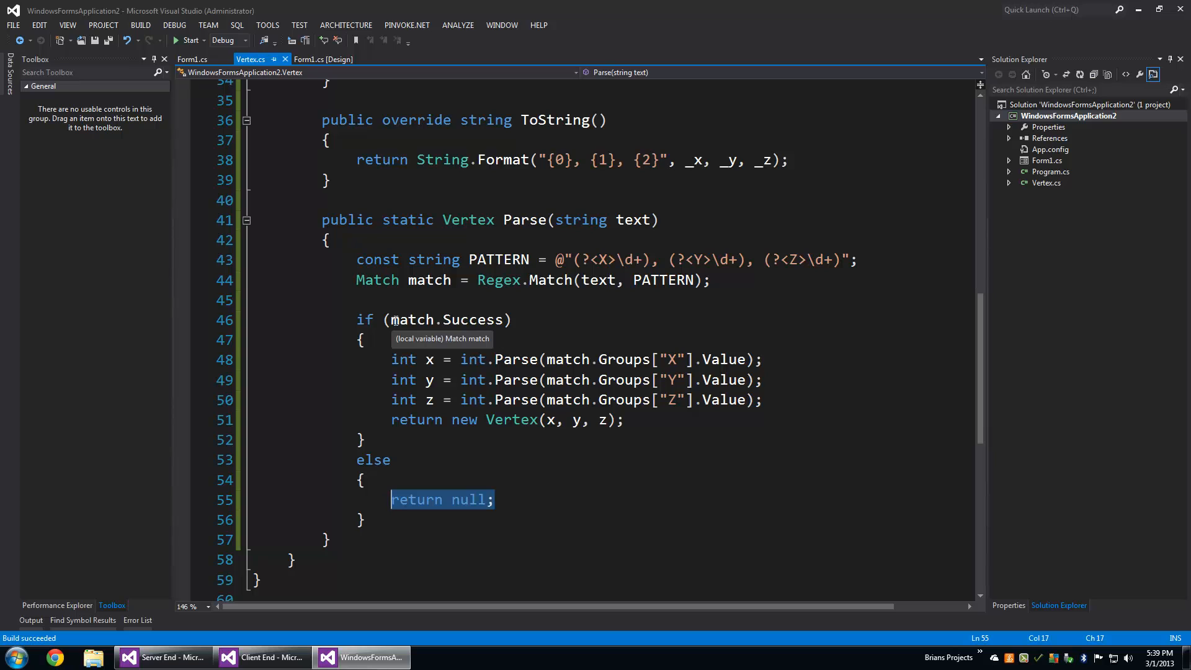
left_click(322, 200)
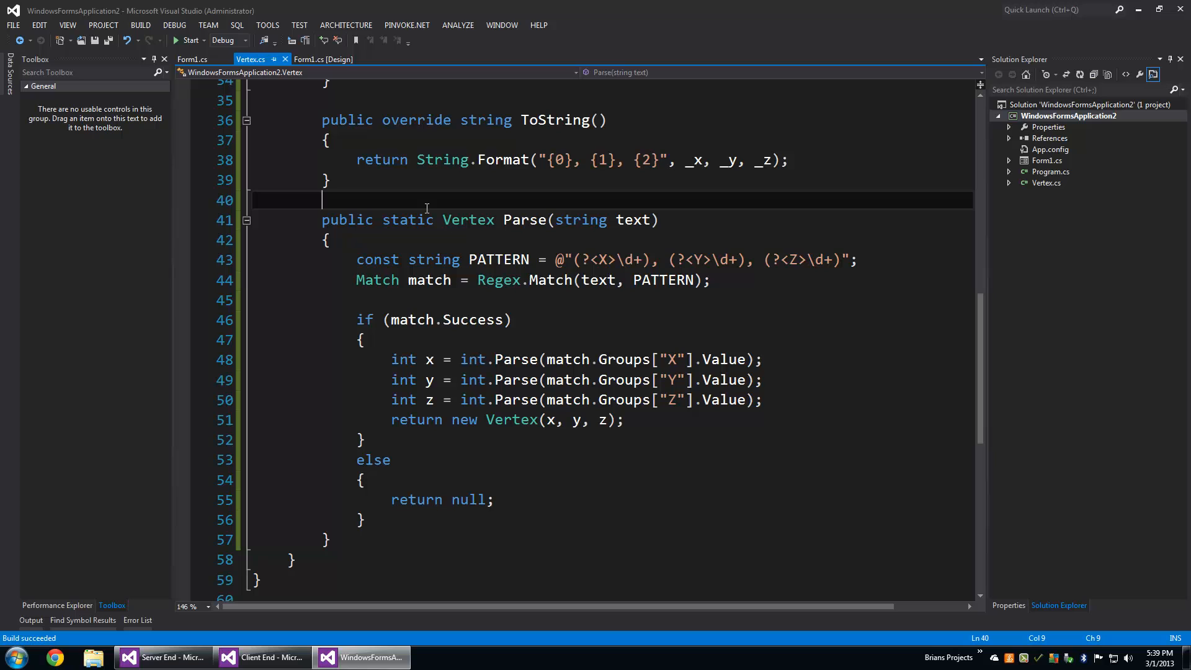
Step: Draft a /// summary on Parse ('null if fail'), then discard it
type("/// <summary>")
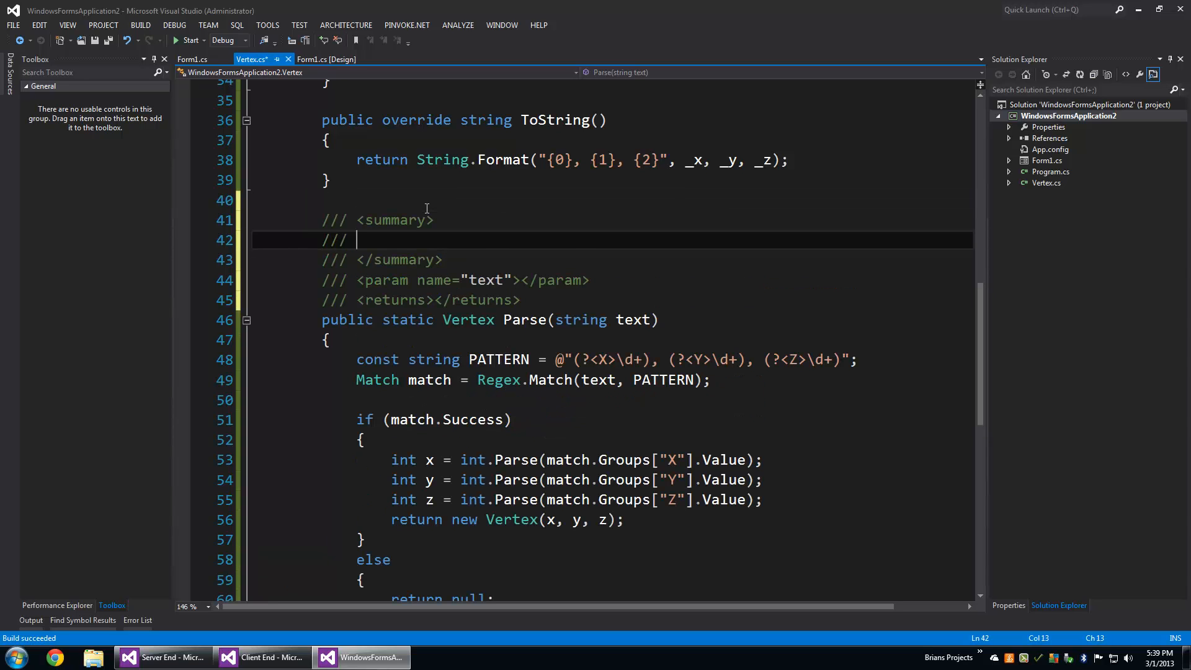
mouse_move(434, 299)
type("Reutns ")
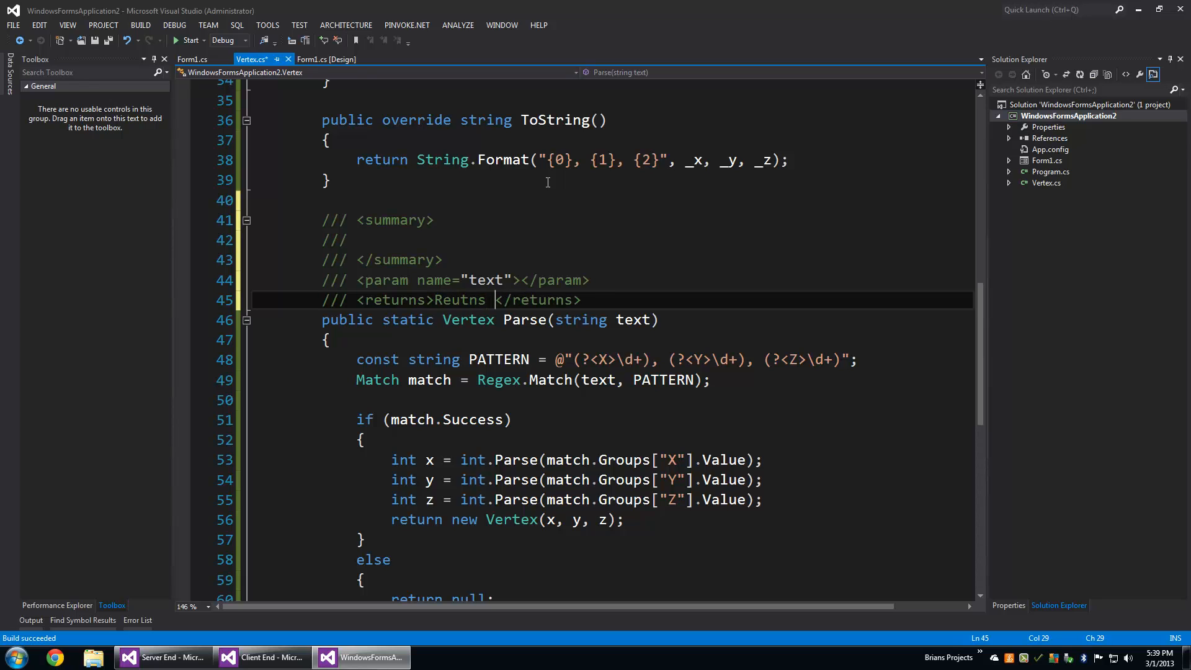
type("null if dal")
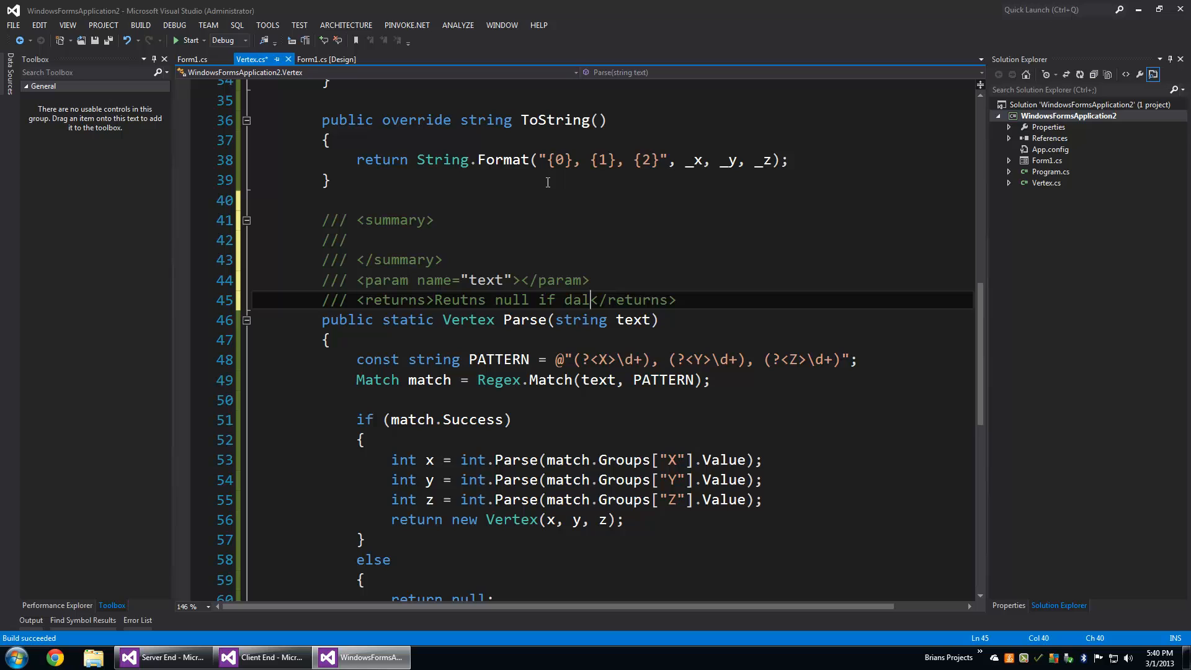
type("fail")
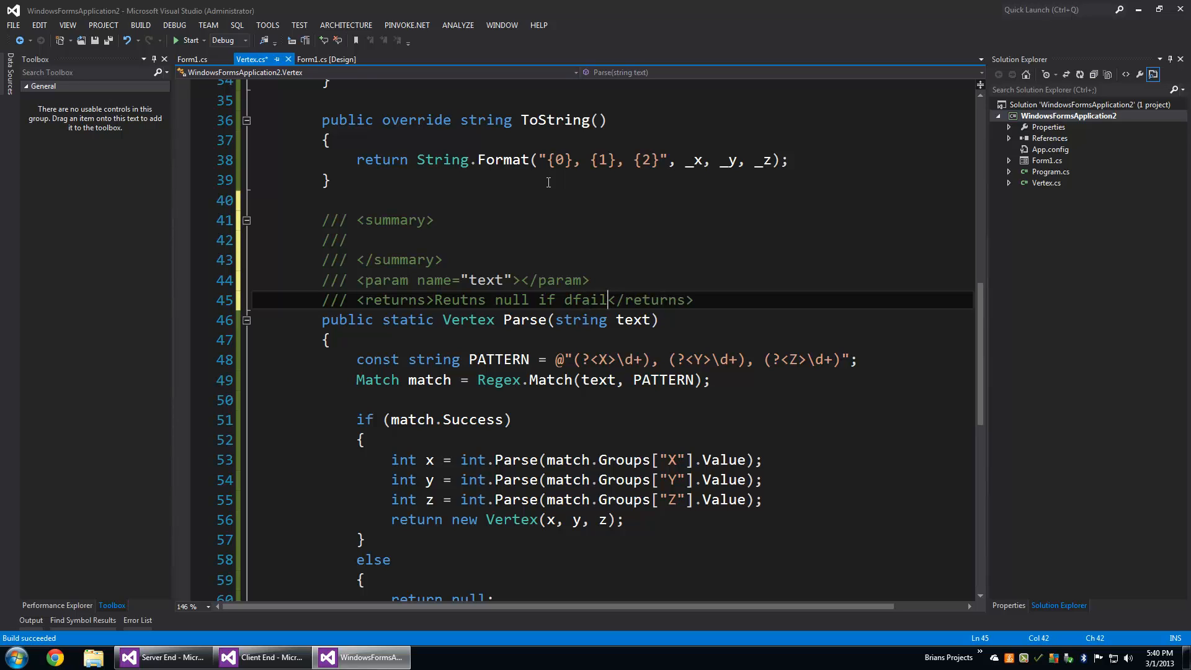
mouse_move(572, 290)
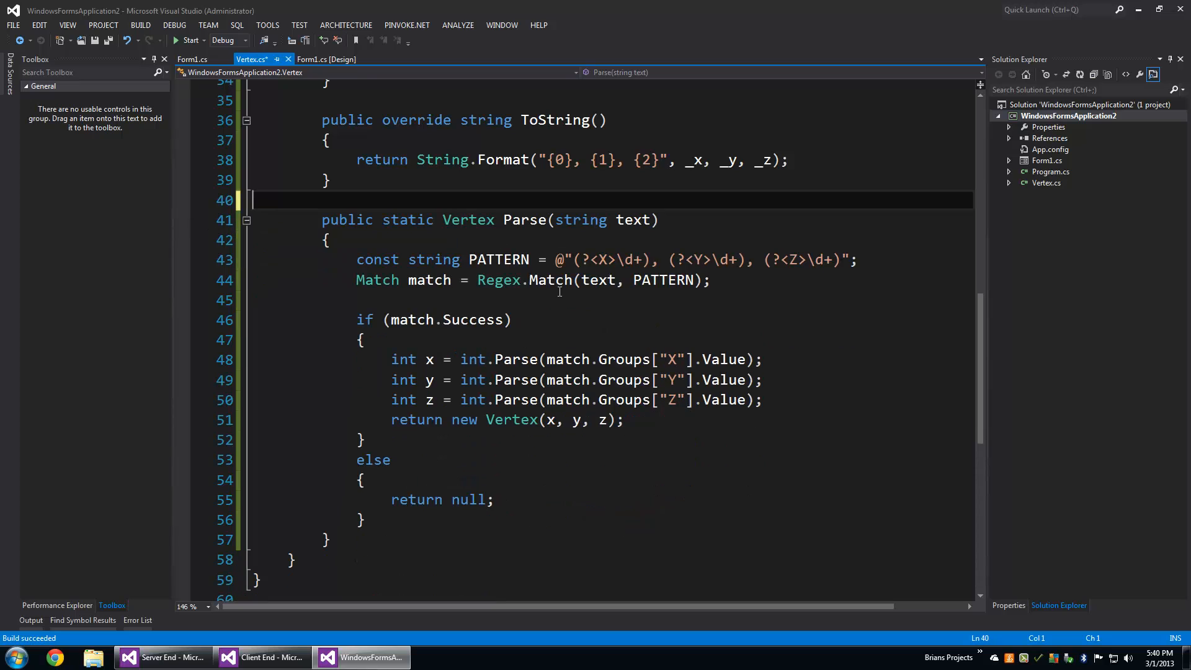
left_click(192, 60)
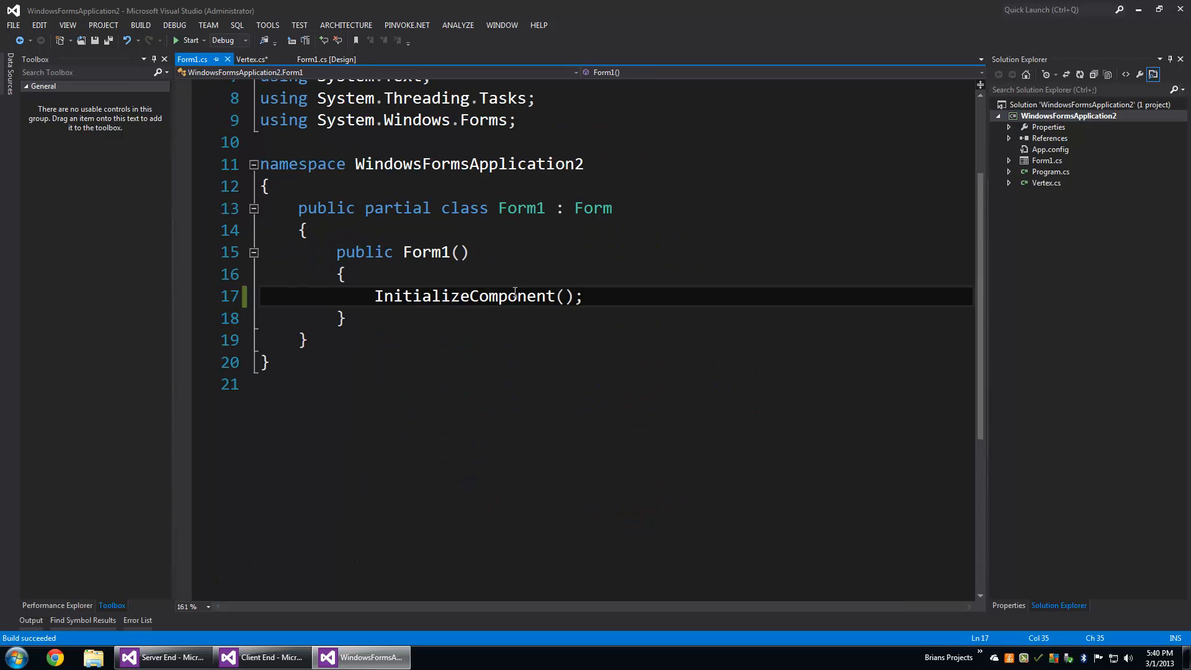
Step: In Form1(), declare a Vertex parsed from the string "33, 33, 33" via Vertex.Parse
type("Vertex vert")
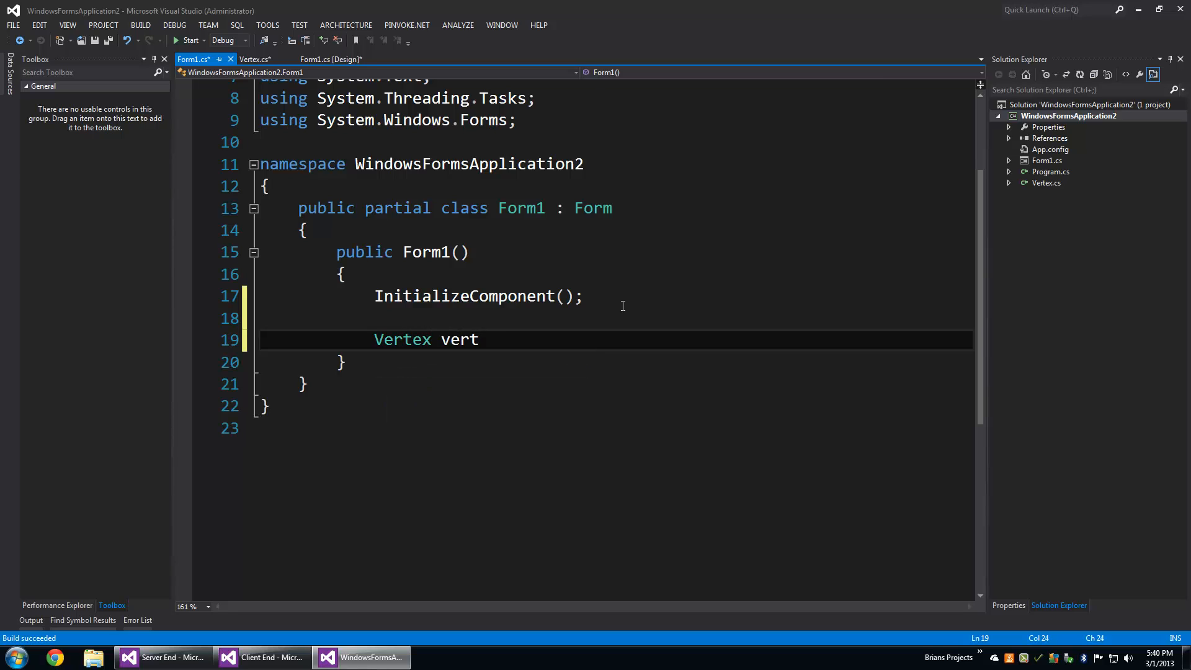
type("ex =")
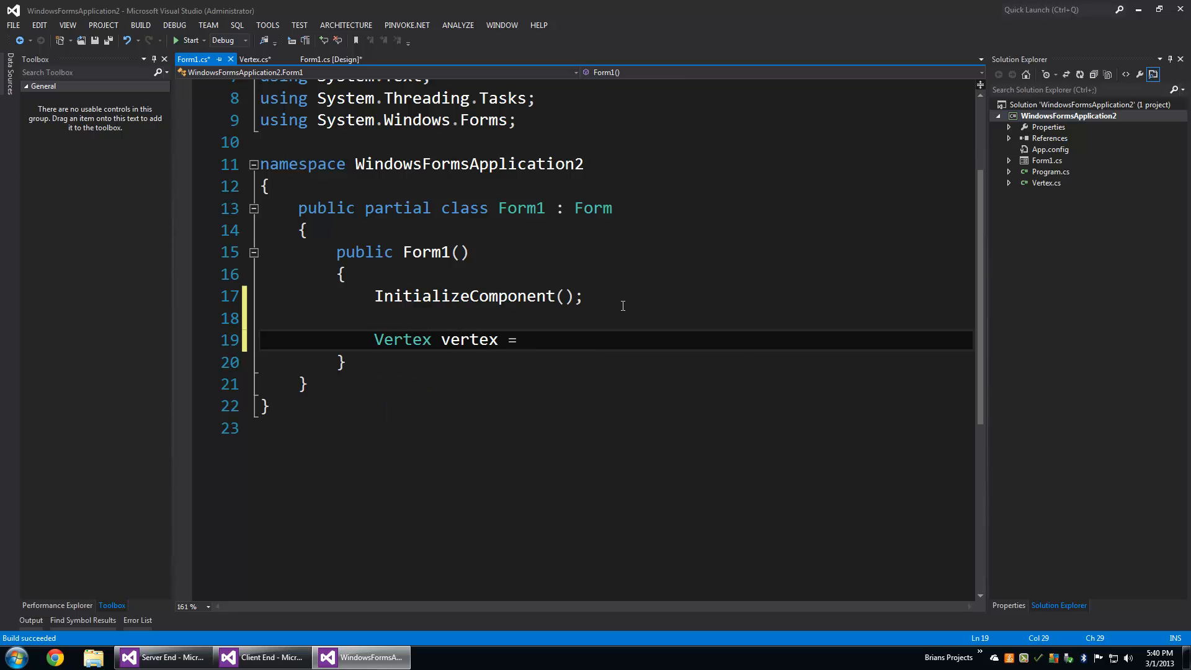
type("Vertex.P")
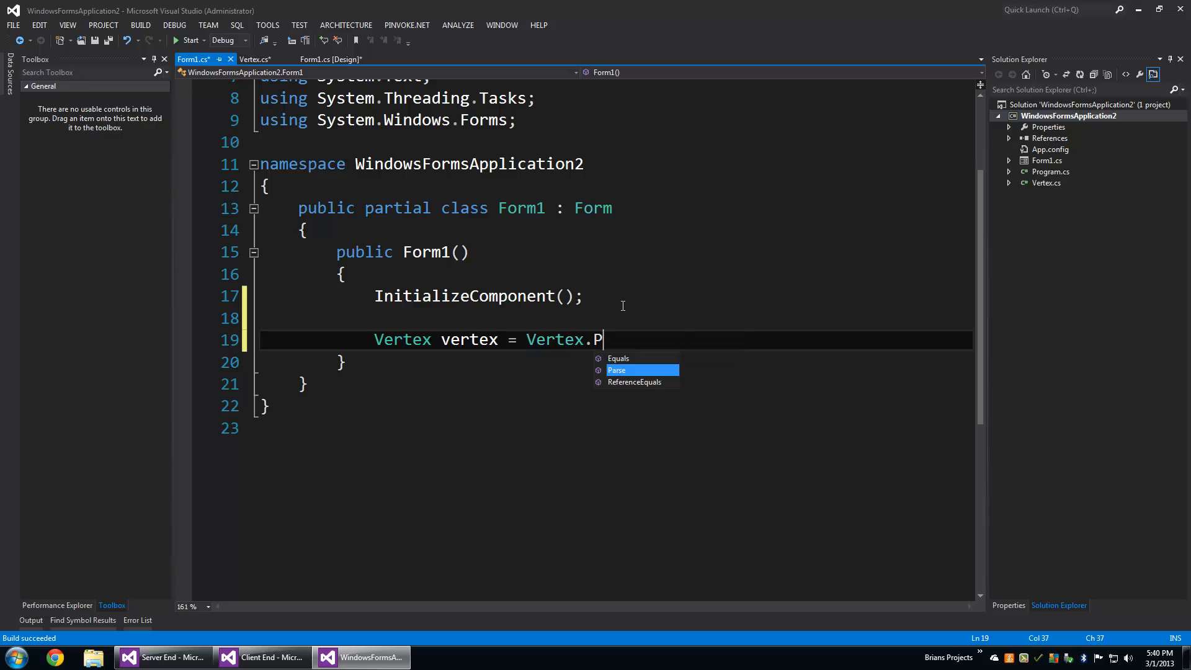
type("arse(\"33")
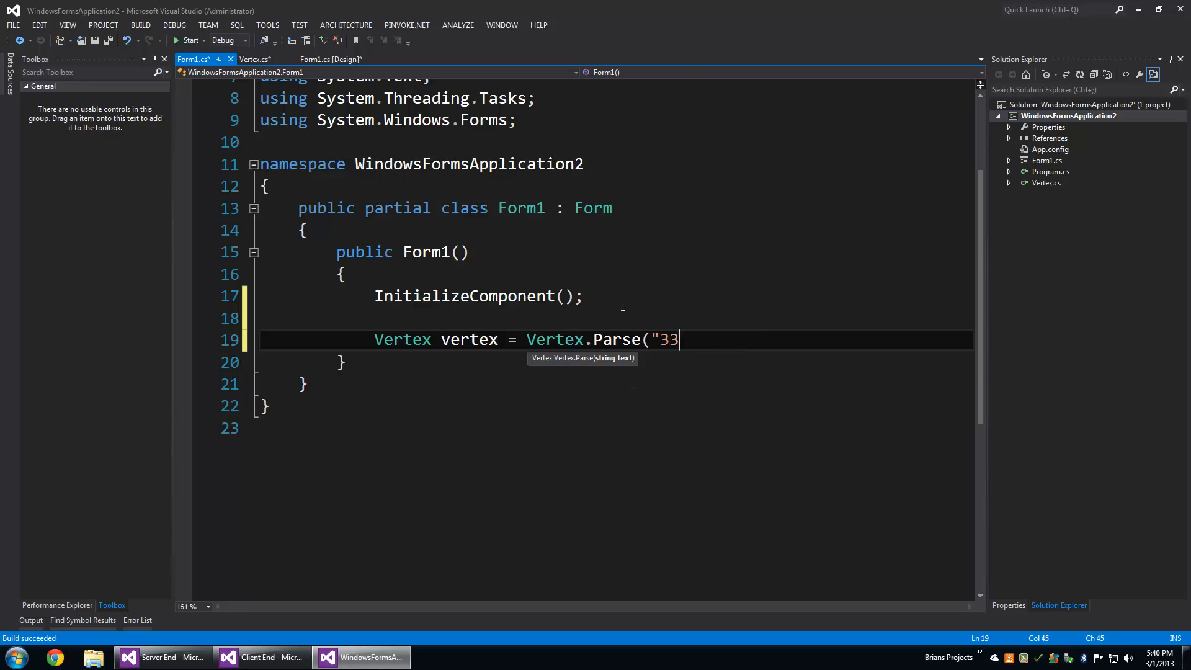
type(", 33, 33")
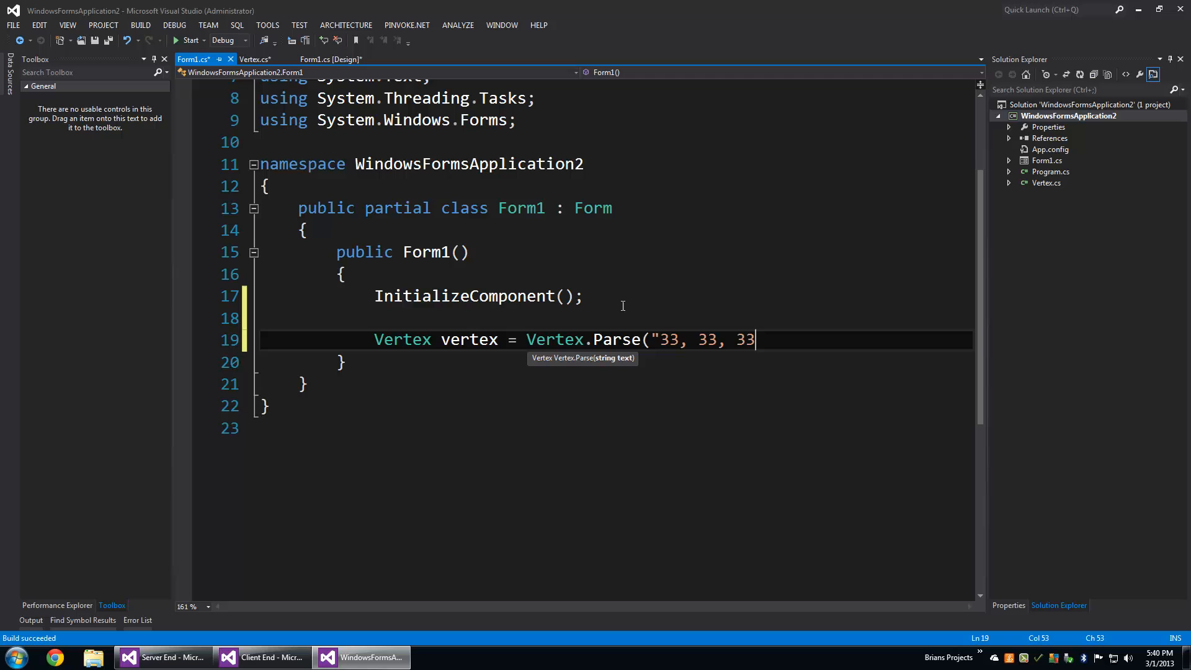
type("\");")
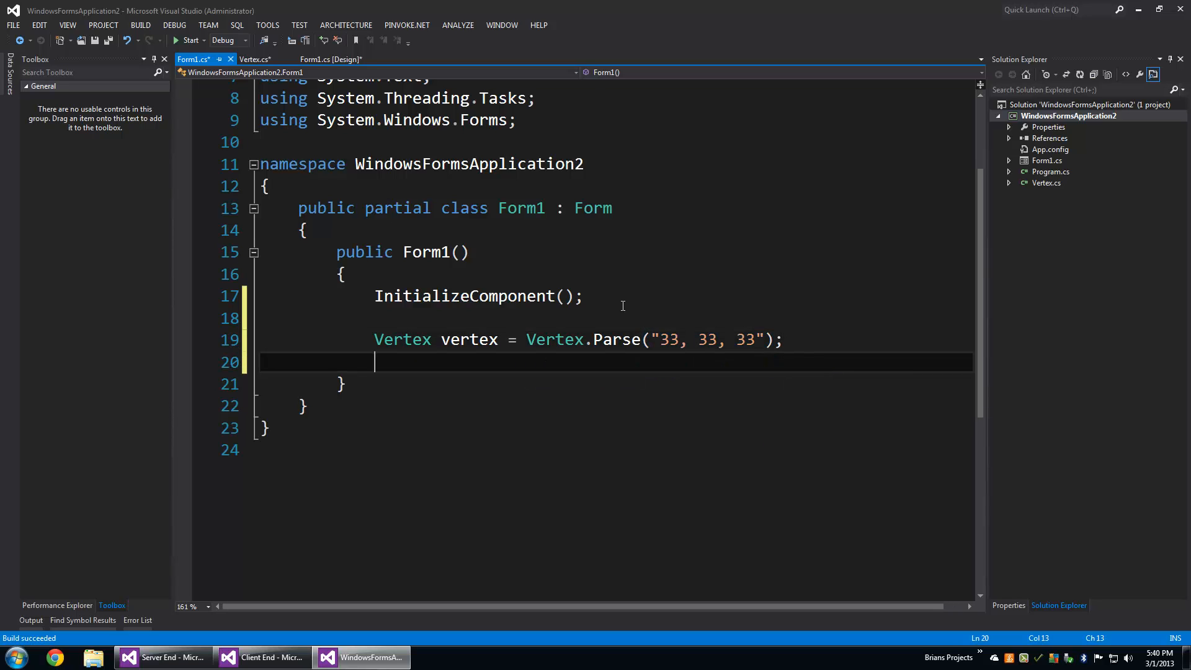
Step: Set the form's title to vertex.ToString()
type("this.t")
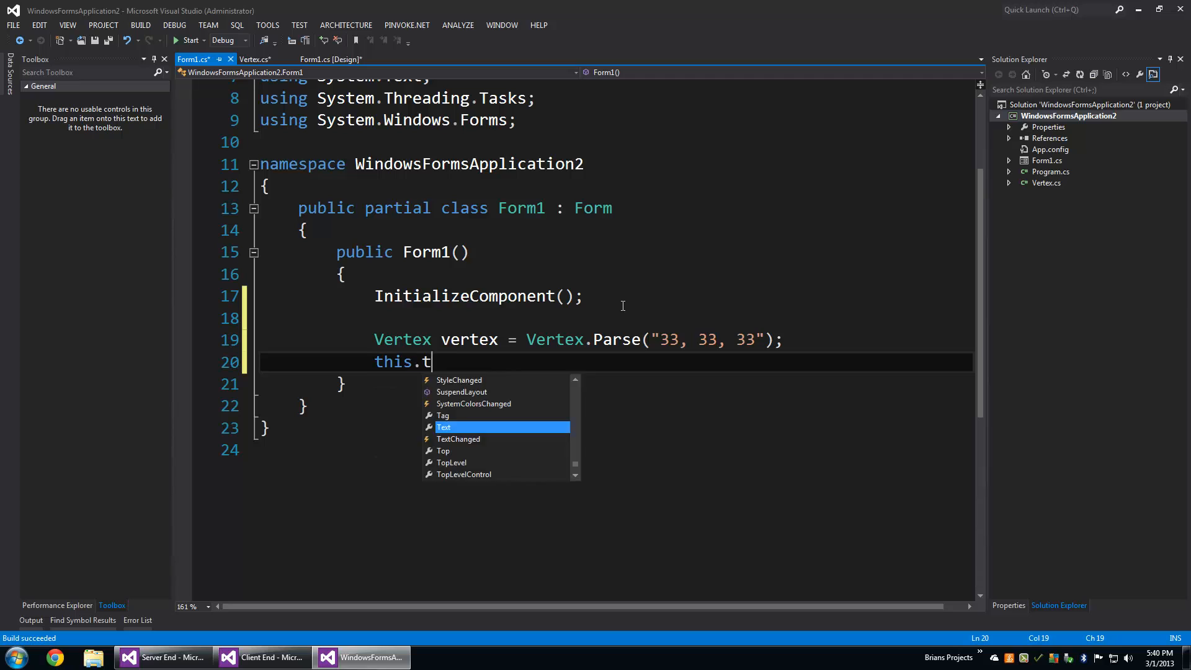
type("ext = verte")
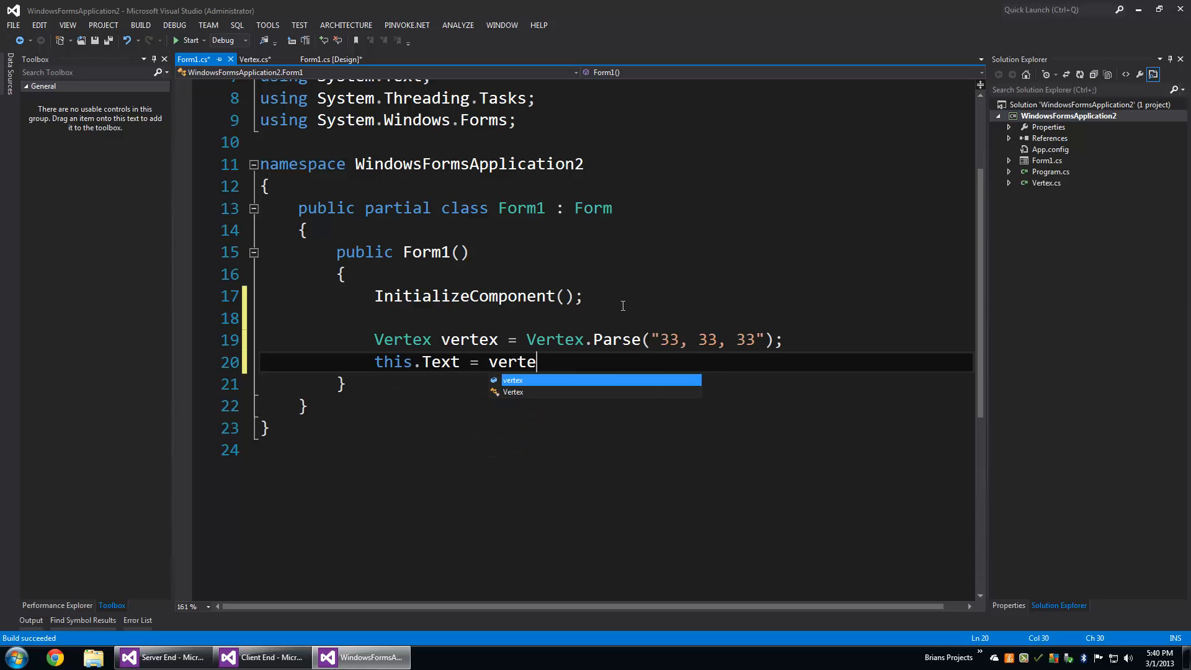
type("x.ToString();")
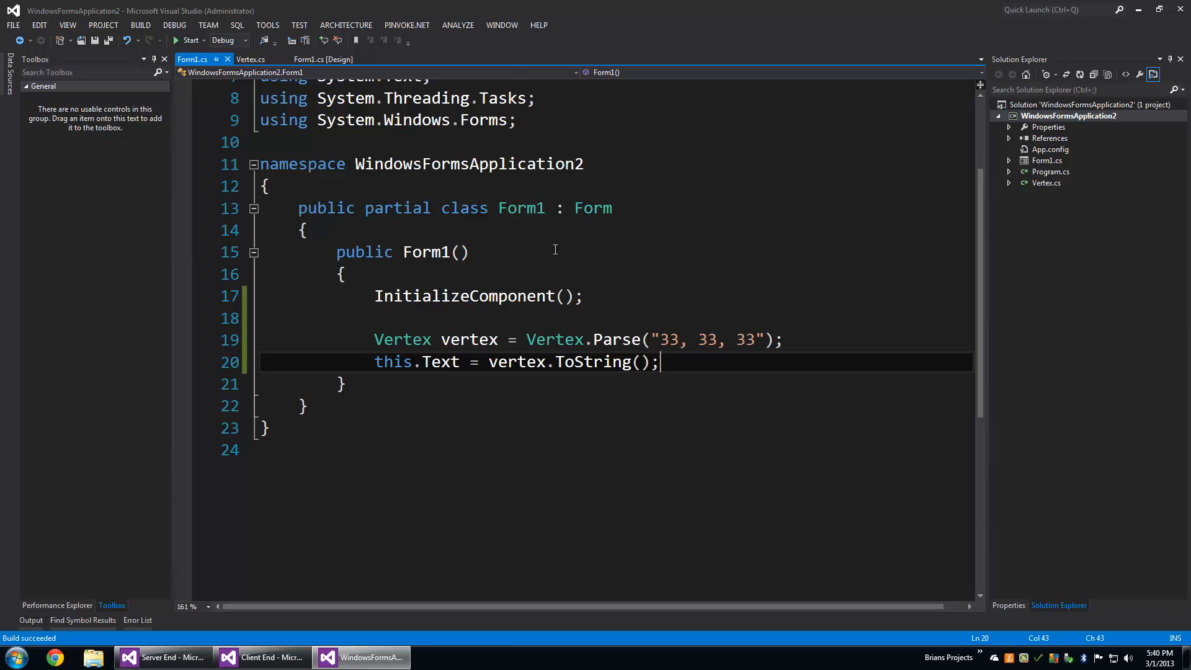
left_click(188, 40)
type("$")
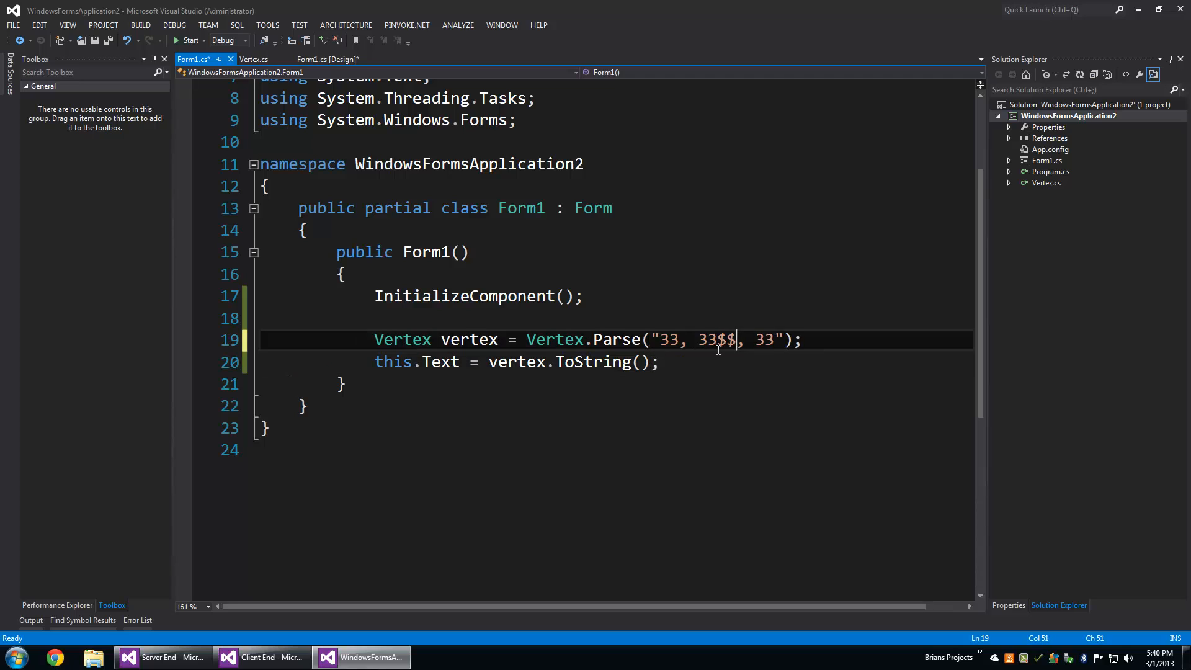
Step: Insert '$' into the second number of the Parse string and run the app with the bad input
type("$")
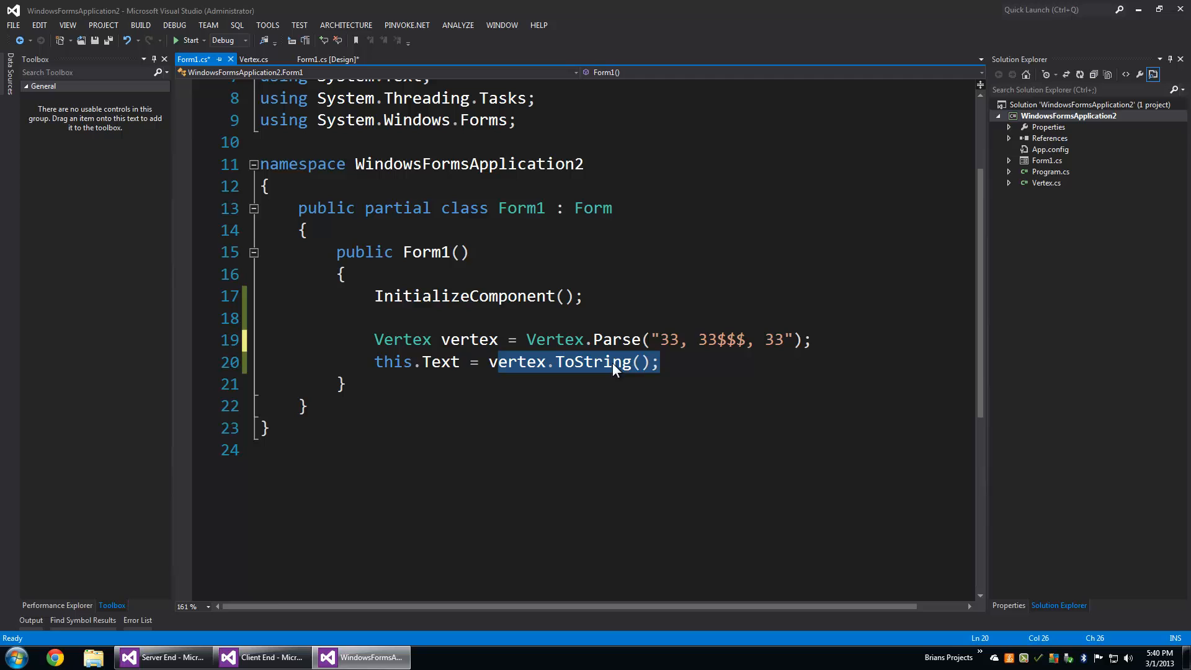
left_click(189, 40)
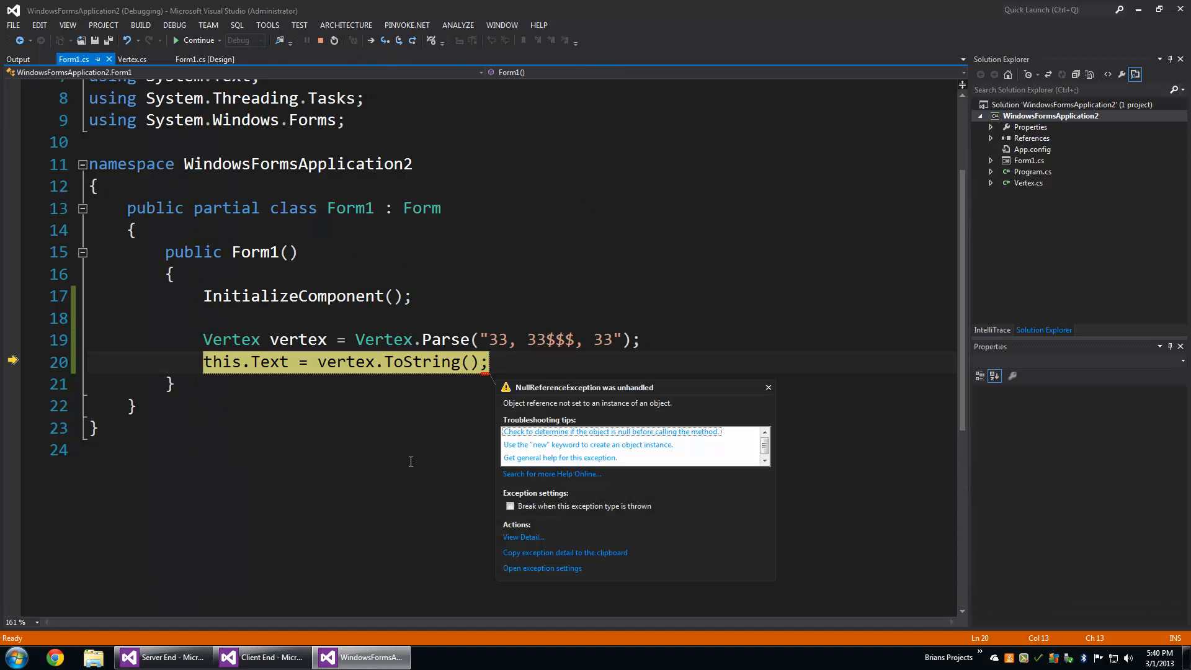